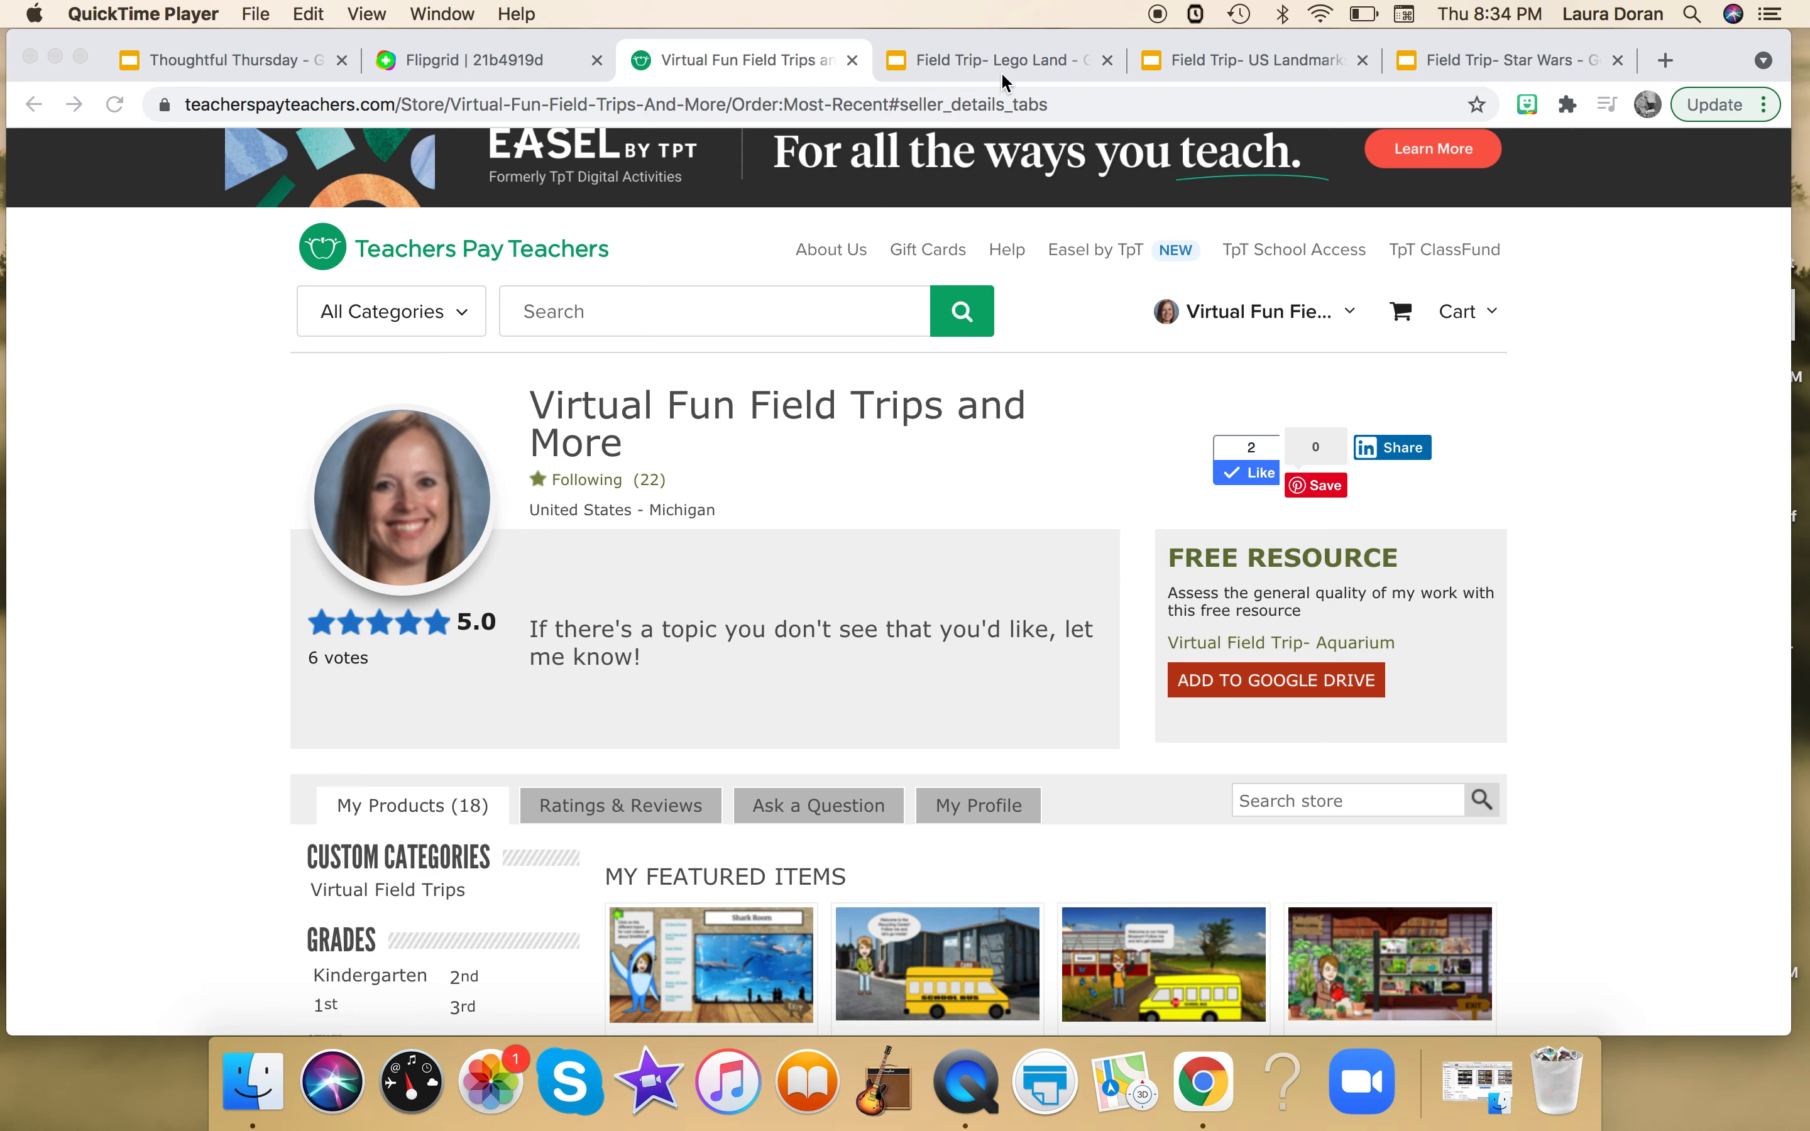
{"action": "mouse_move", "coordinate": [1490, 434]}
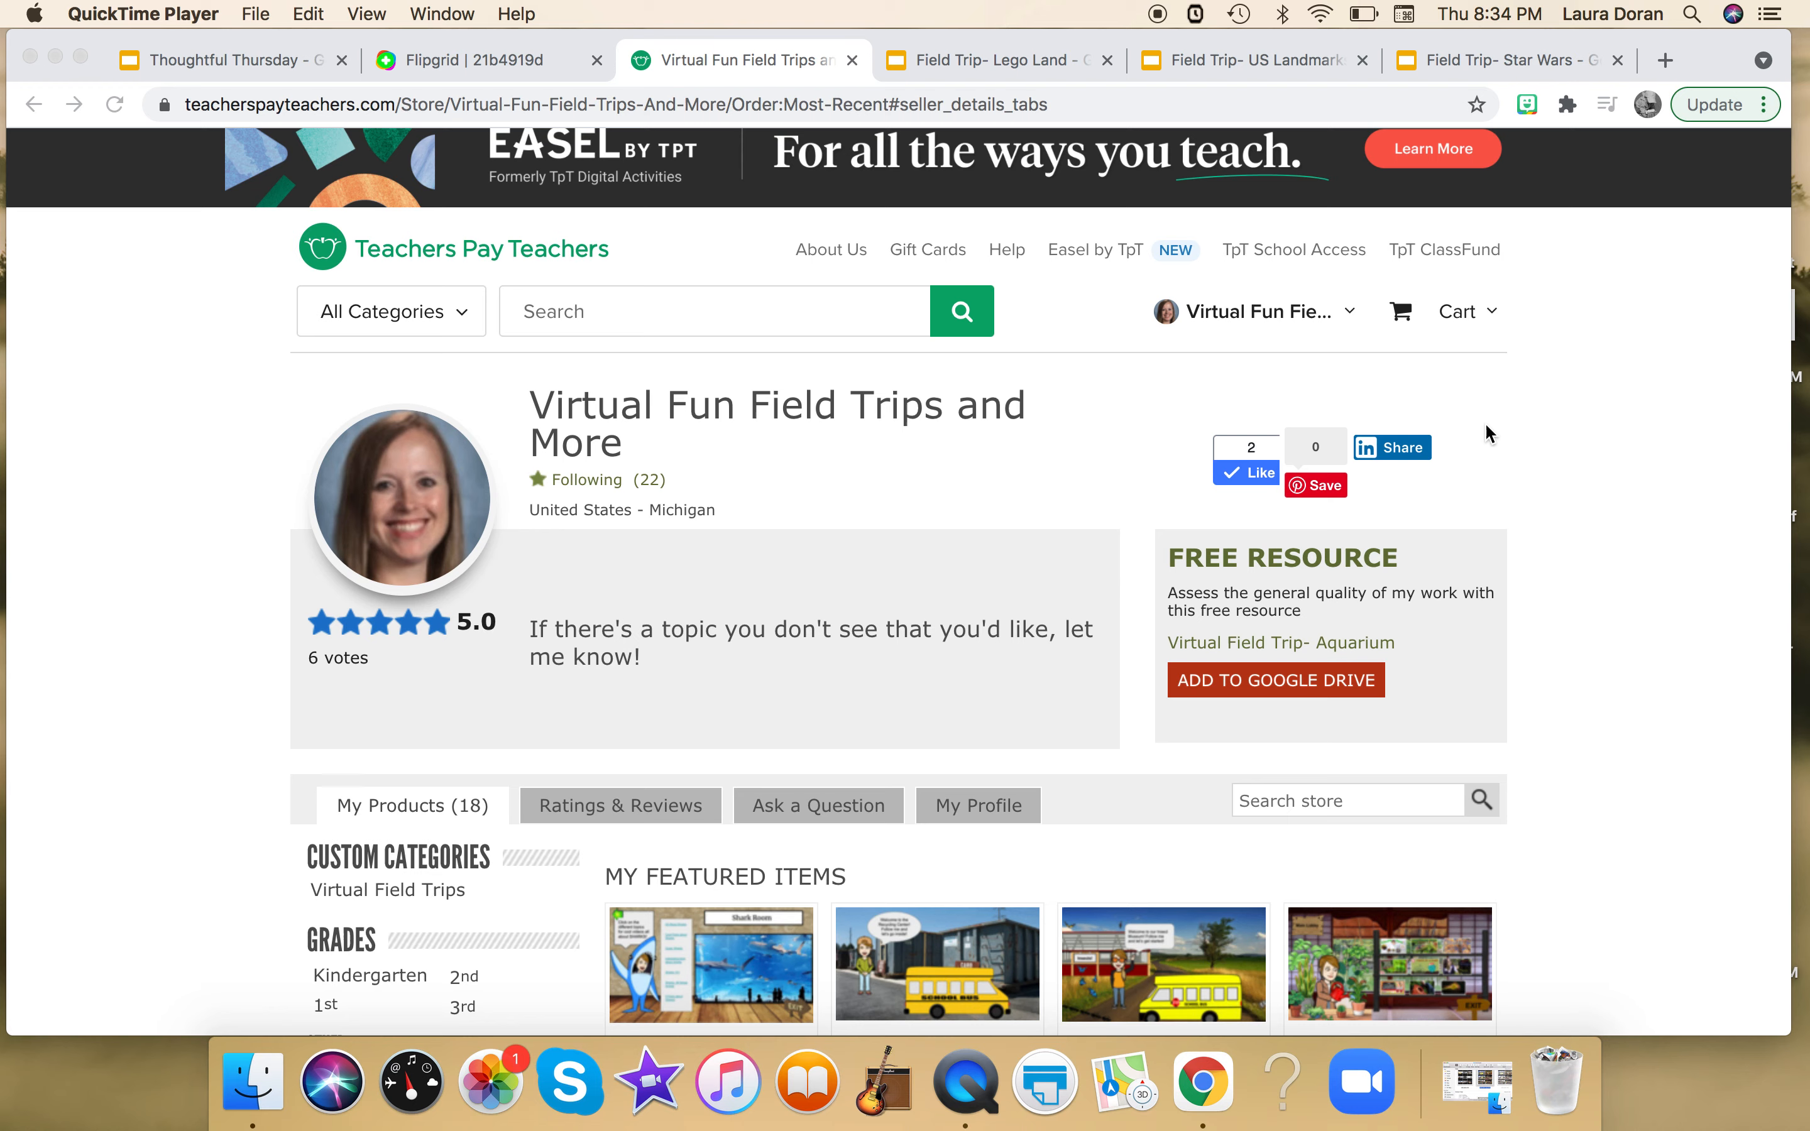
{"action": "mouse_move", "coordinate": [1605, 338]}
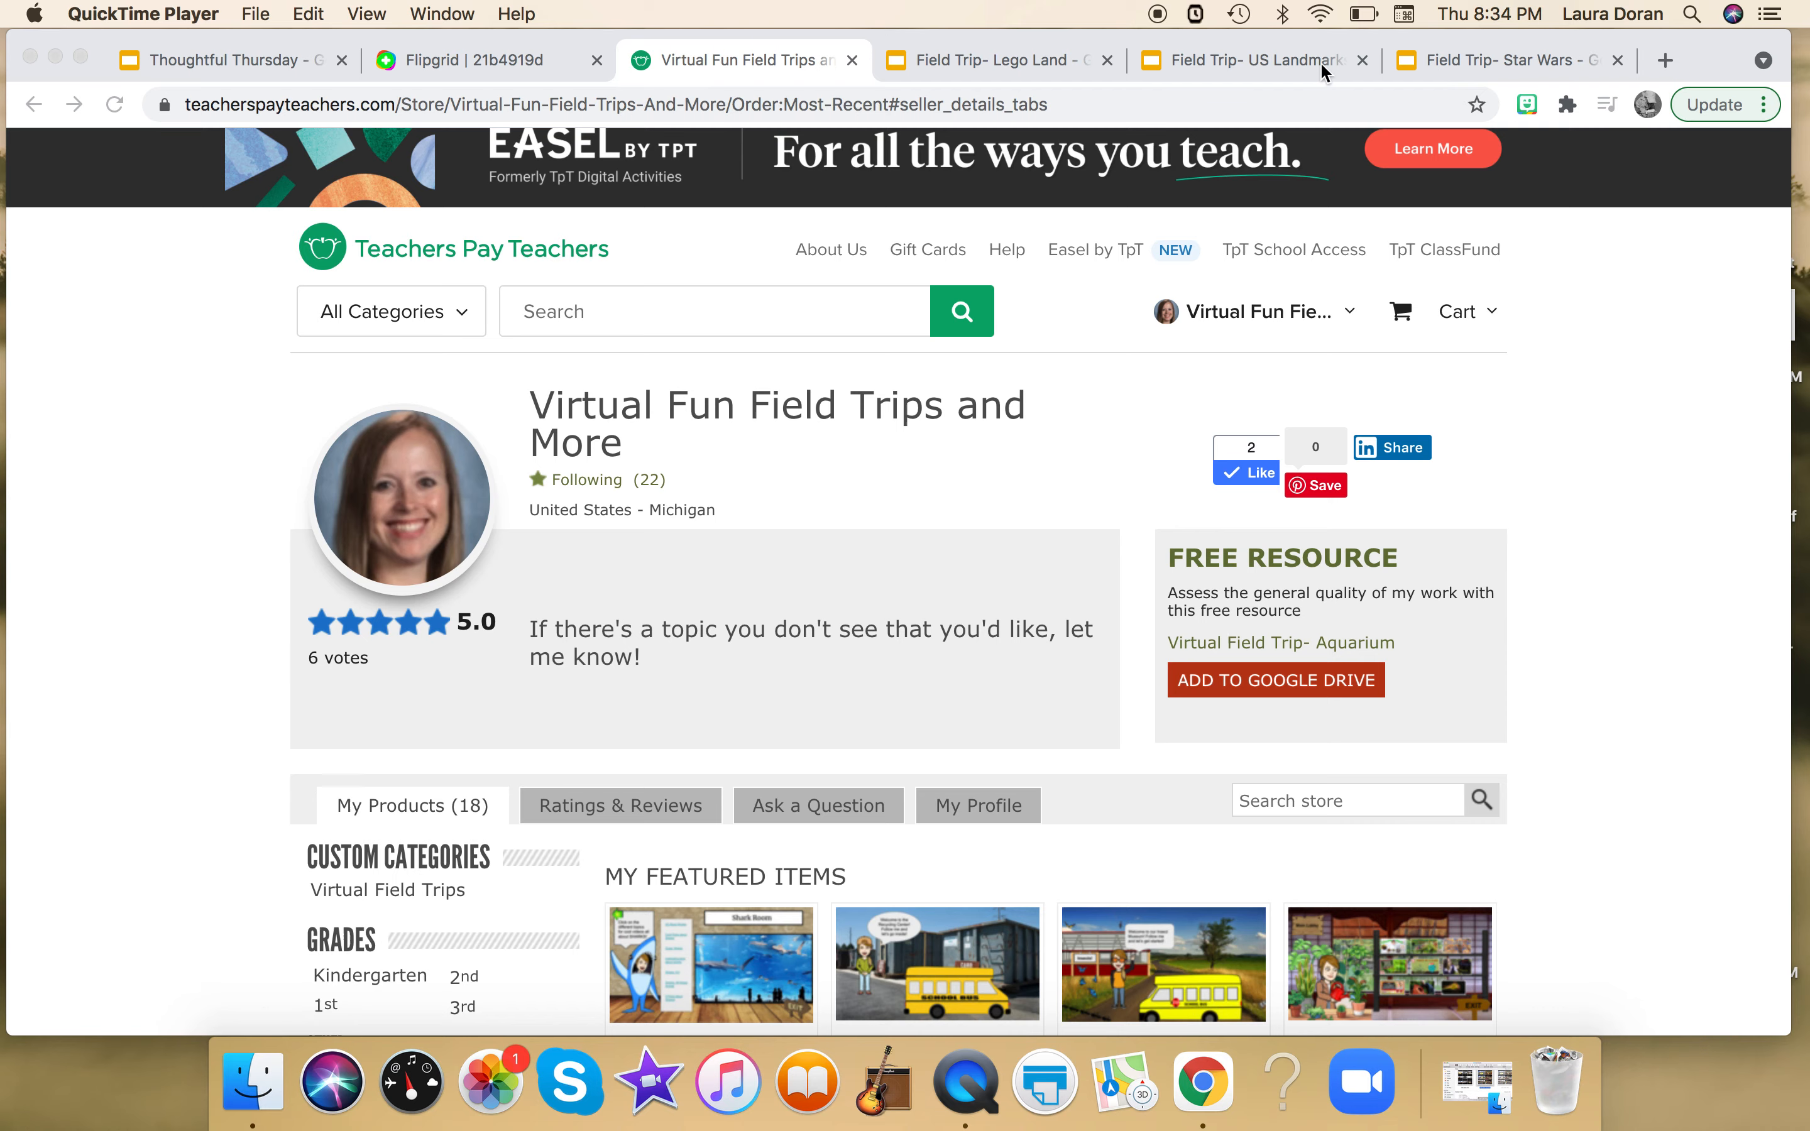
Switch to the Field Trip- US Landmarks slides and view the White House scene
{"action": "left_click", "coordinate": [1247, 59]}
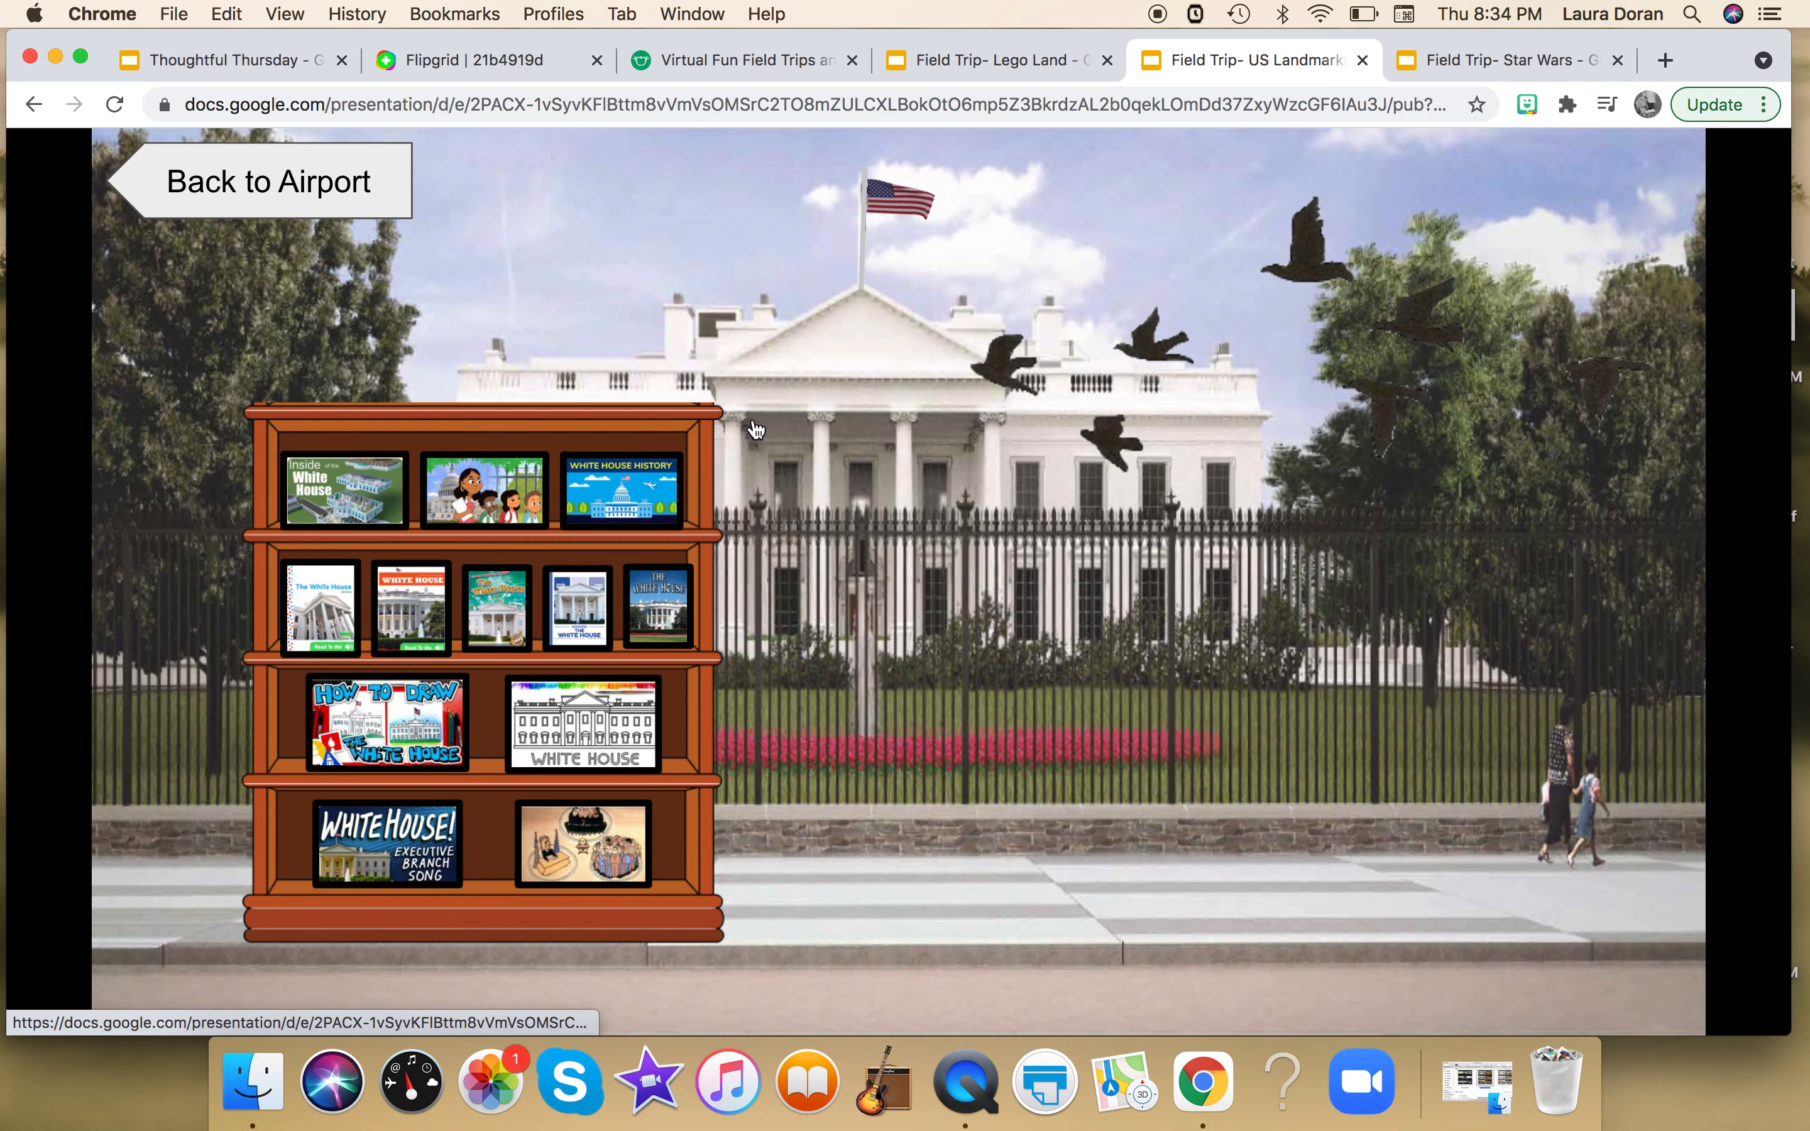
{"action": "mouse_move", "coordinate": [1350, 968]}
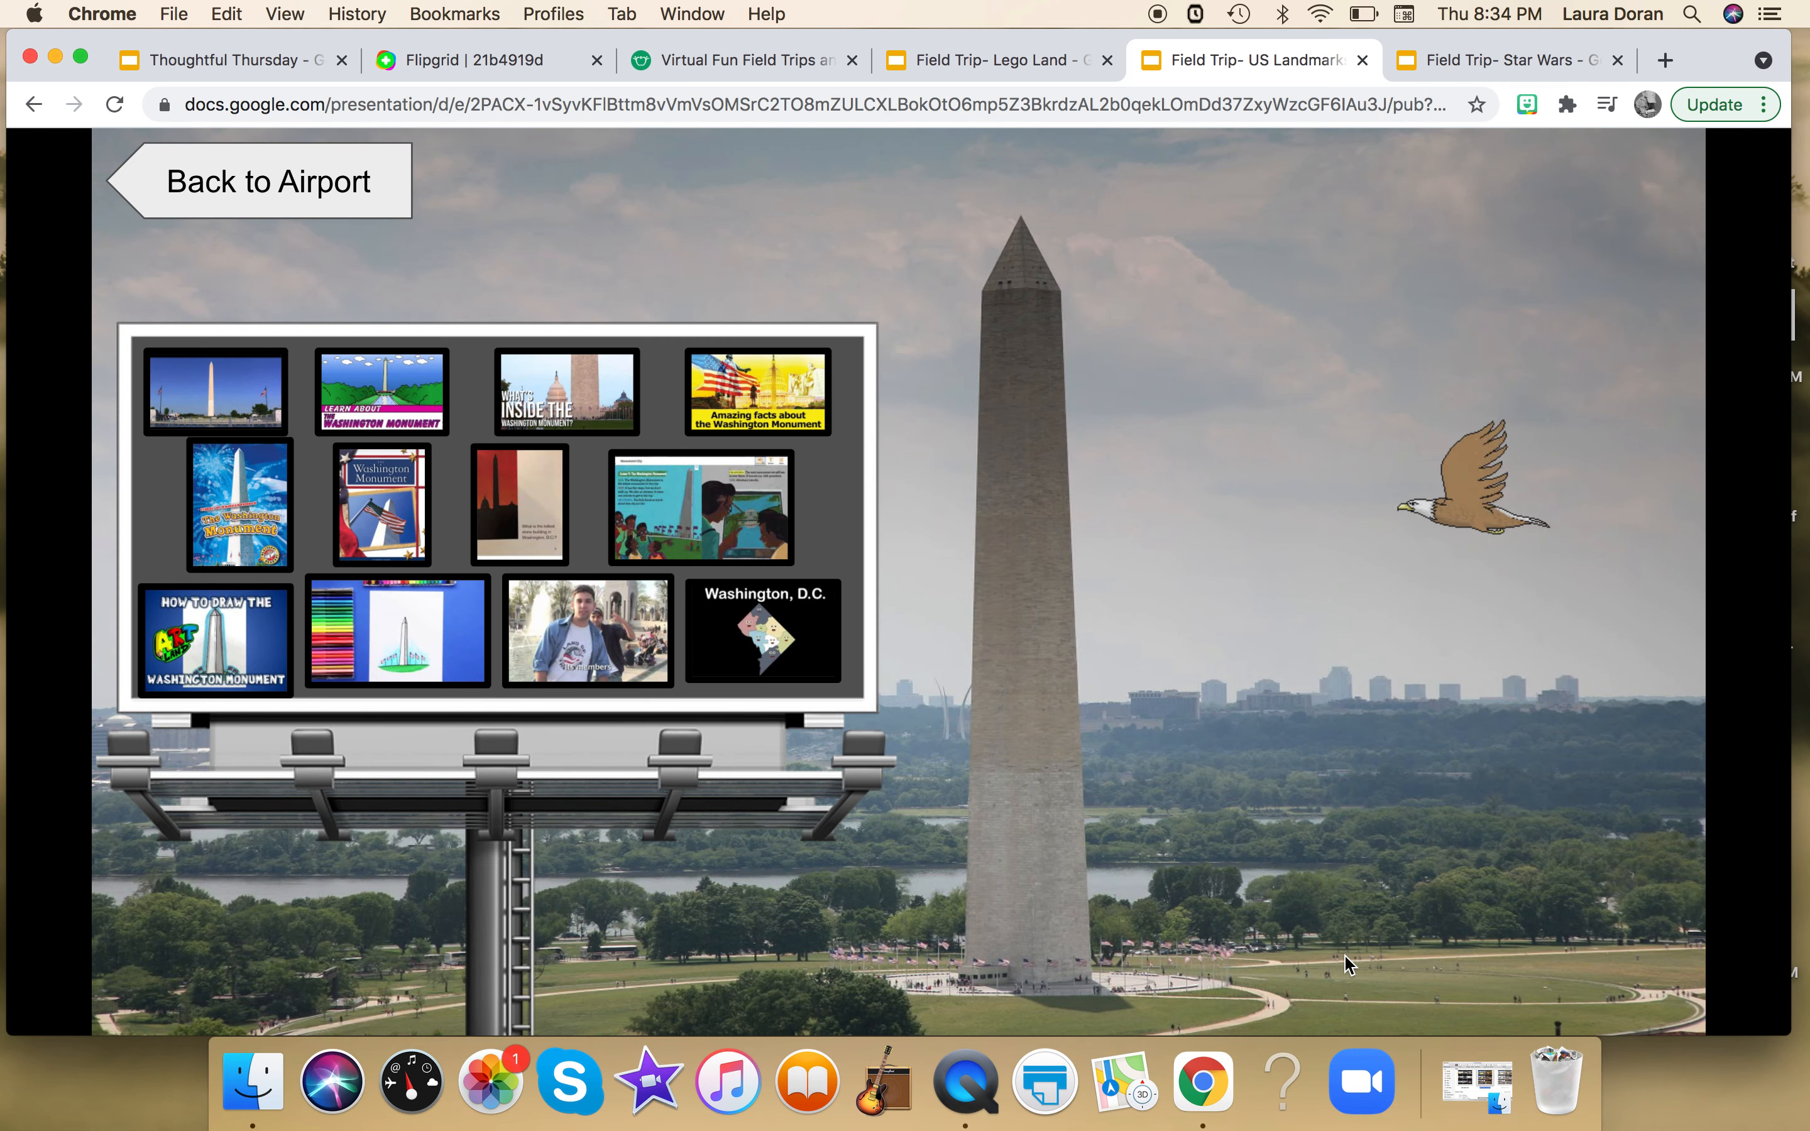
{"action": "mouse_move", "coordinate": [1309, 842]}
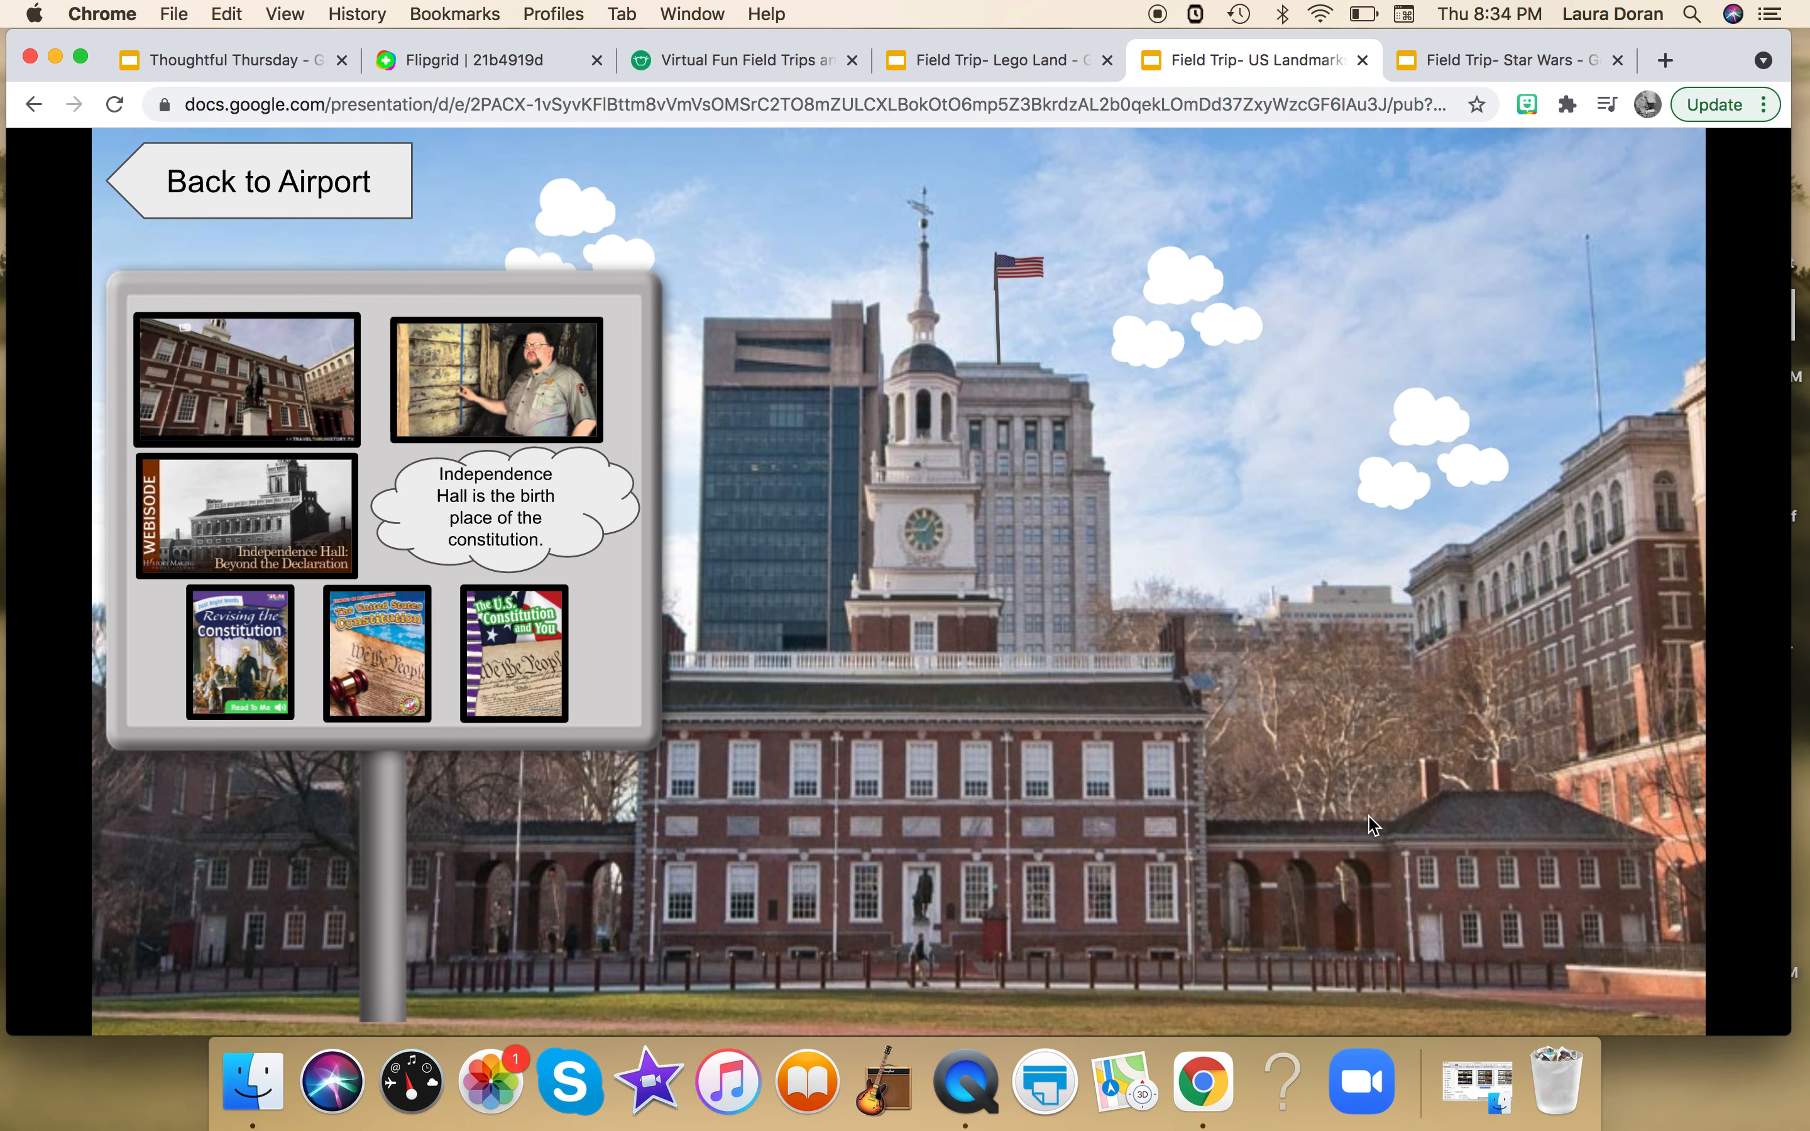
{"action": "mouse_move", "coordinate": [1265, 689]}
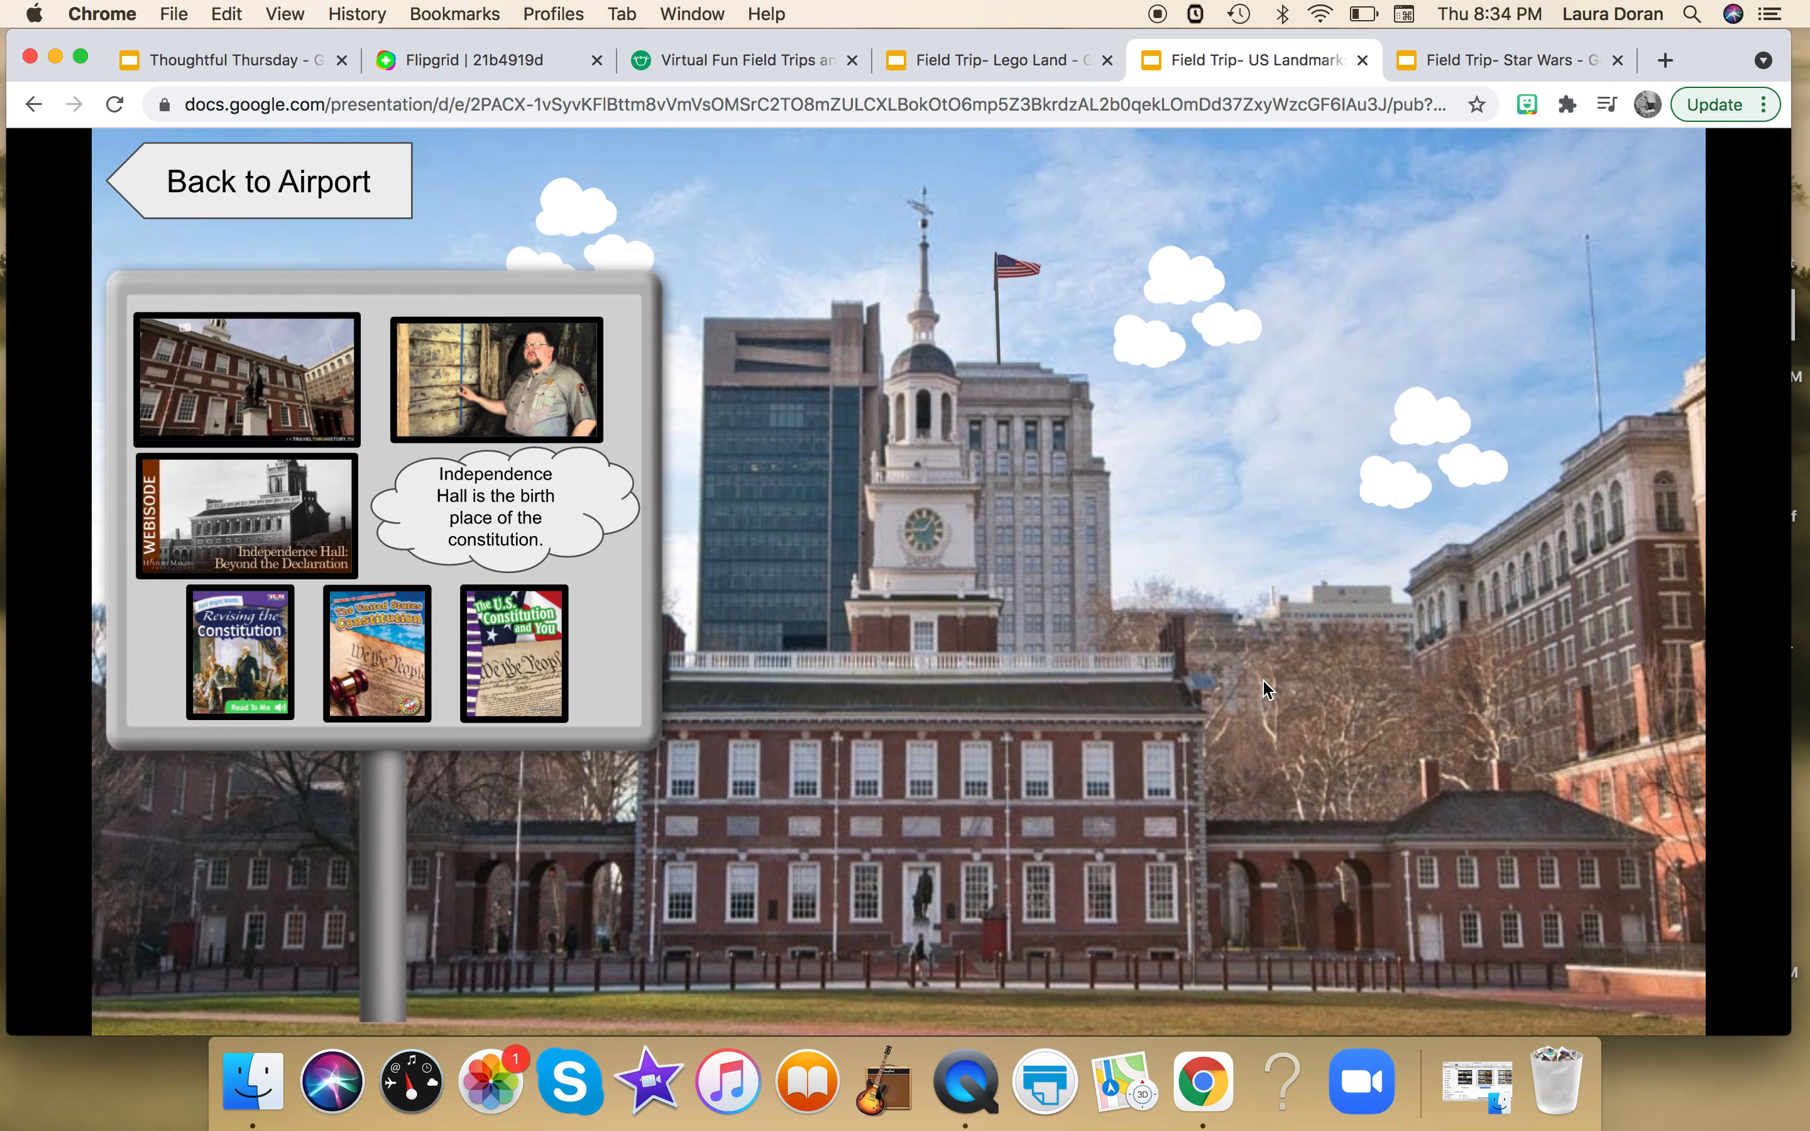
{"action": "mouse_move", "coordinate": [1289, 717]}
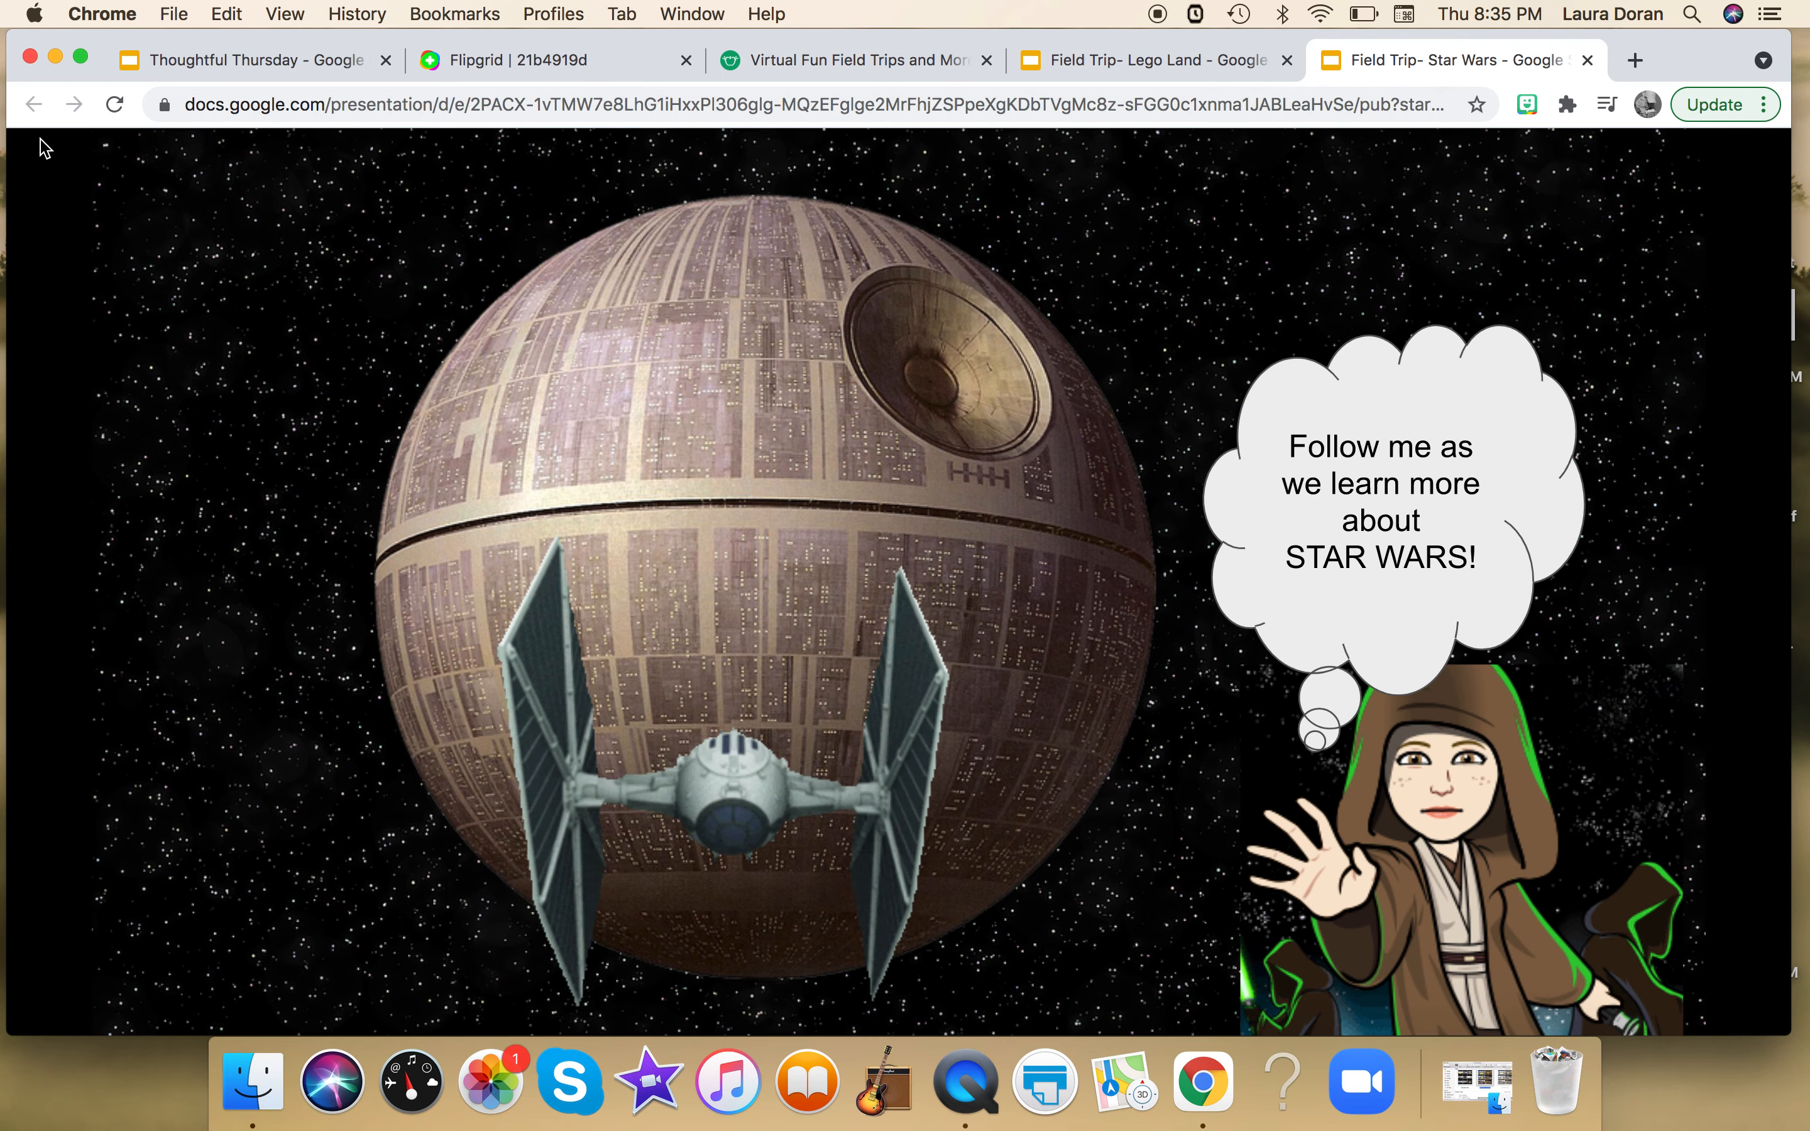
Move past the Star Wars welcome slide and tour the Videos and Books sections via Main Menu
{"action": "left_click", "coordinate": [679, 445]}
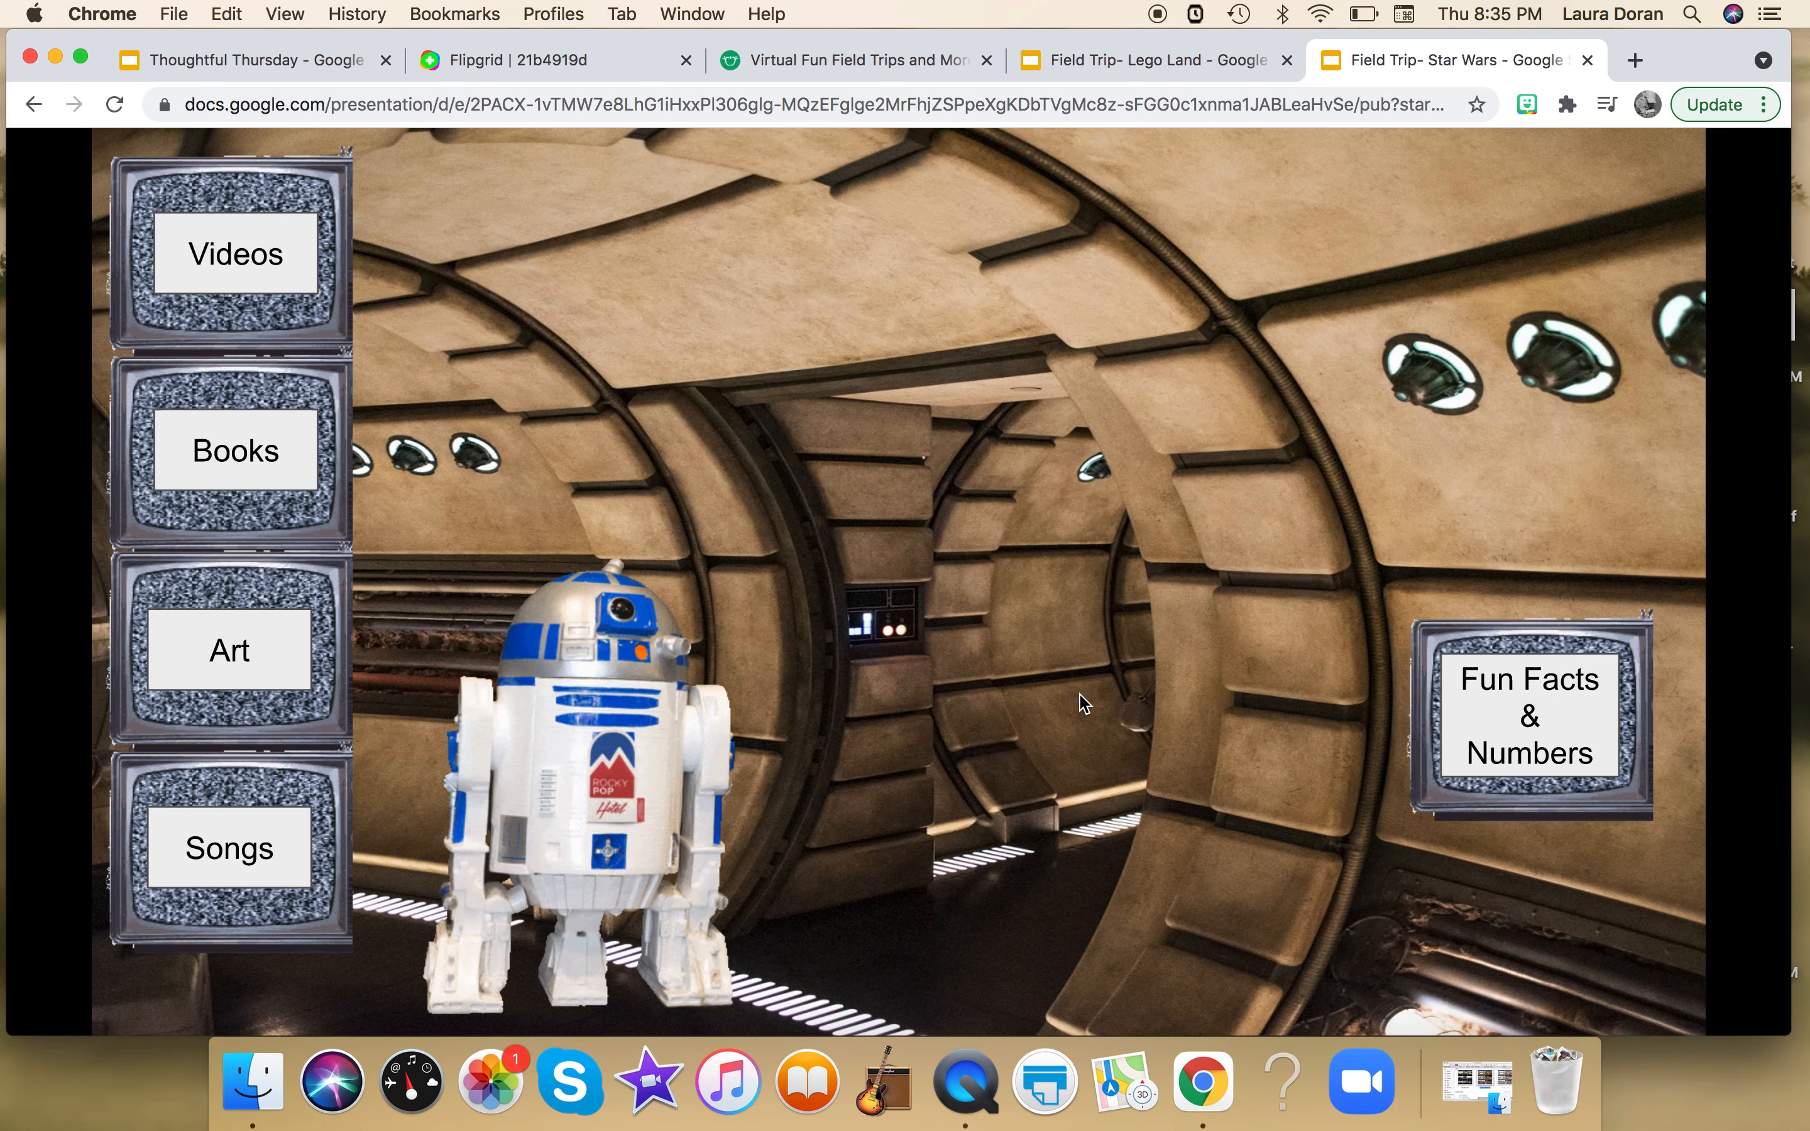
{"action": "mouse_move", "coordinate": [235, 253]}
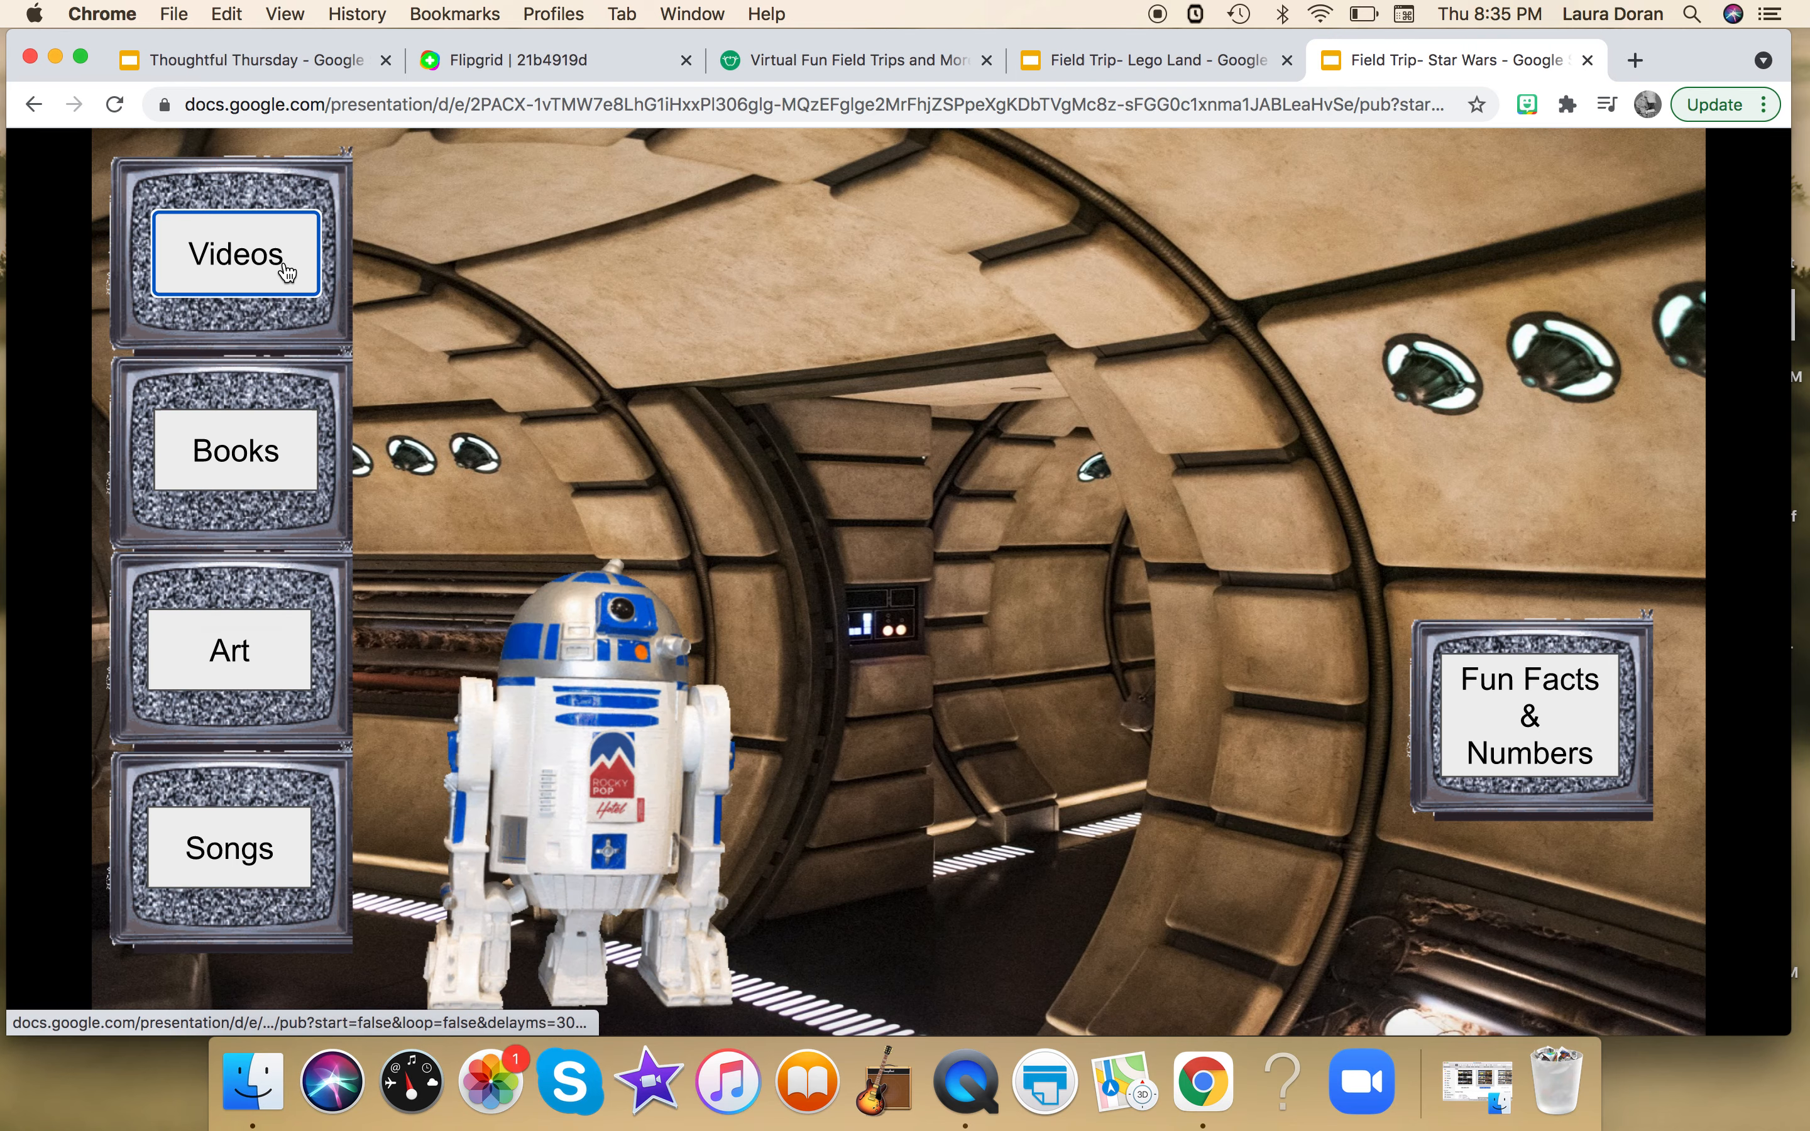
{"action": "left_click", "coordinate": [233, 253]}
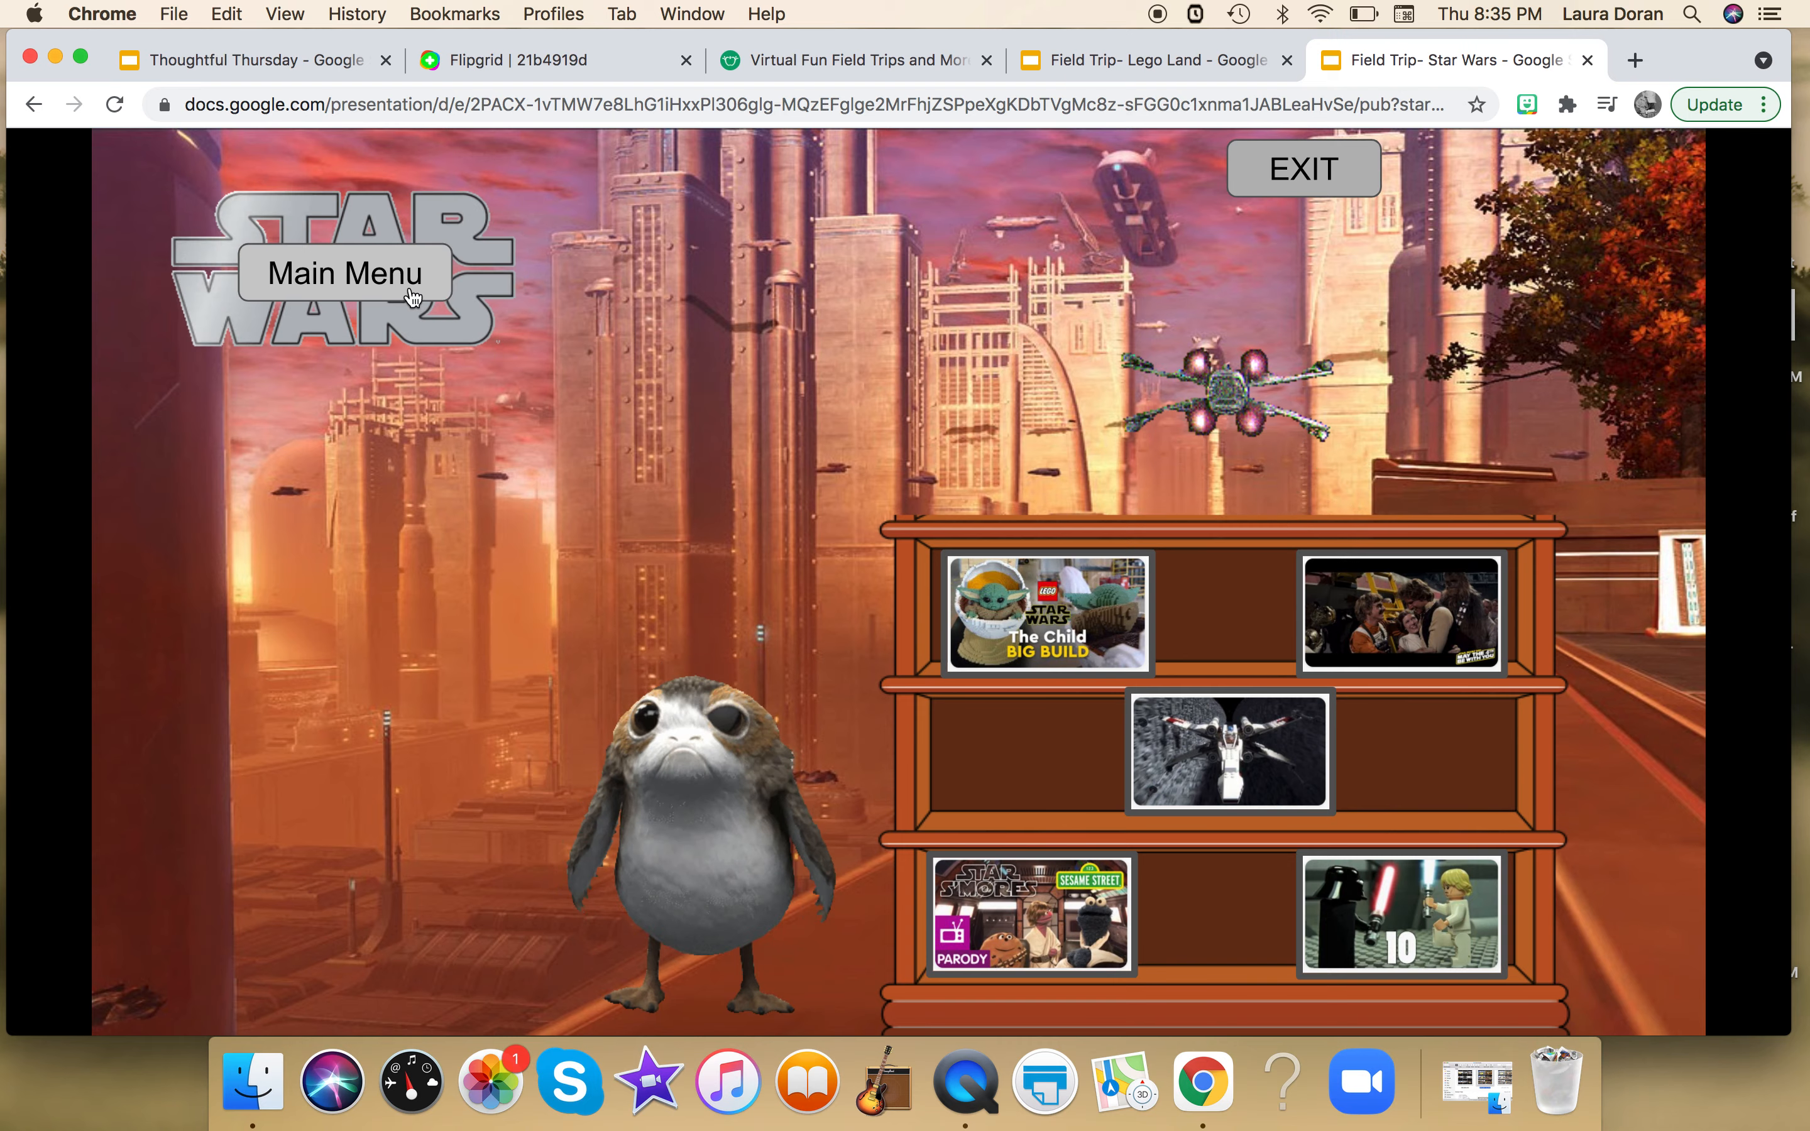
{"action": "left_click", "coordinate": [343, 274]}
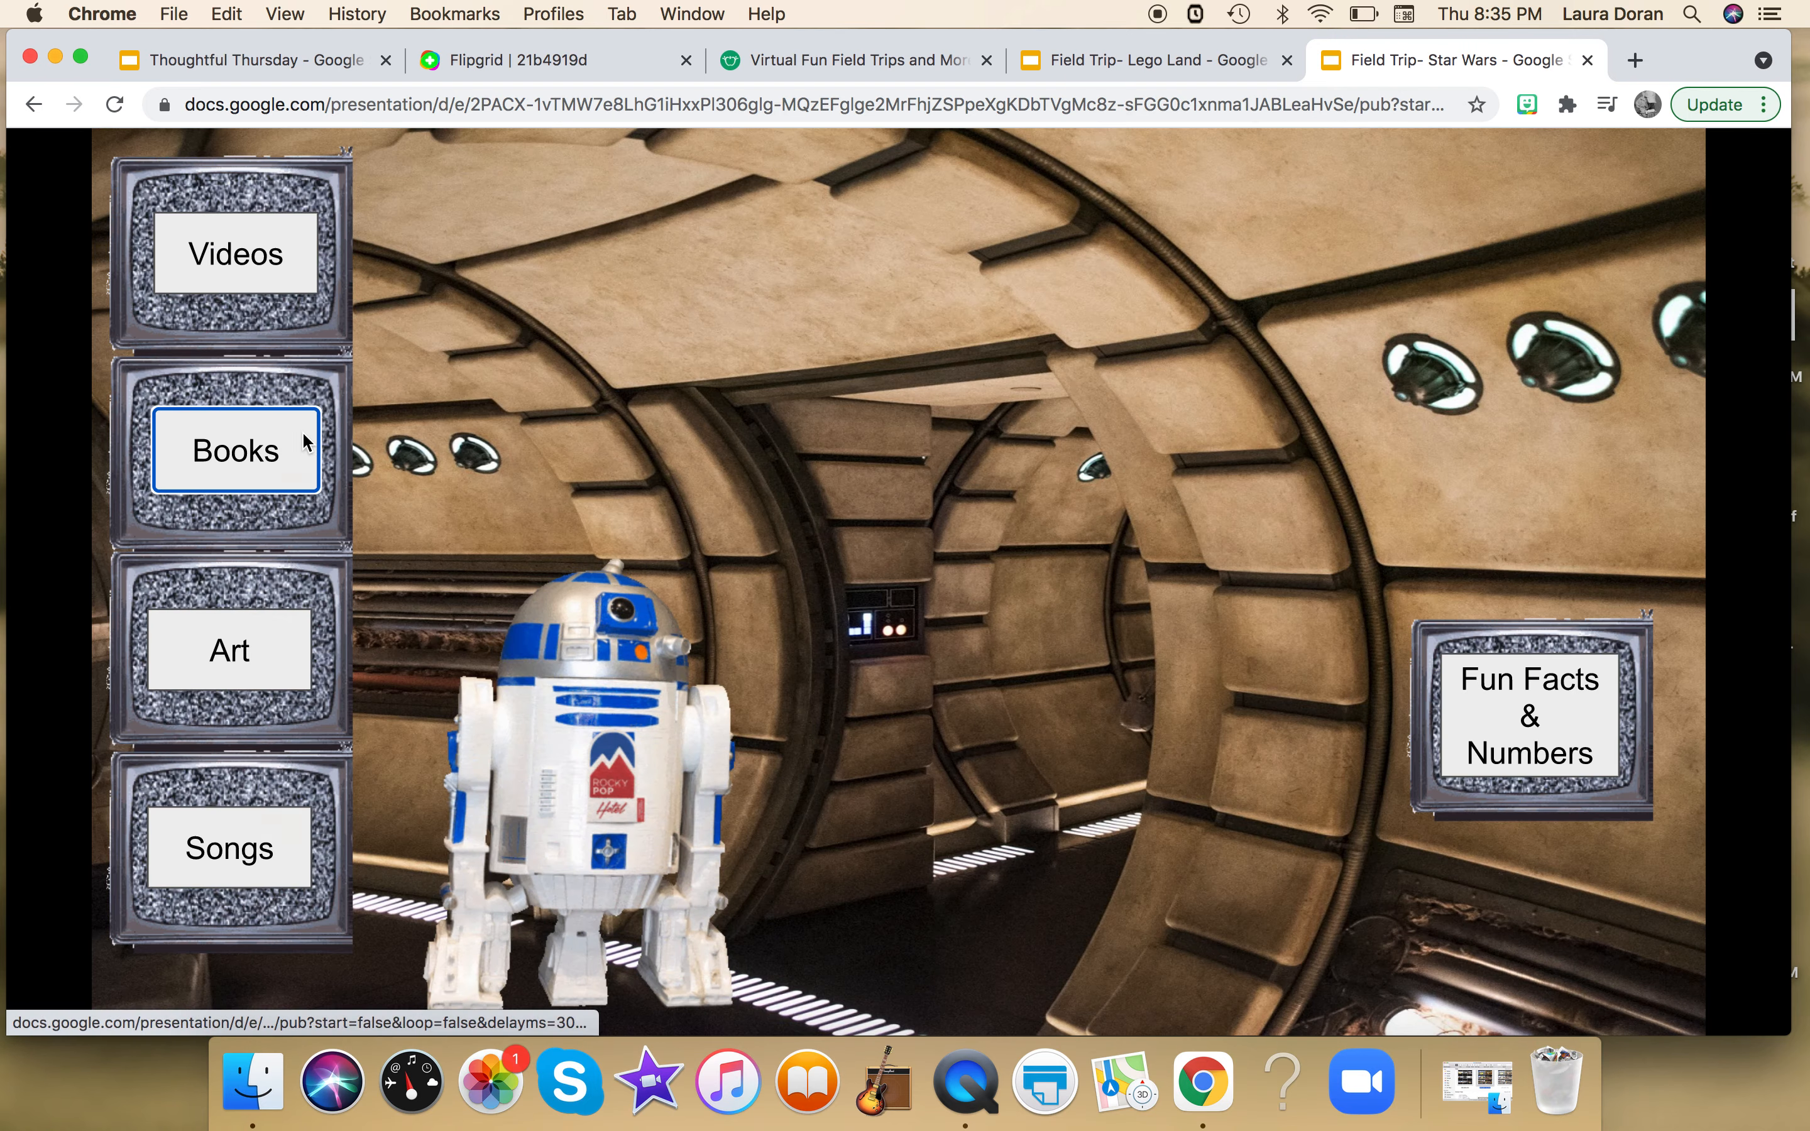
{"action": "left_click", "coordinate": [234, 450]}
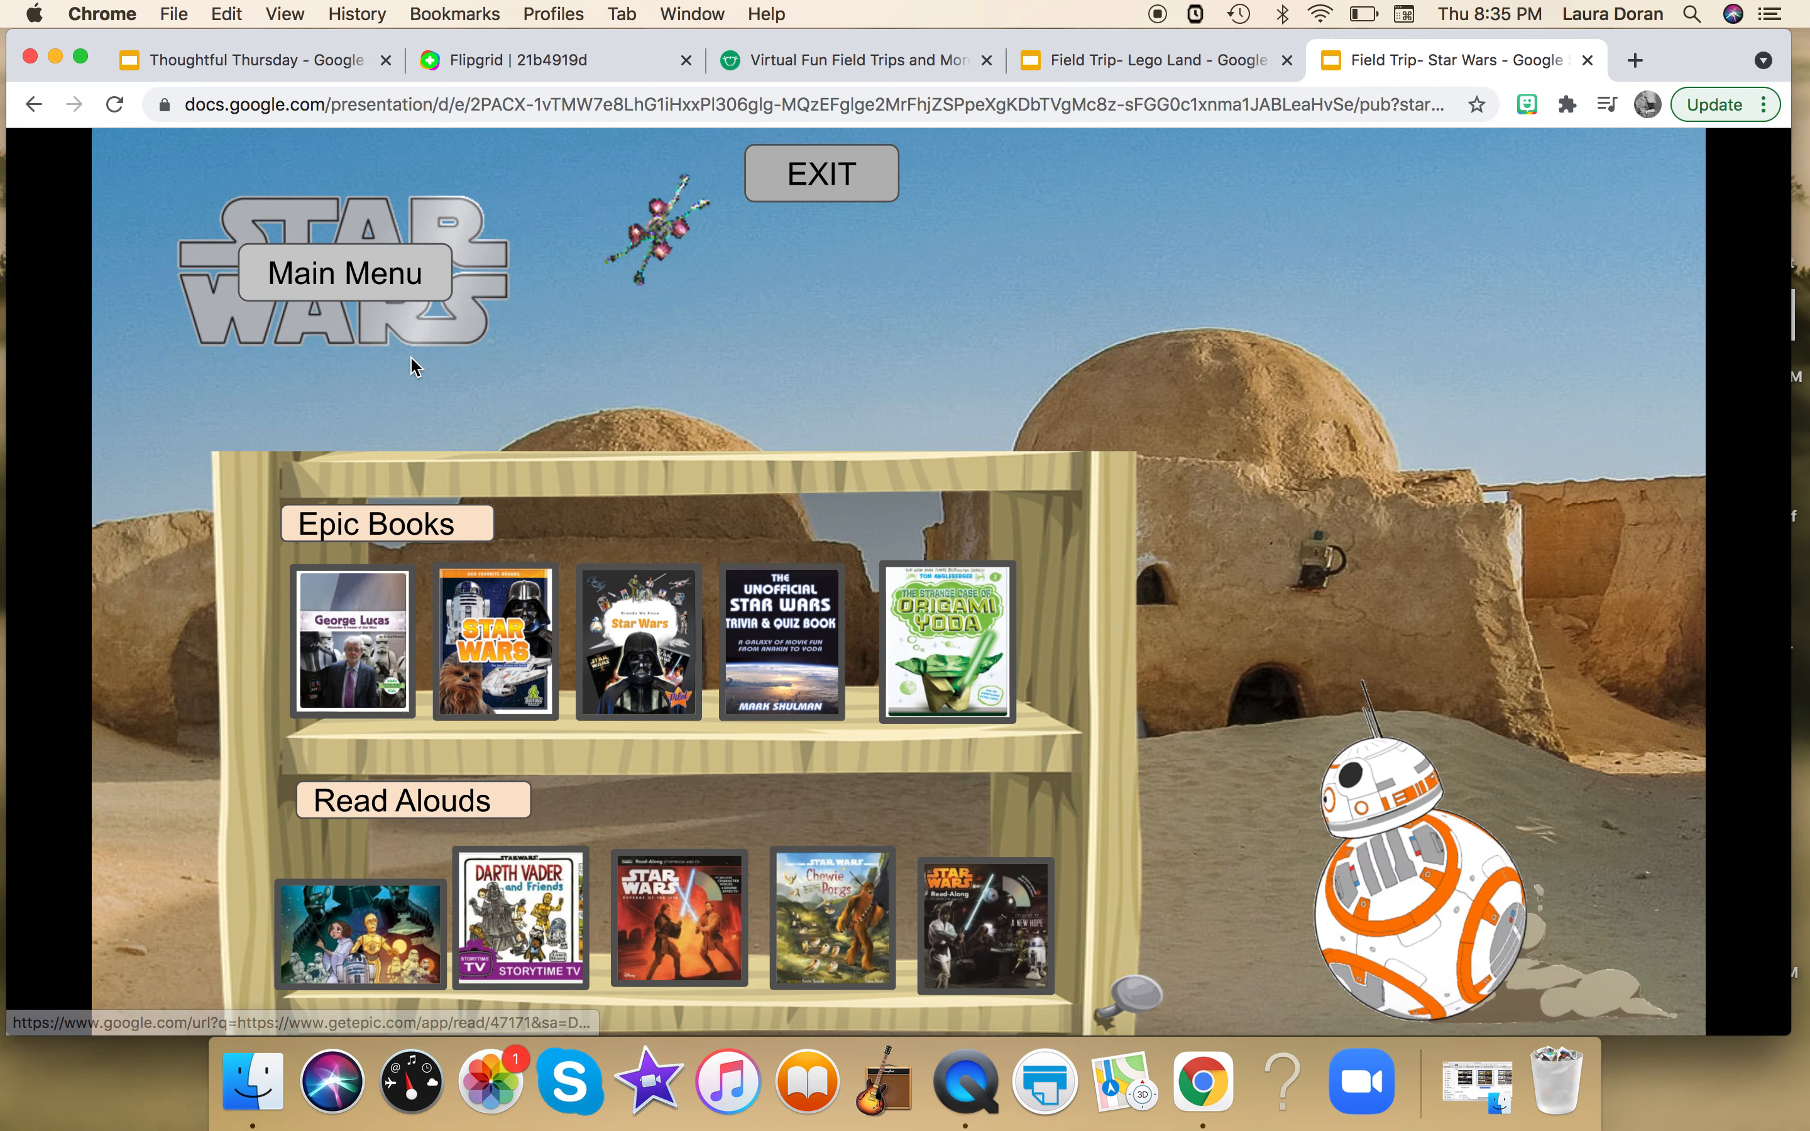
{"action": "left_click", "coordinate": [343, 274]}
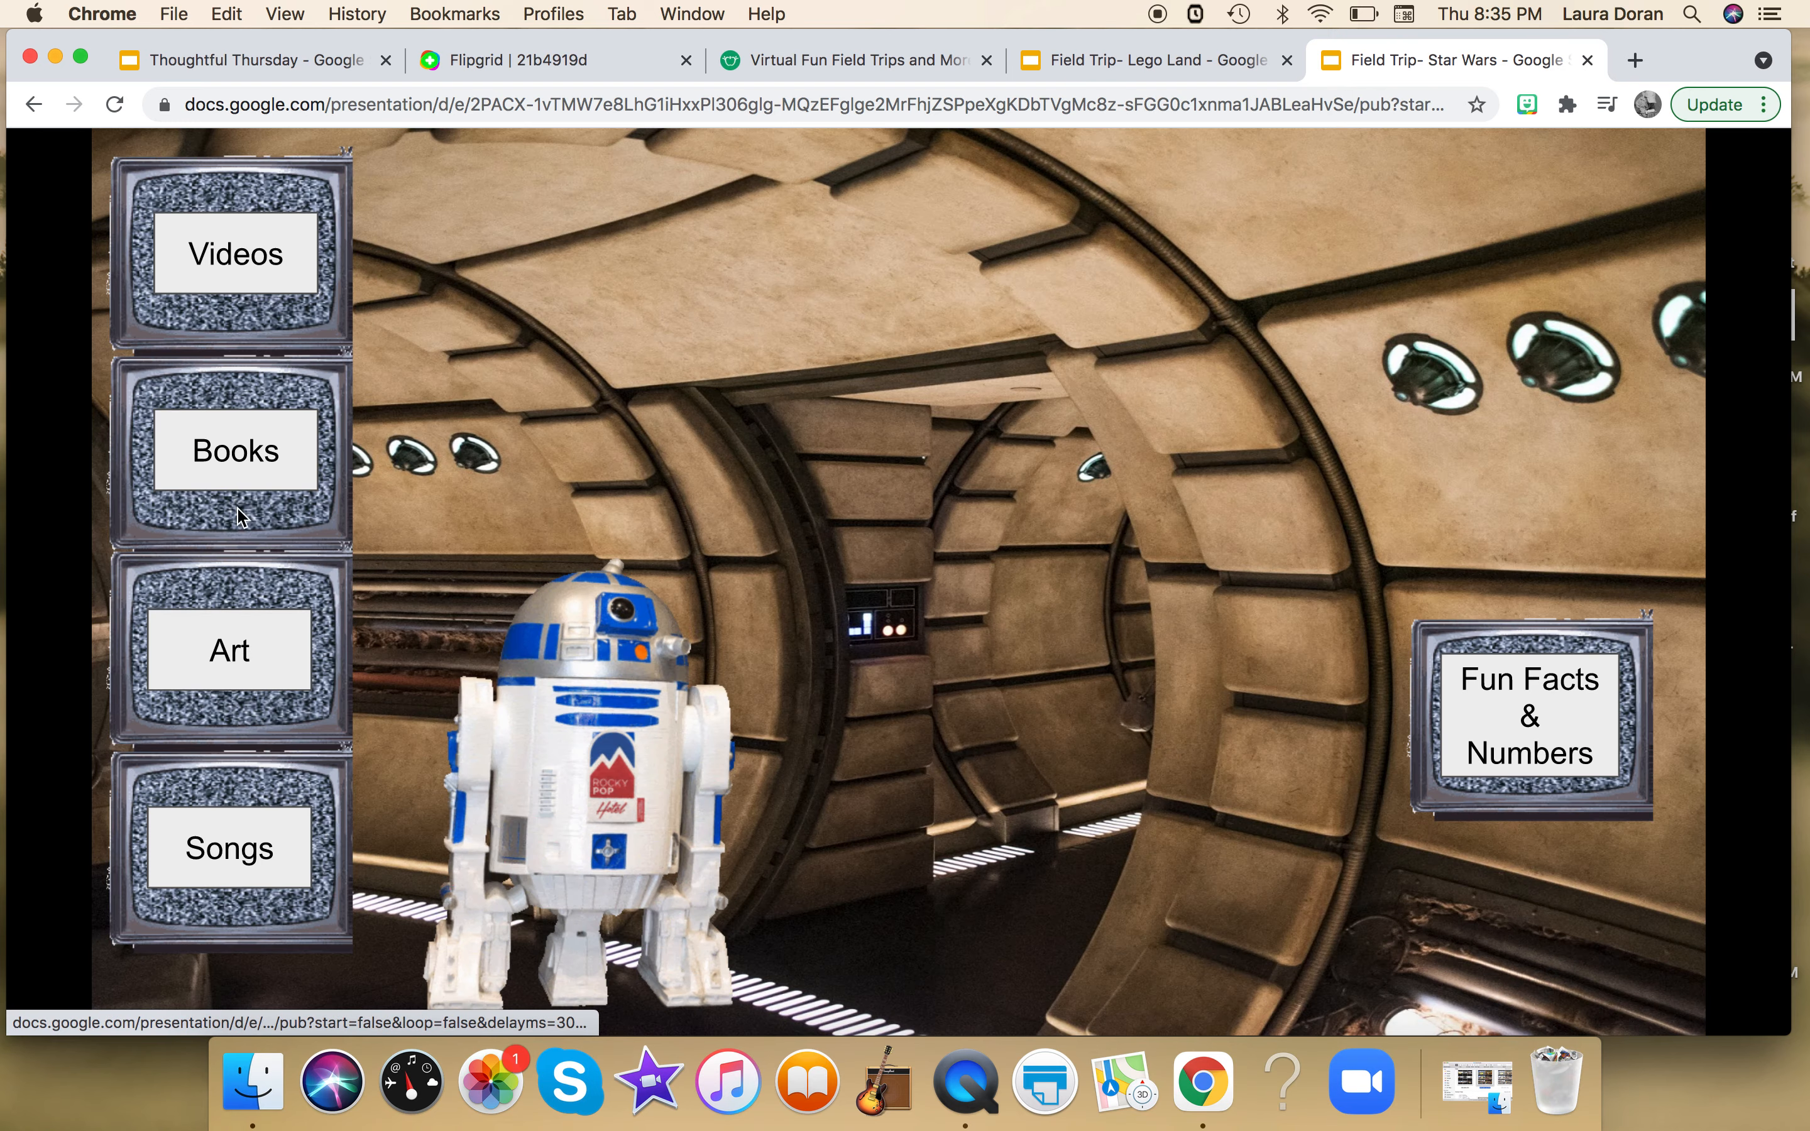
Tour the Art and Fun Facts & Numbers sections, then exit the Star Wars field trip
{"action": "left_click", "coordinate": [229, 649]}
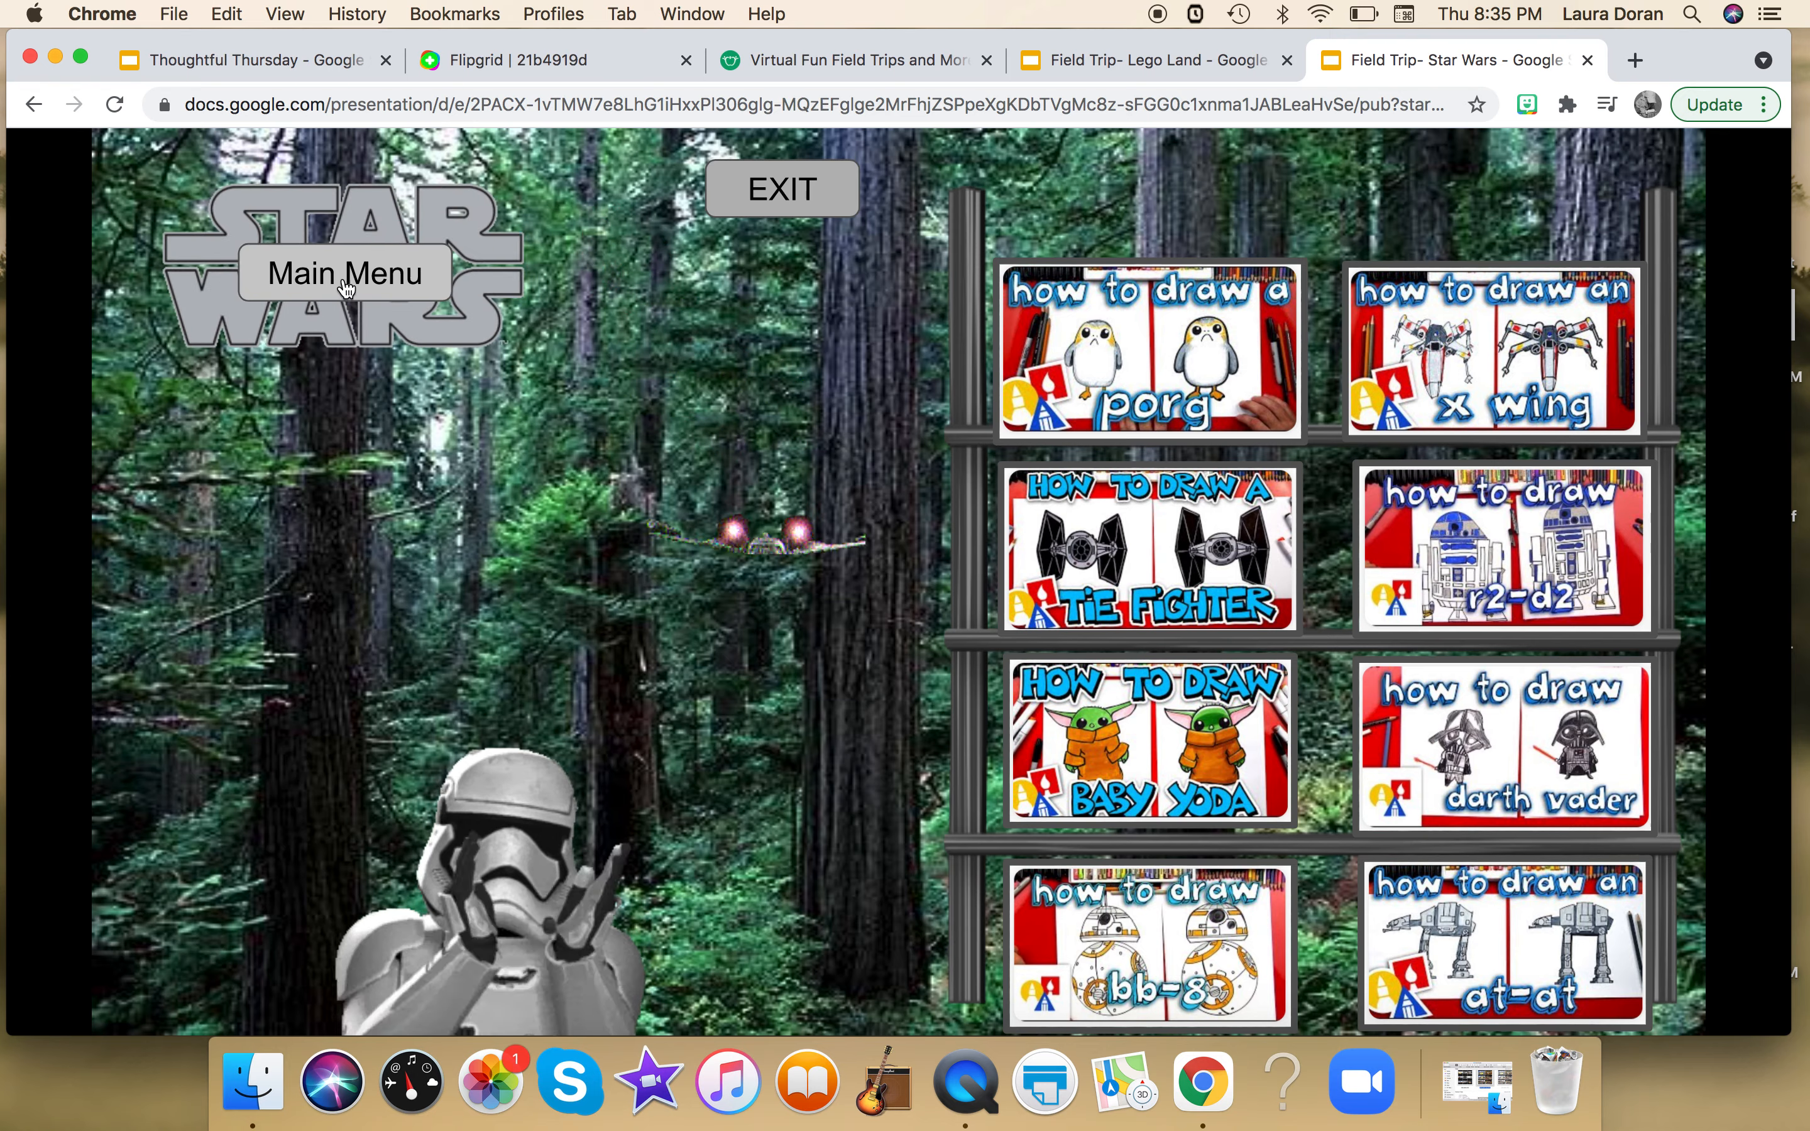
{"action": "left_click", "coordinate": [343, 276]}
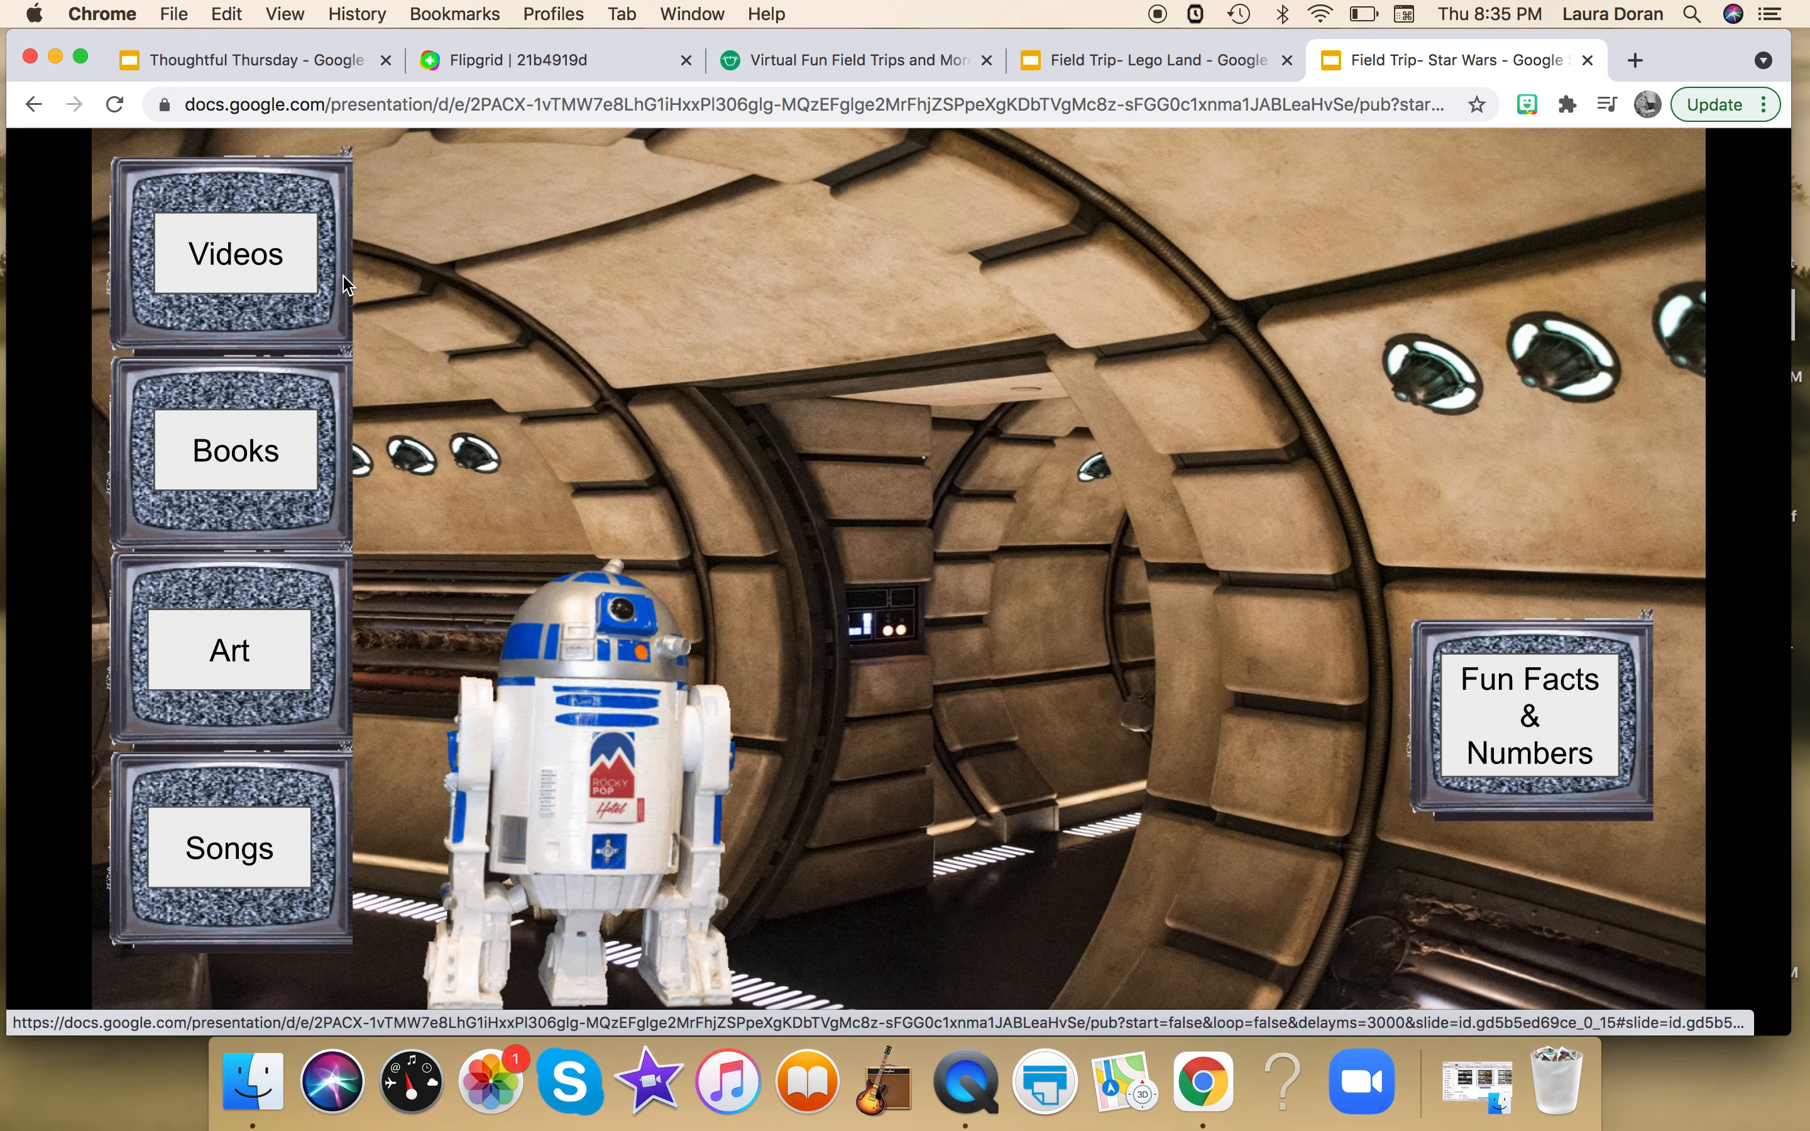
{"action": "left_click", "coordinate": [234, 254]}
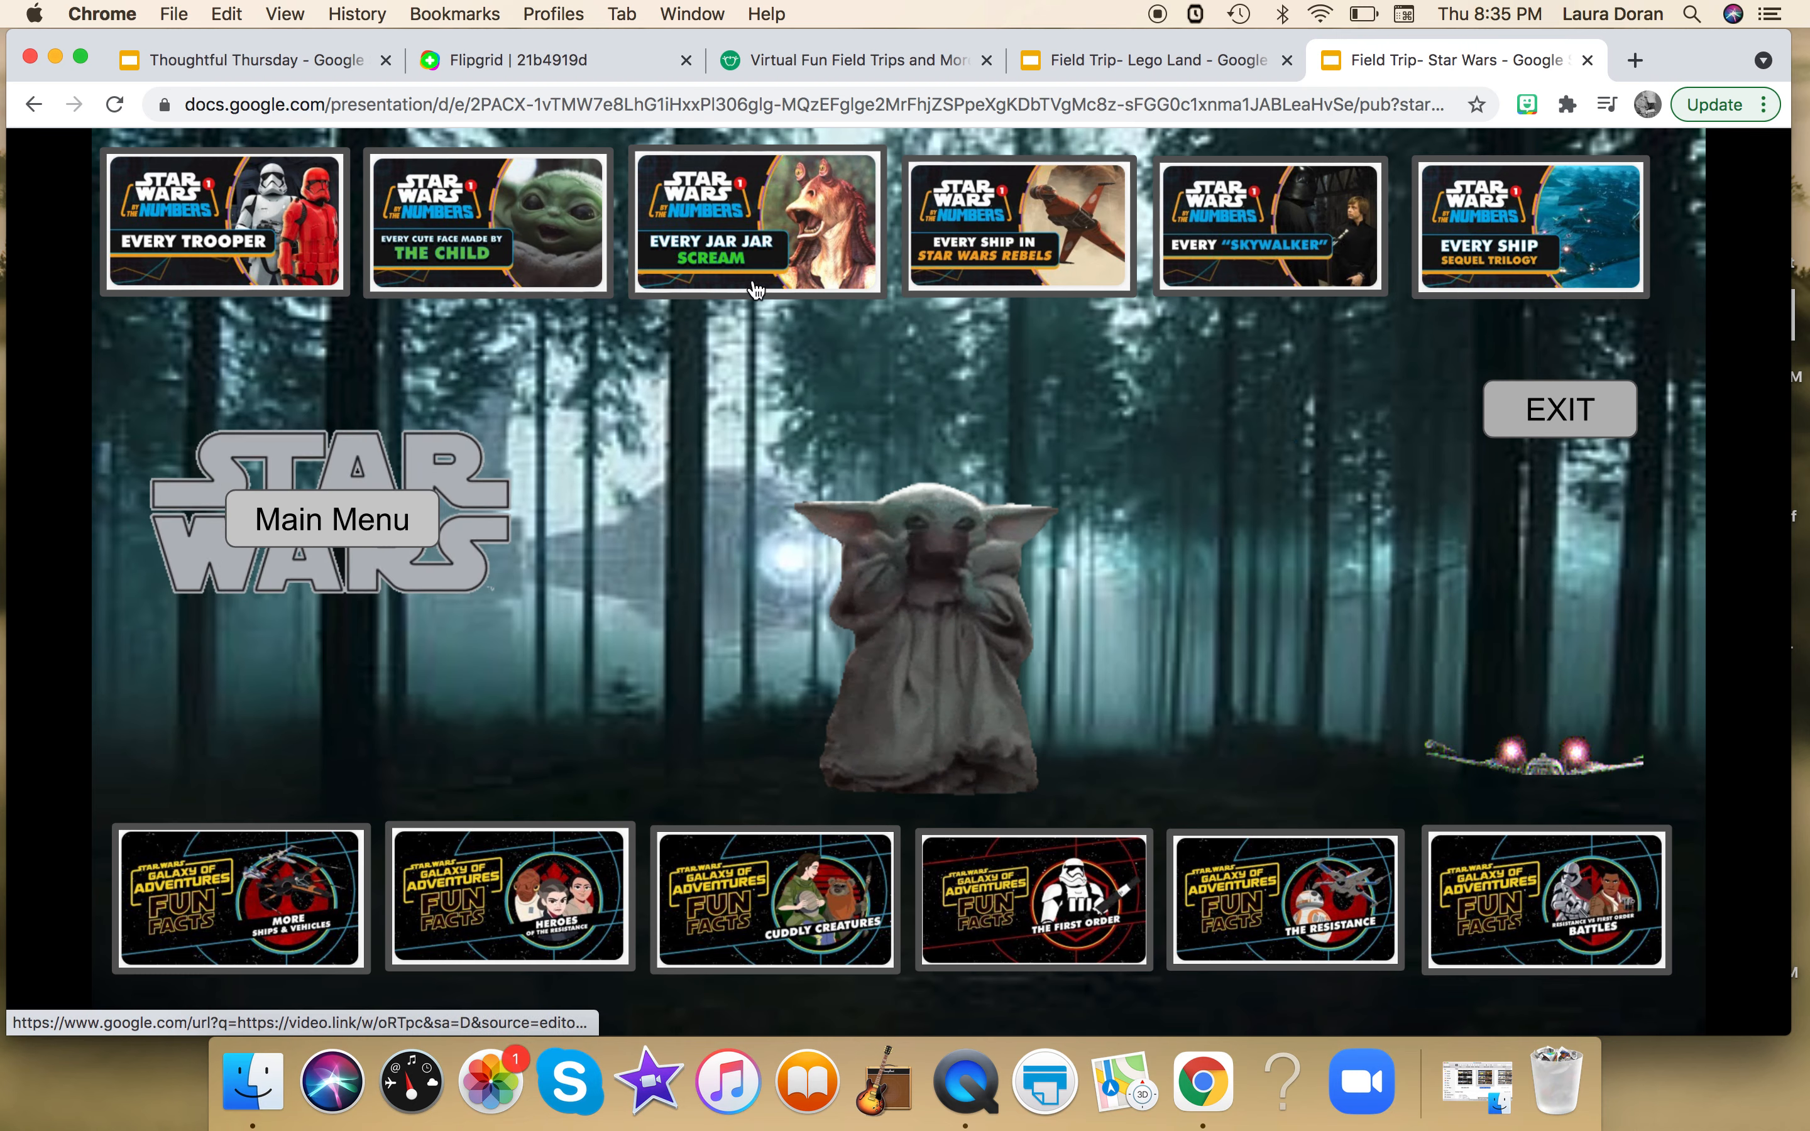
{"action": "mouse_move", "coordinate": [841, 436]}
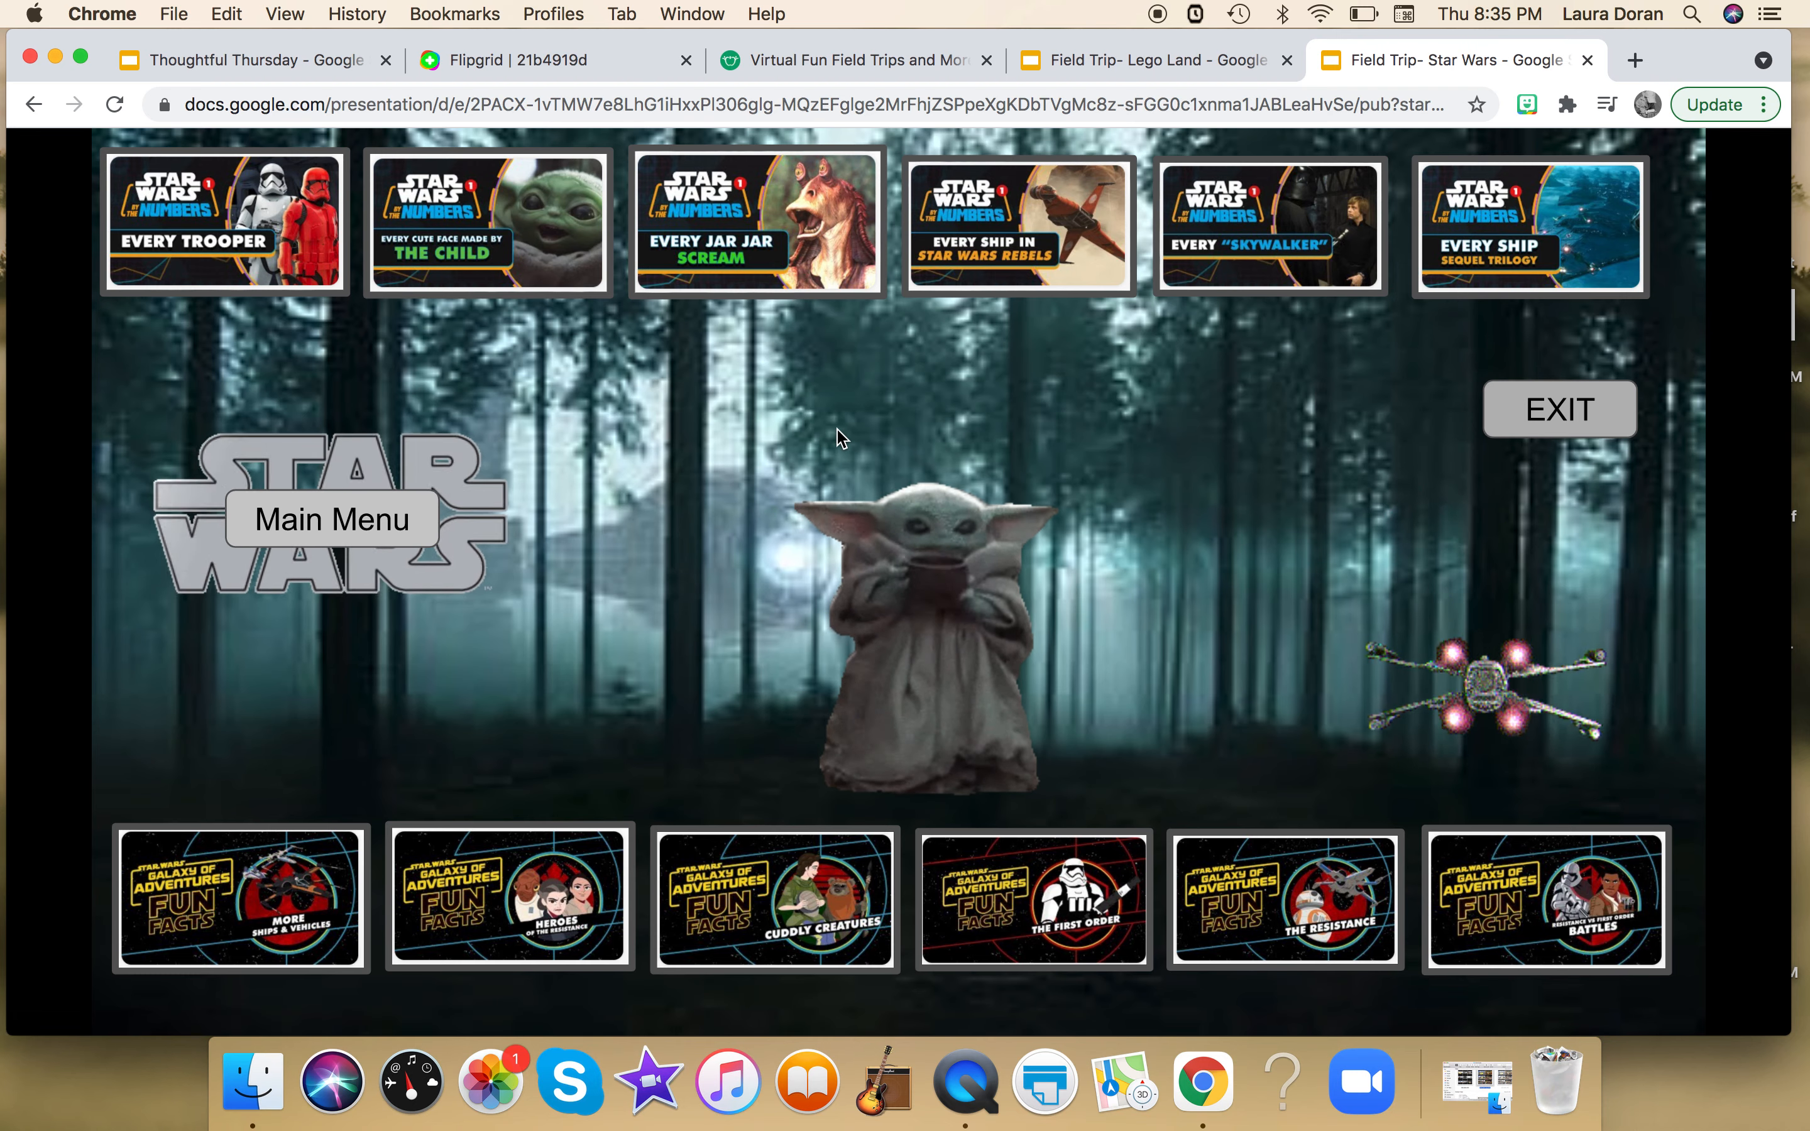
{"action": "mouse_move", "coordinate": [1412, 375]}
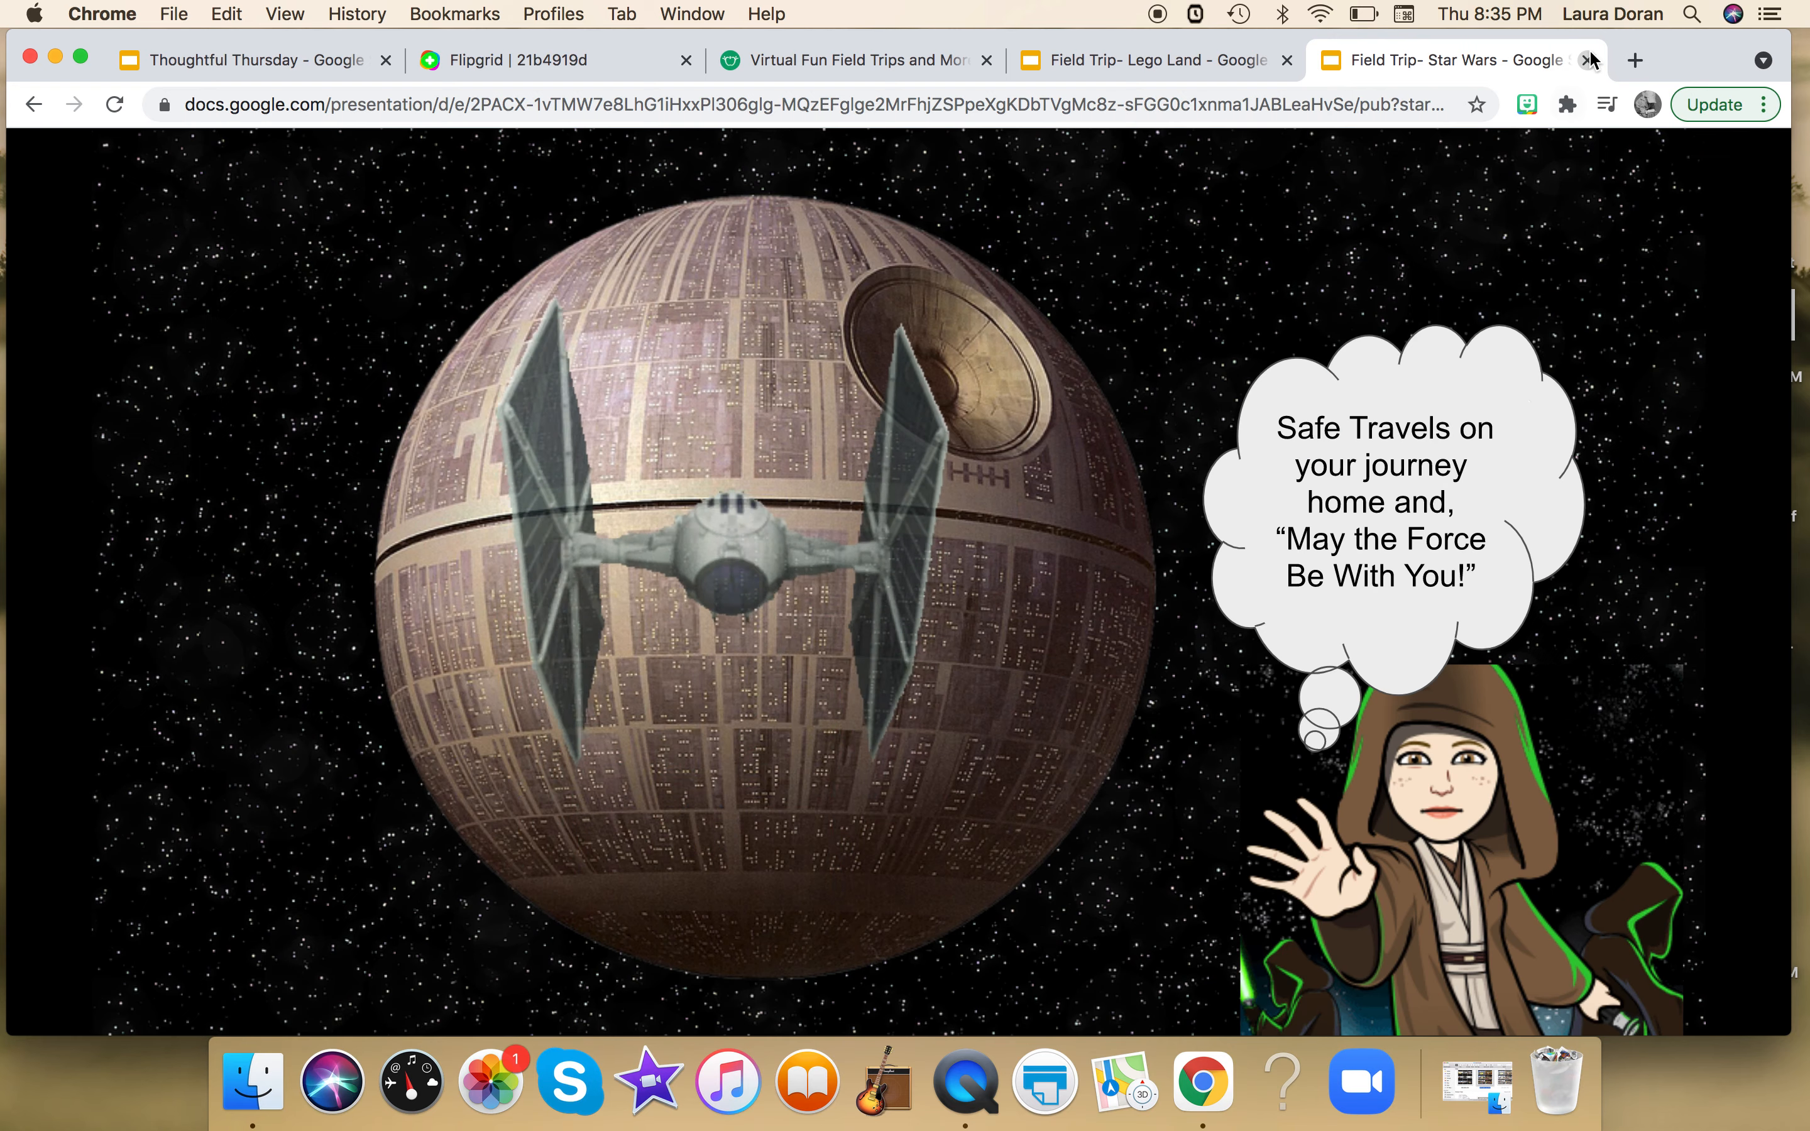
{"action": "left_click", "coordinate": [1589, 61]}
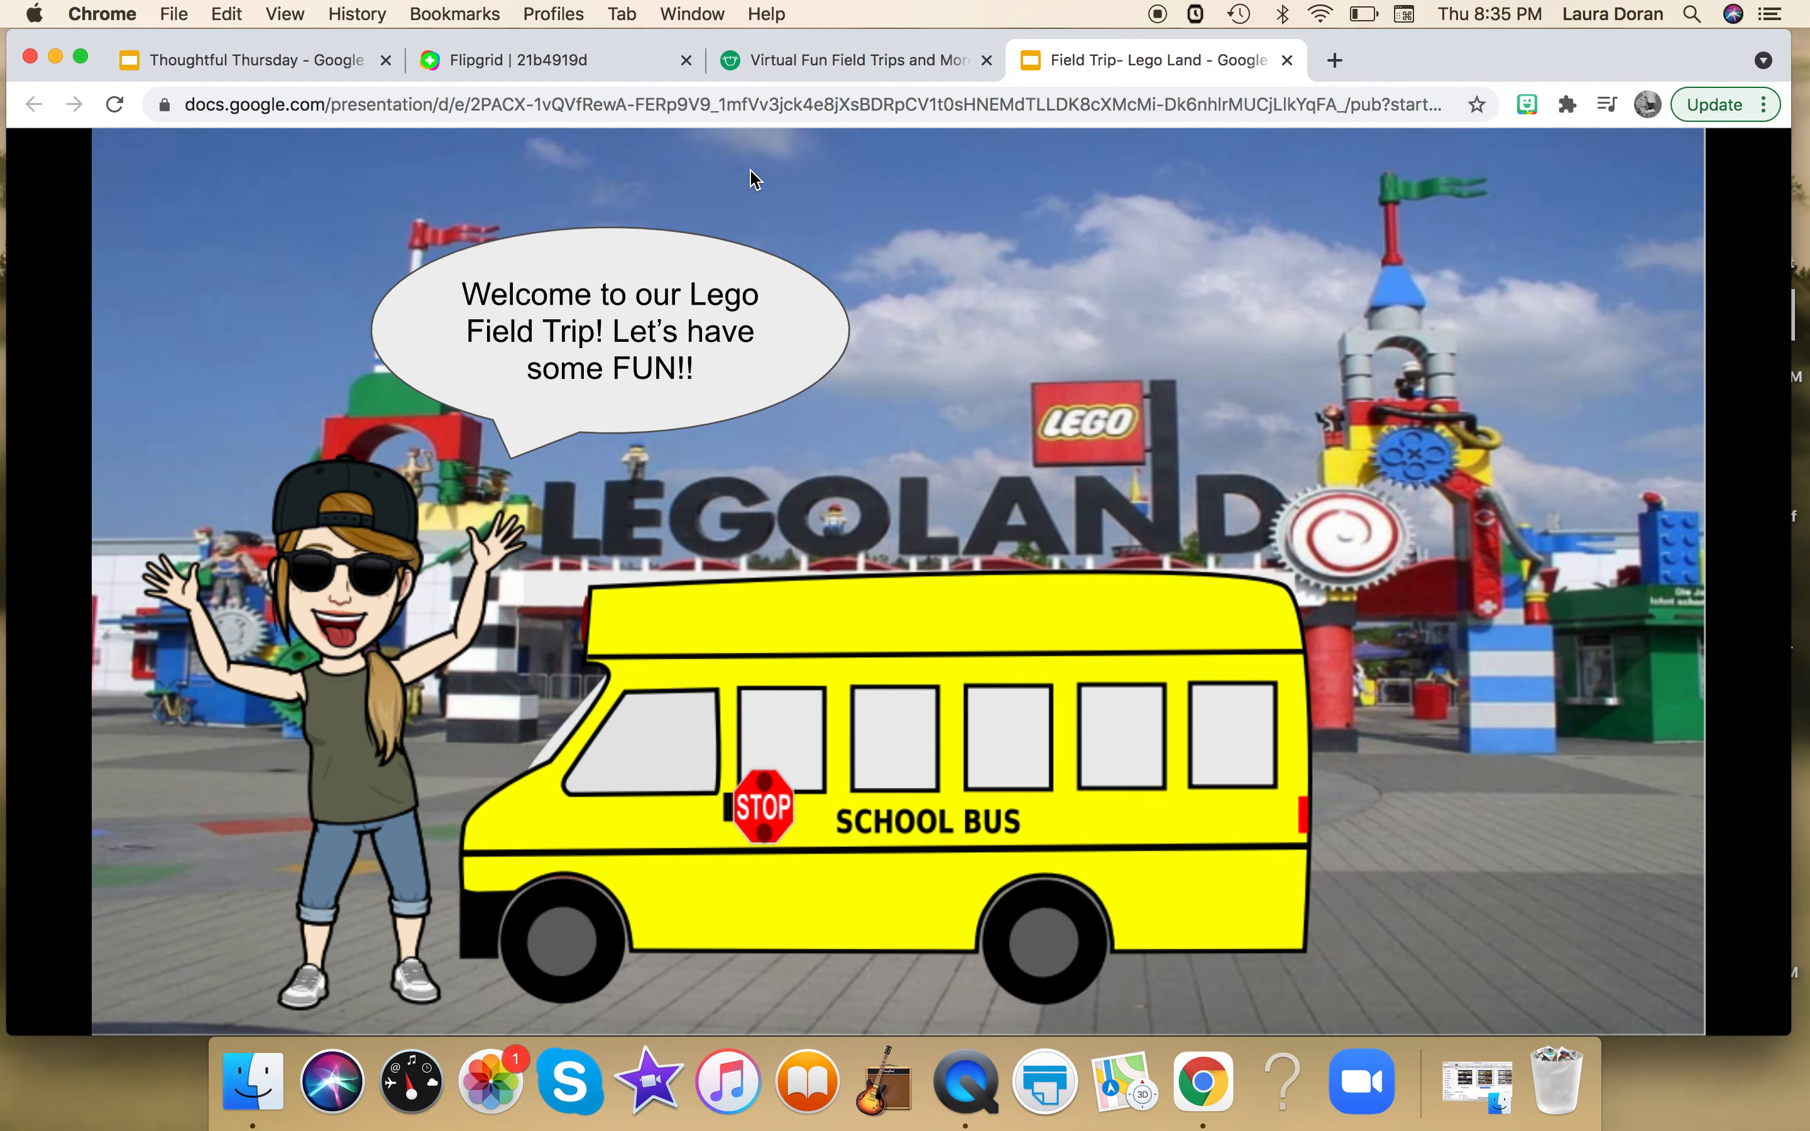
Advance the Legoland trip from its welcome slide toward the Park Entrance menu
{"action": "left_click", "coordinate": [113, 104]}
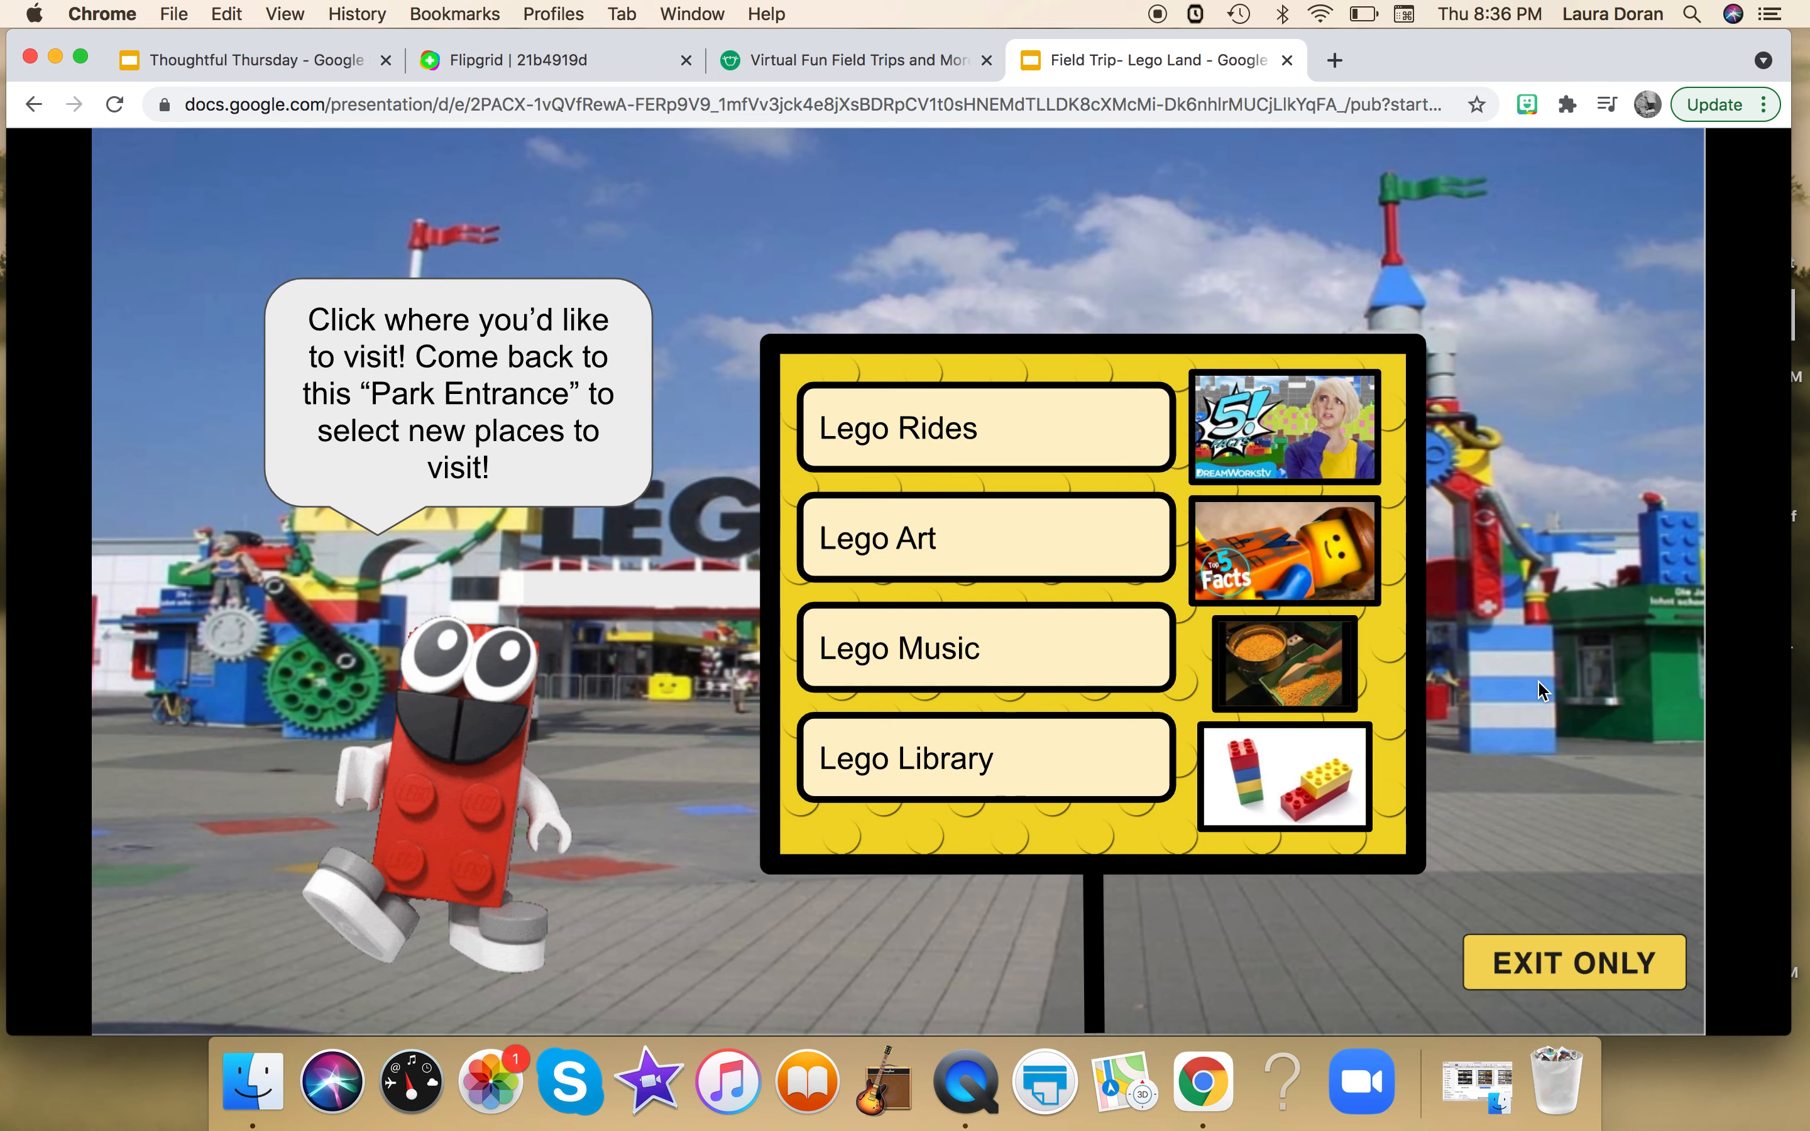
{"action": "mouse_move", "coordinate": [1300, 565]}
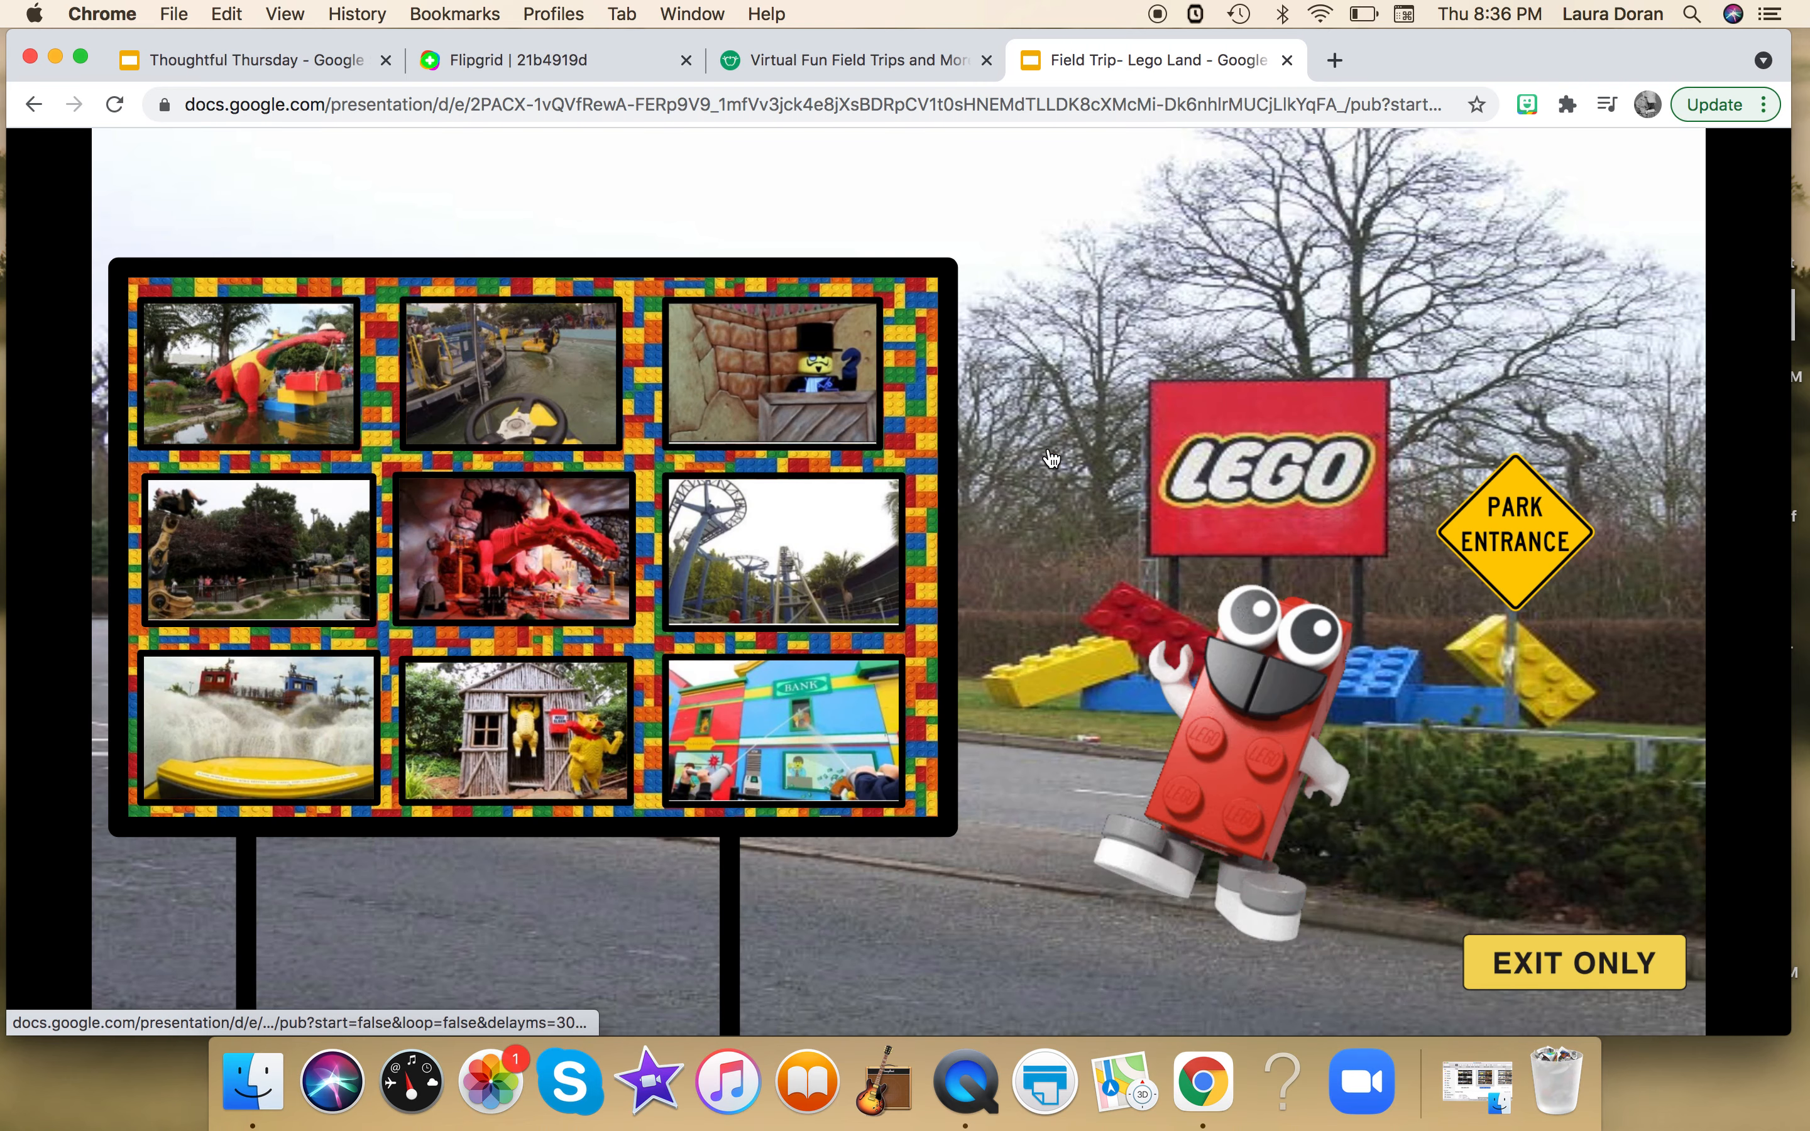
{"action": "mouse_move", "coordinate": [1022, 470]}
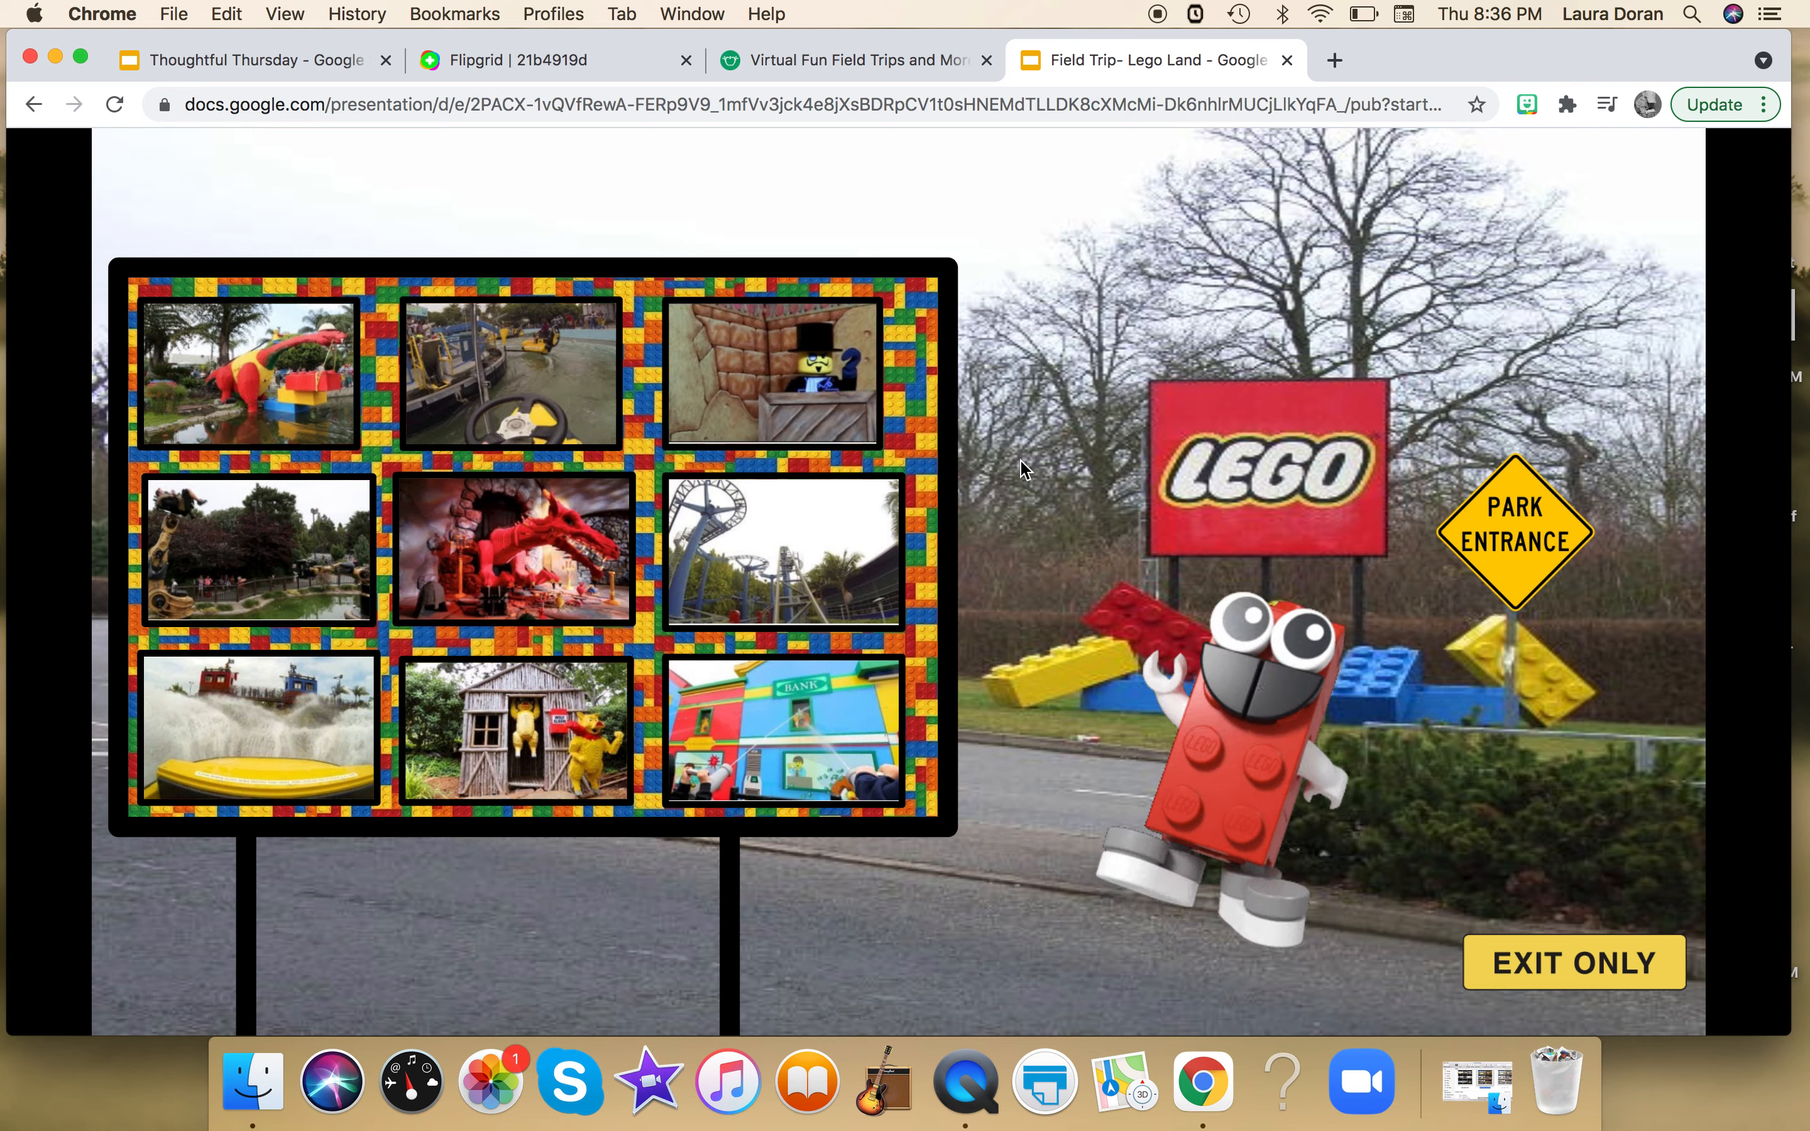
{"action": "mouse_move", "coordinate": [530, 366]}
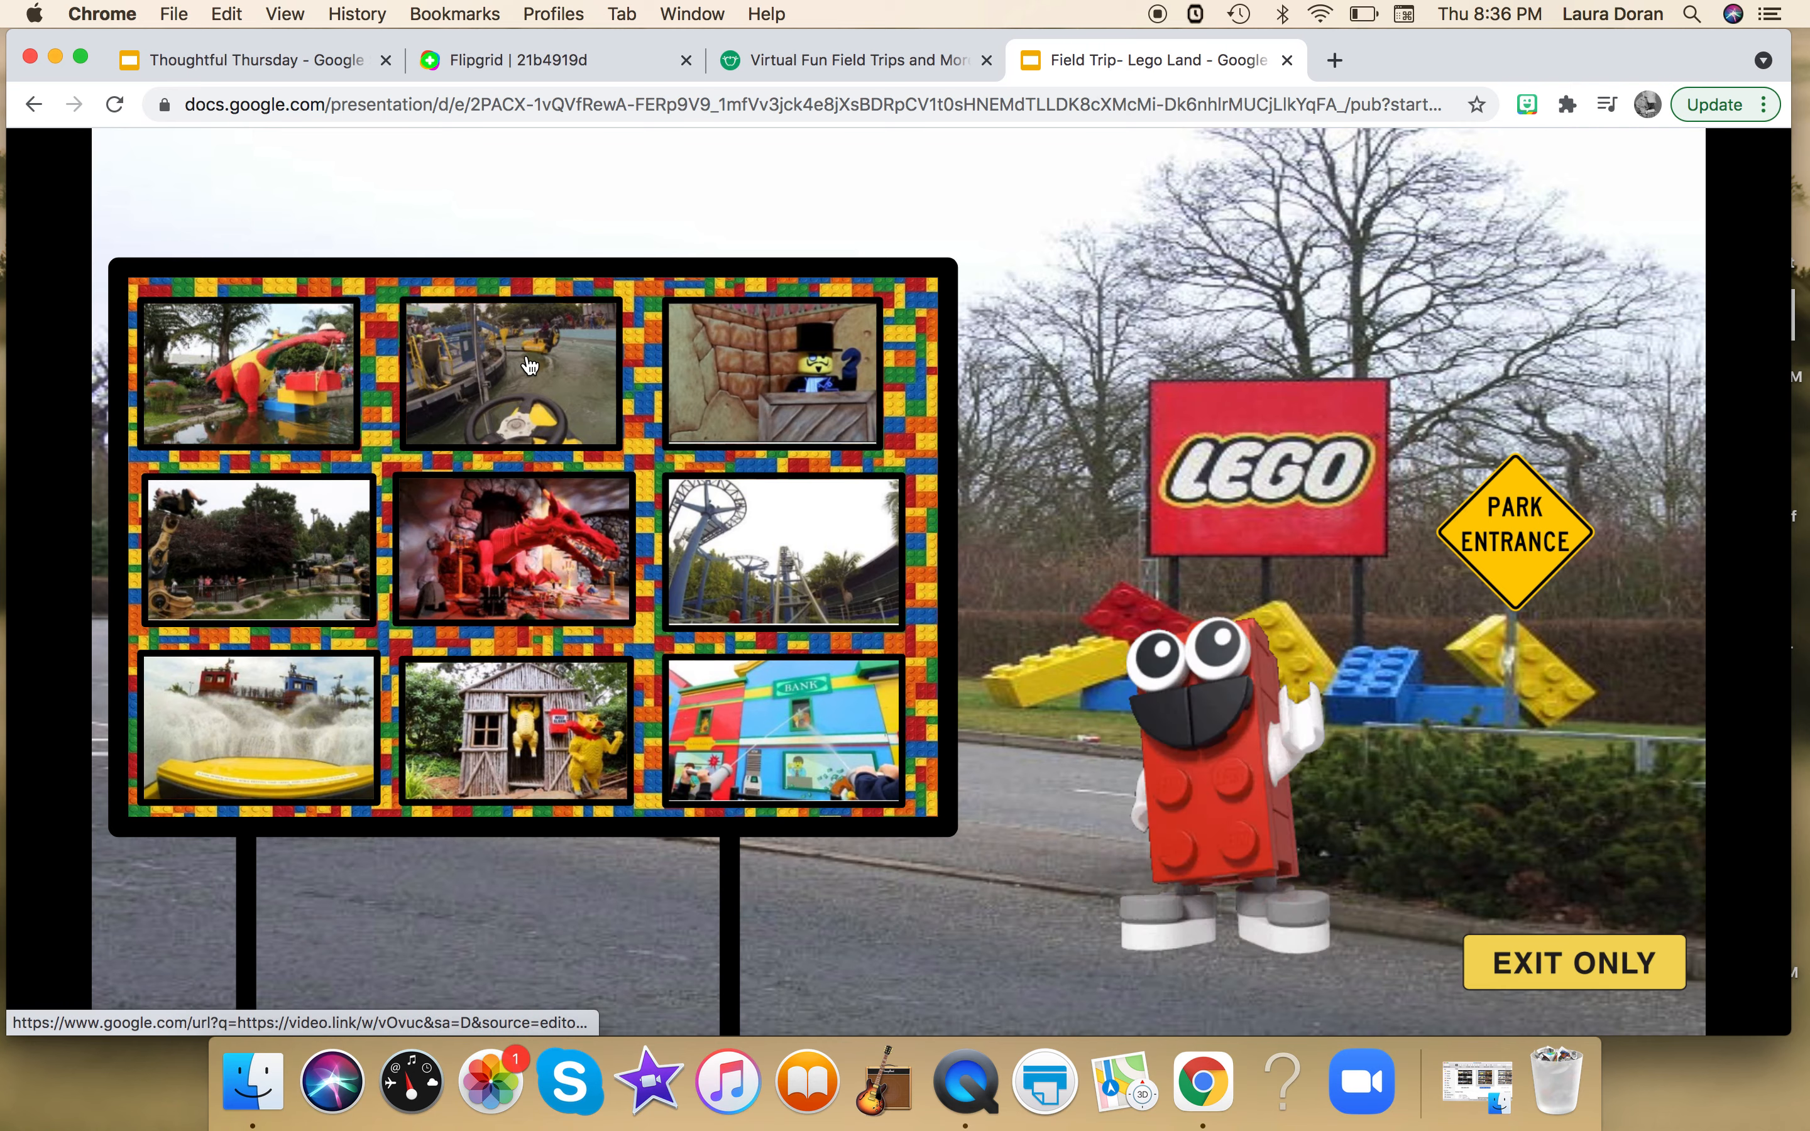
Preview the Lost Kingdom Adventure ride video, then visit Lego Art and return to Park Entrance
{"action": "left_click", "coordinate": [510, 373]}
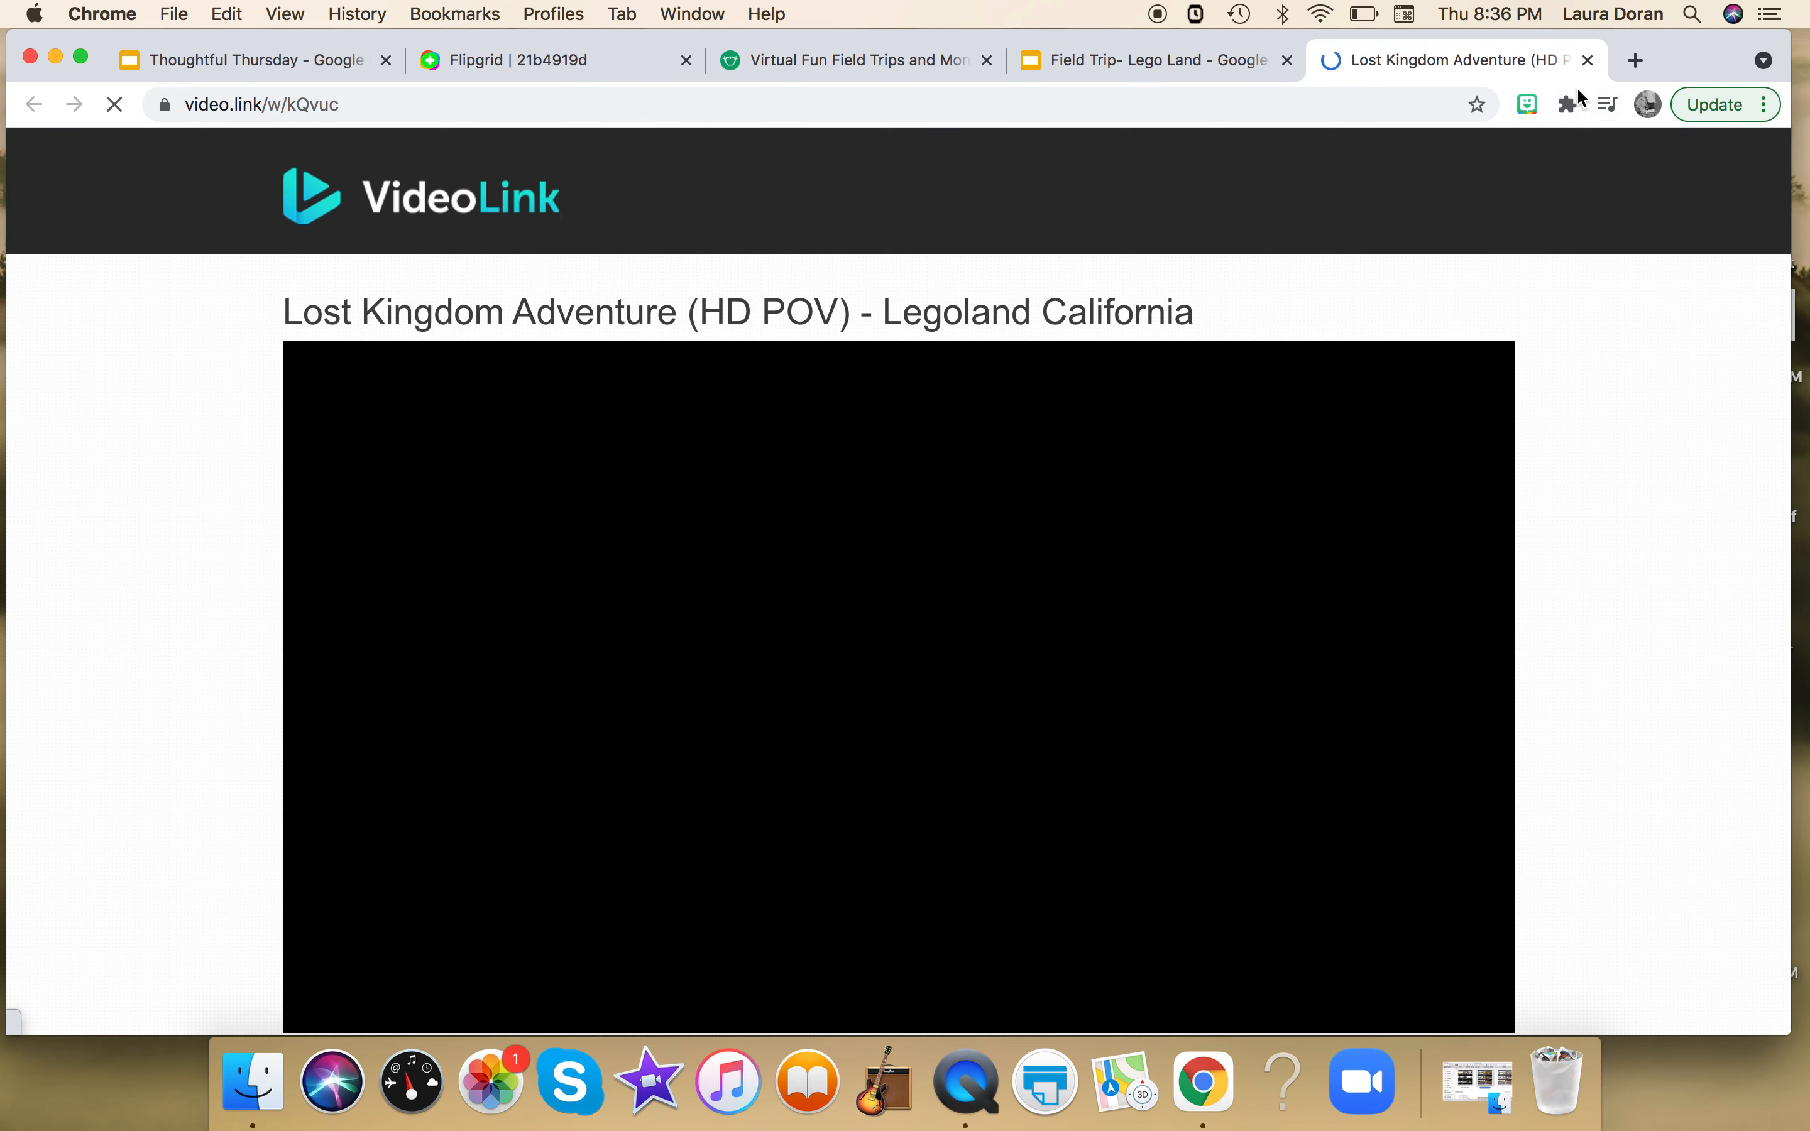
{"action": "left_click", "coordinate": [1586, 61]}
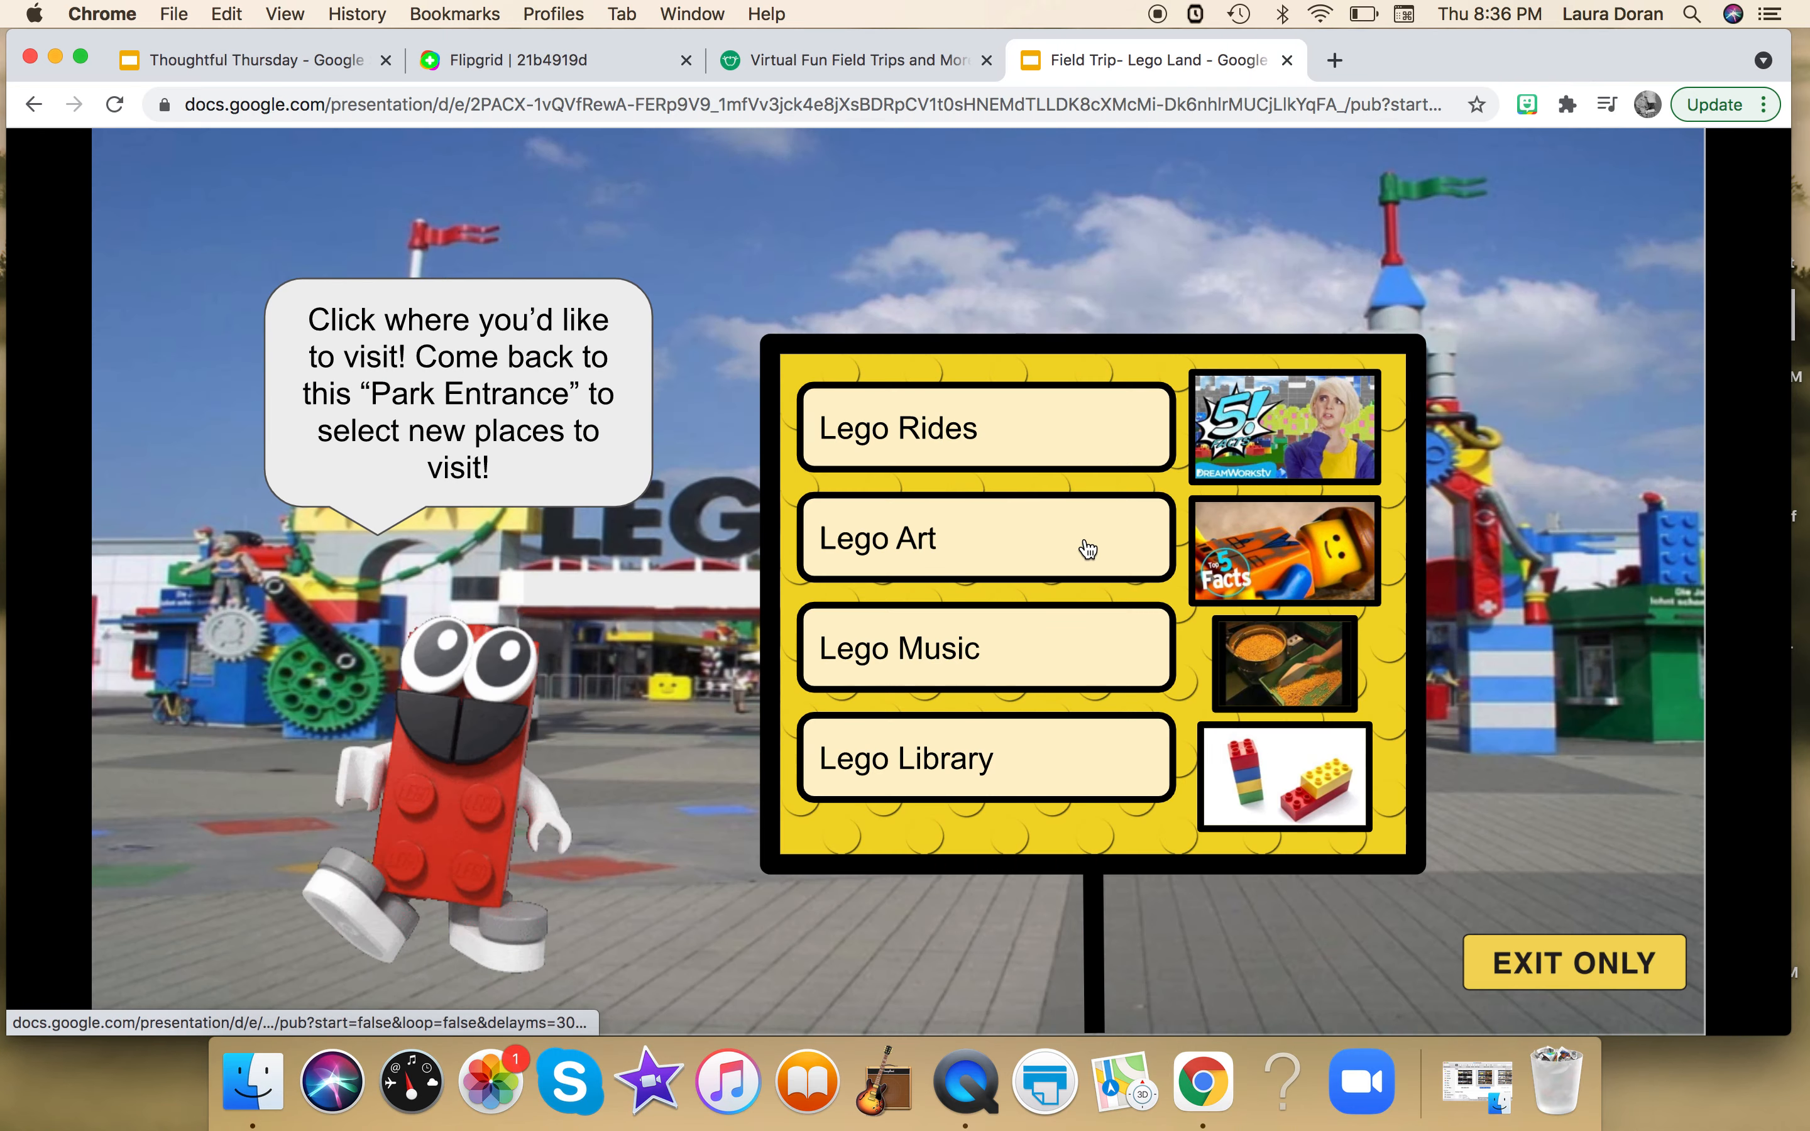
{"action": "left_click", "coordinate": [986, 538]}
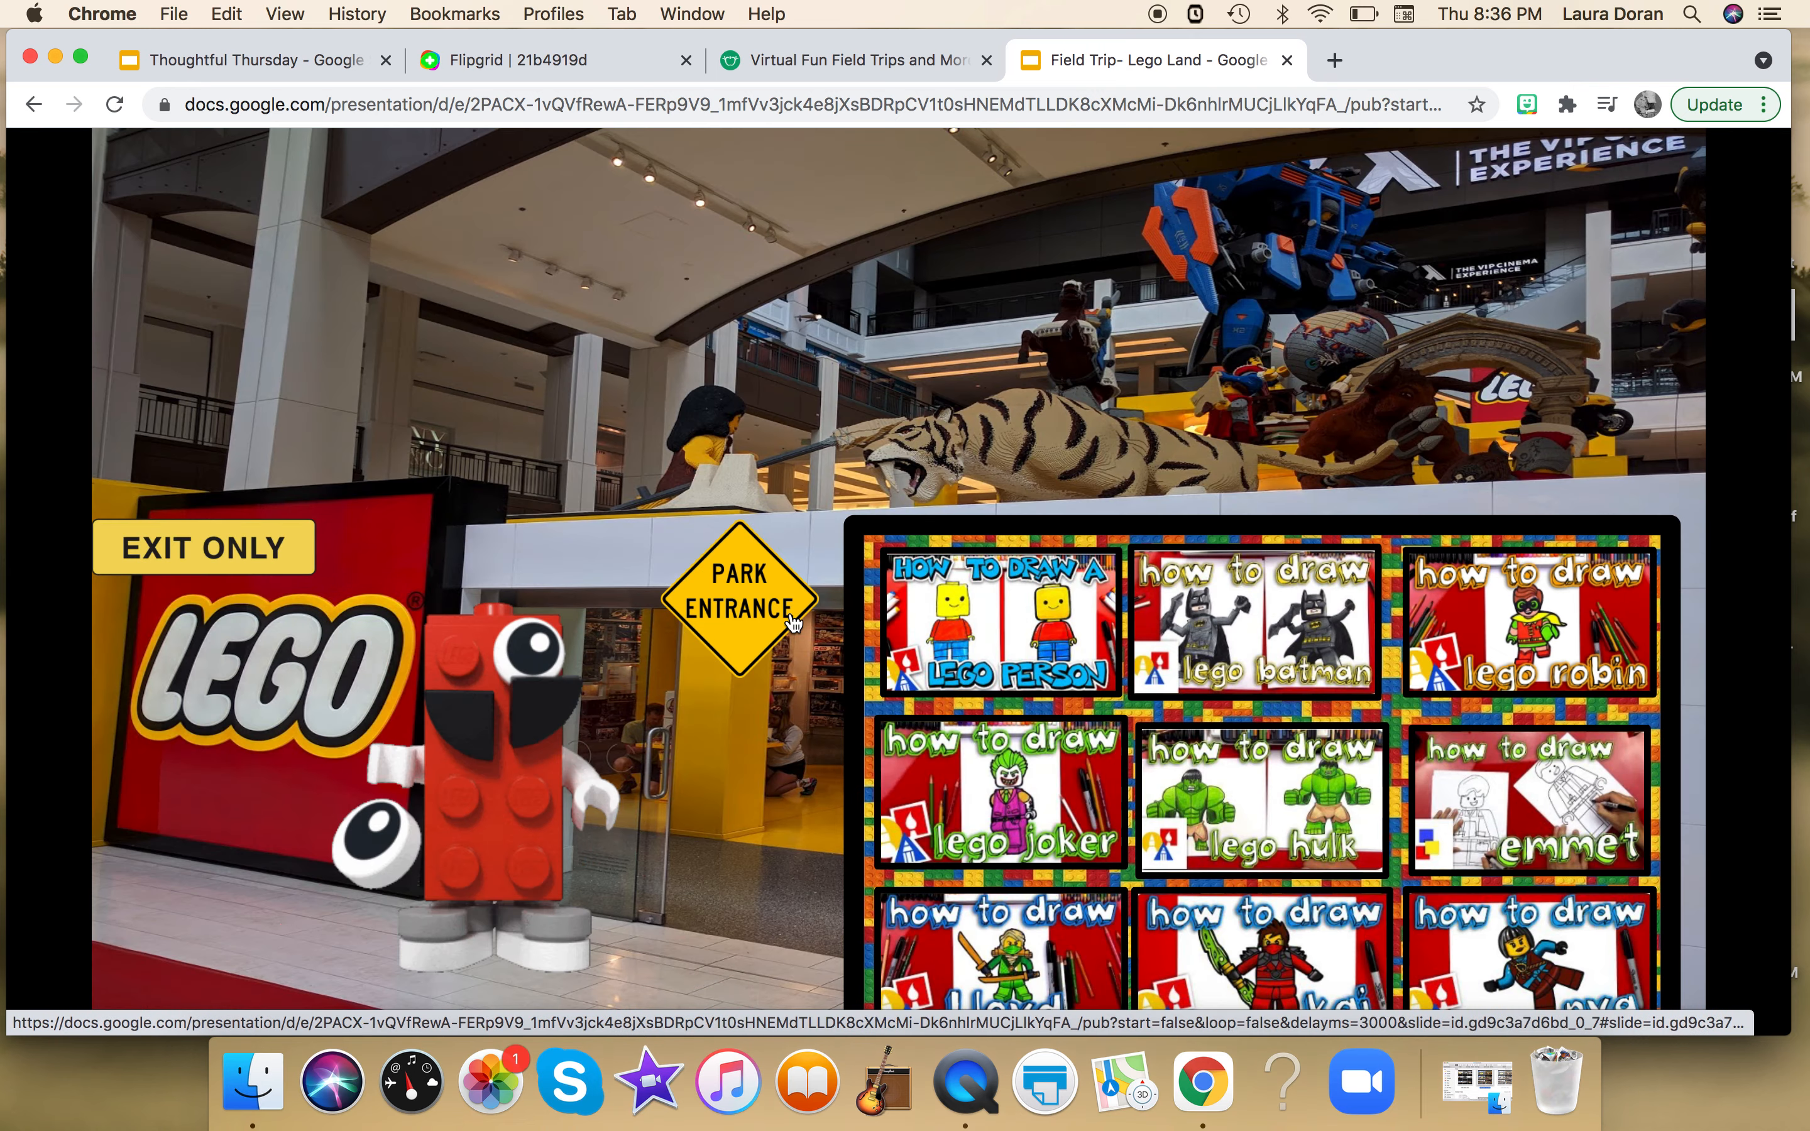
{"action": "left_click", "coordinate": [736, 606]}
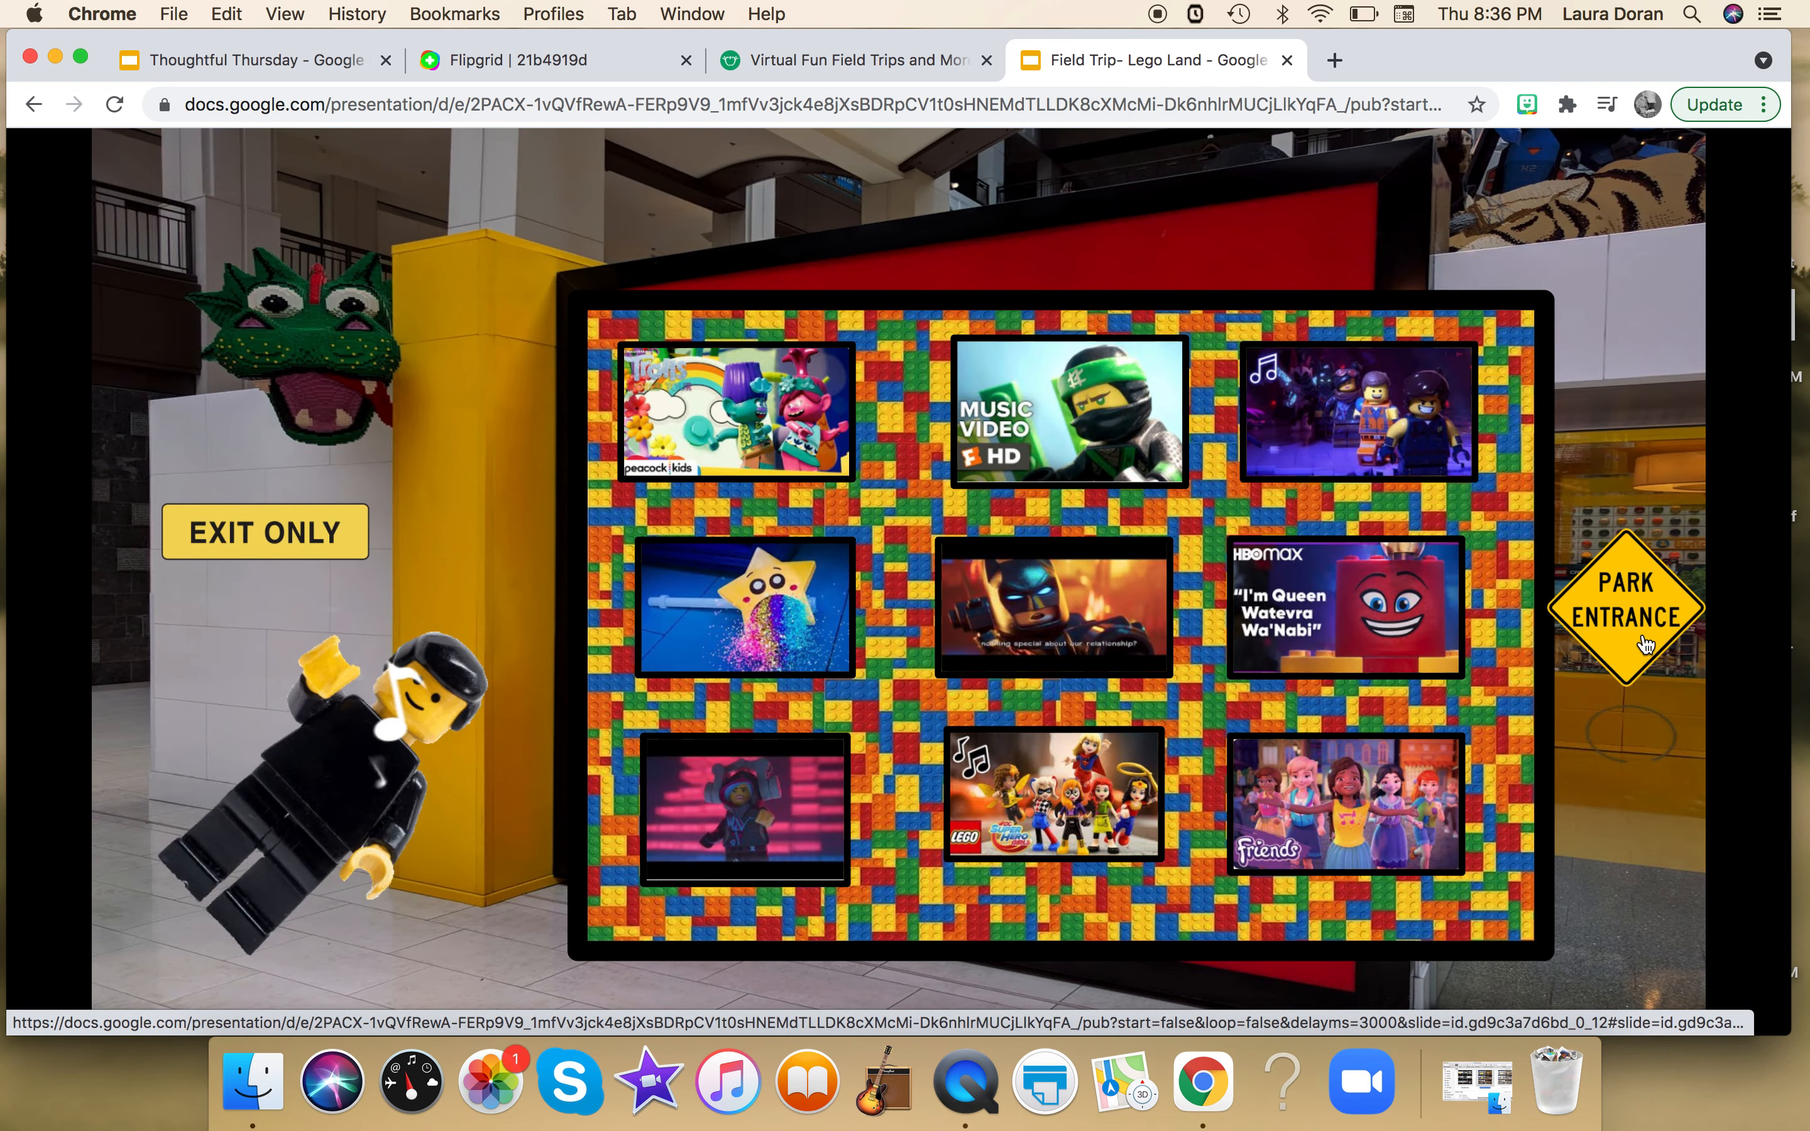
Visit Lego Music, preview its facts video and return to the Park Entrance menu
{"action": "left_click", "coordinate": [1624, 610]}
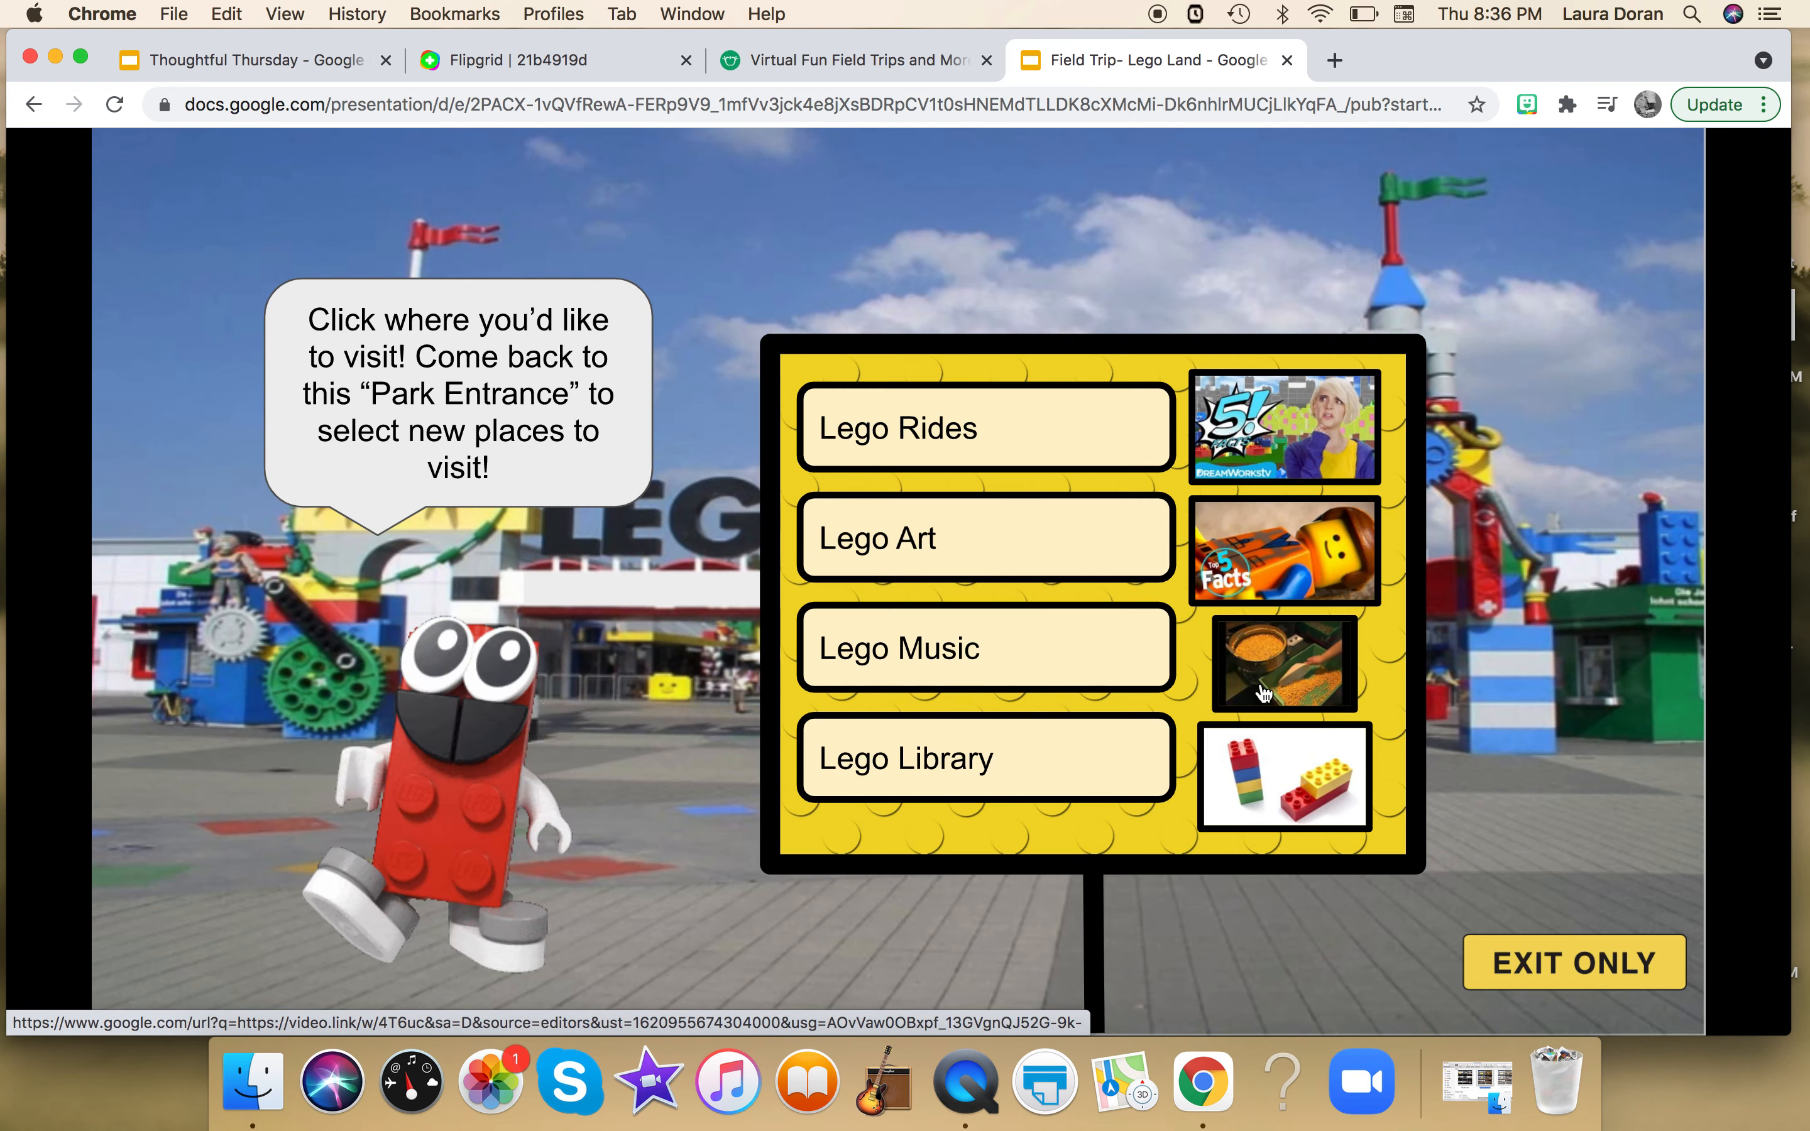
{"action": "left_click", "coordinate": [1280, 550]}
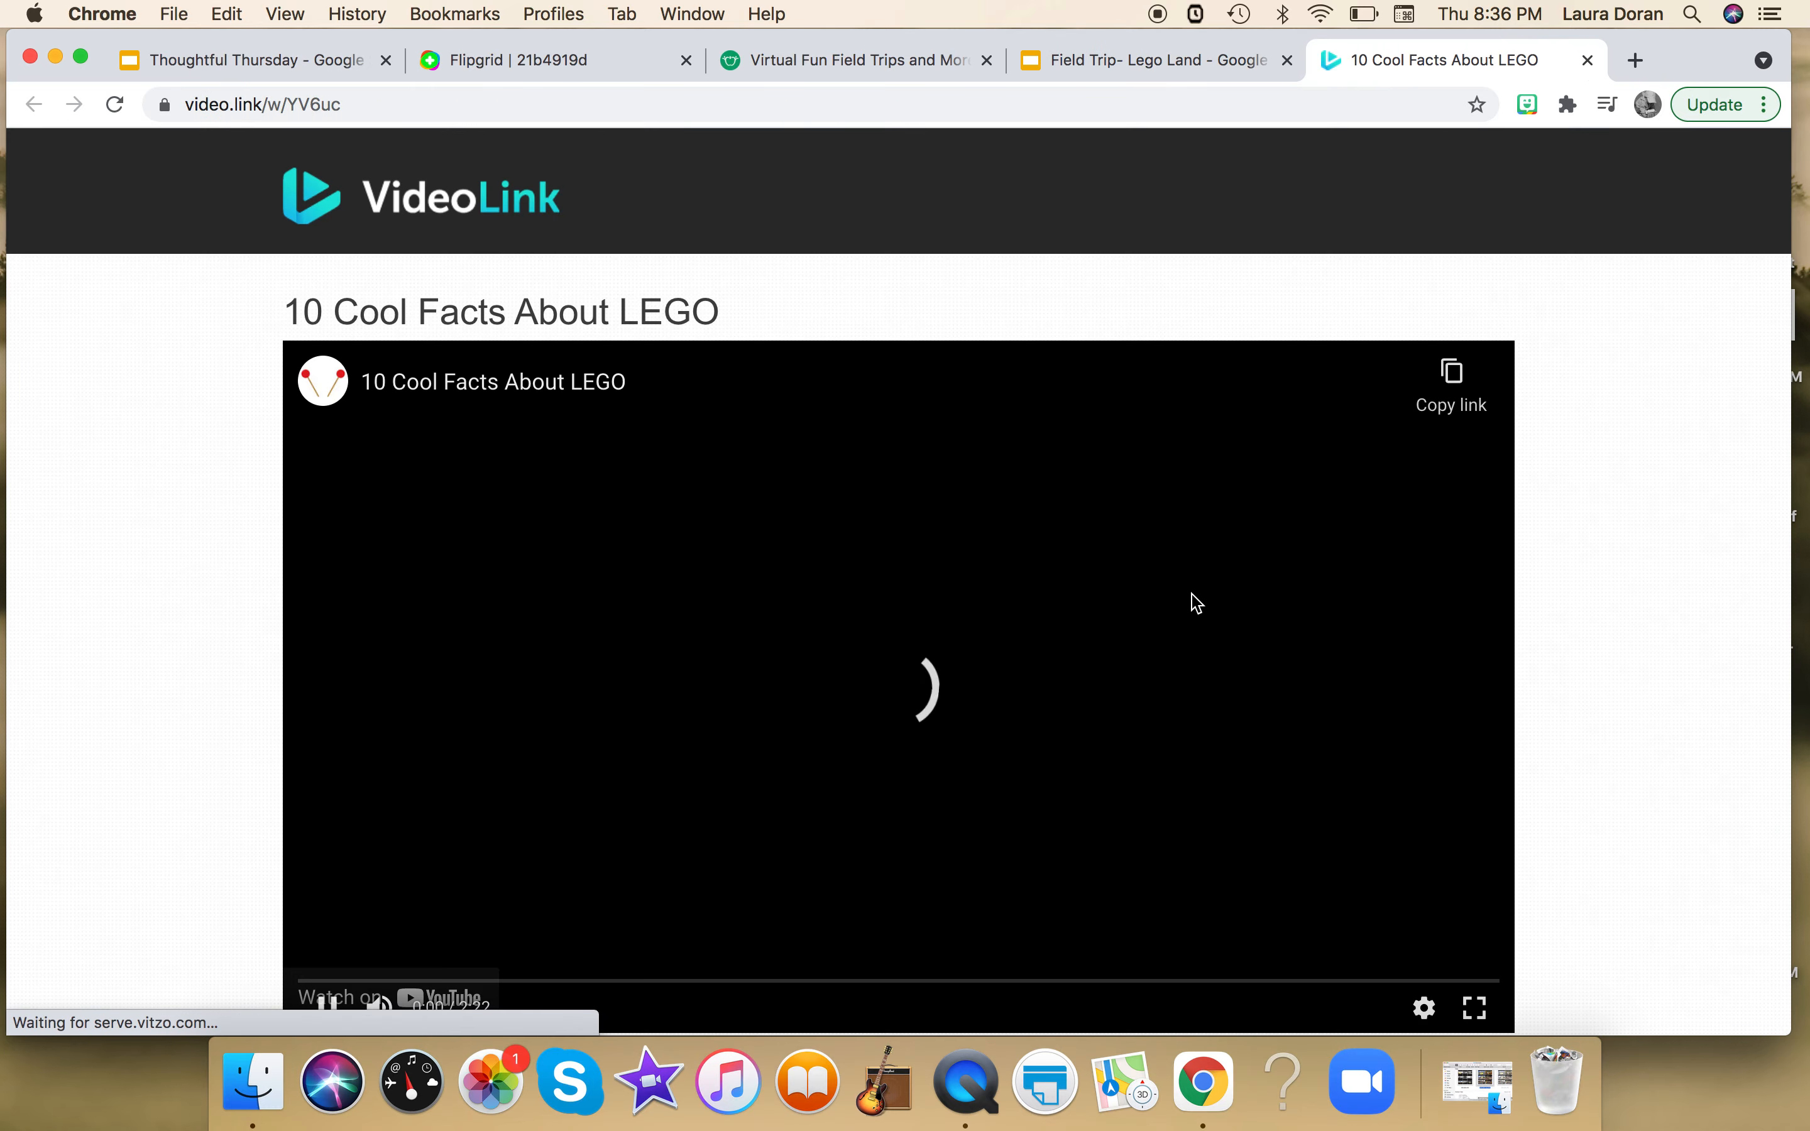
{"action": "left_click", "coordinate": [1142, 60]}
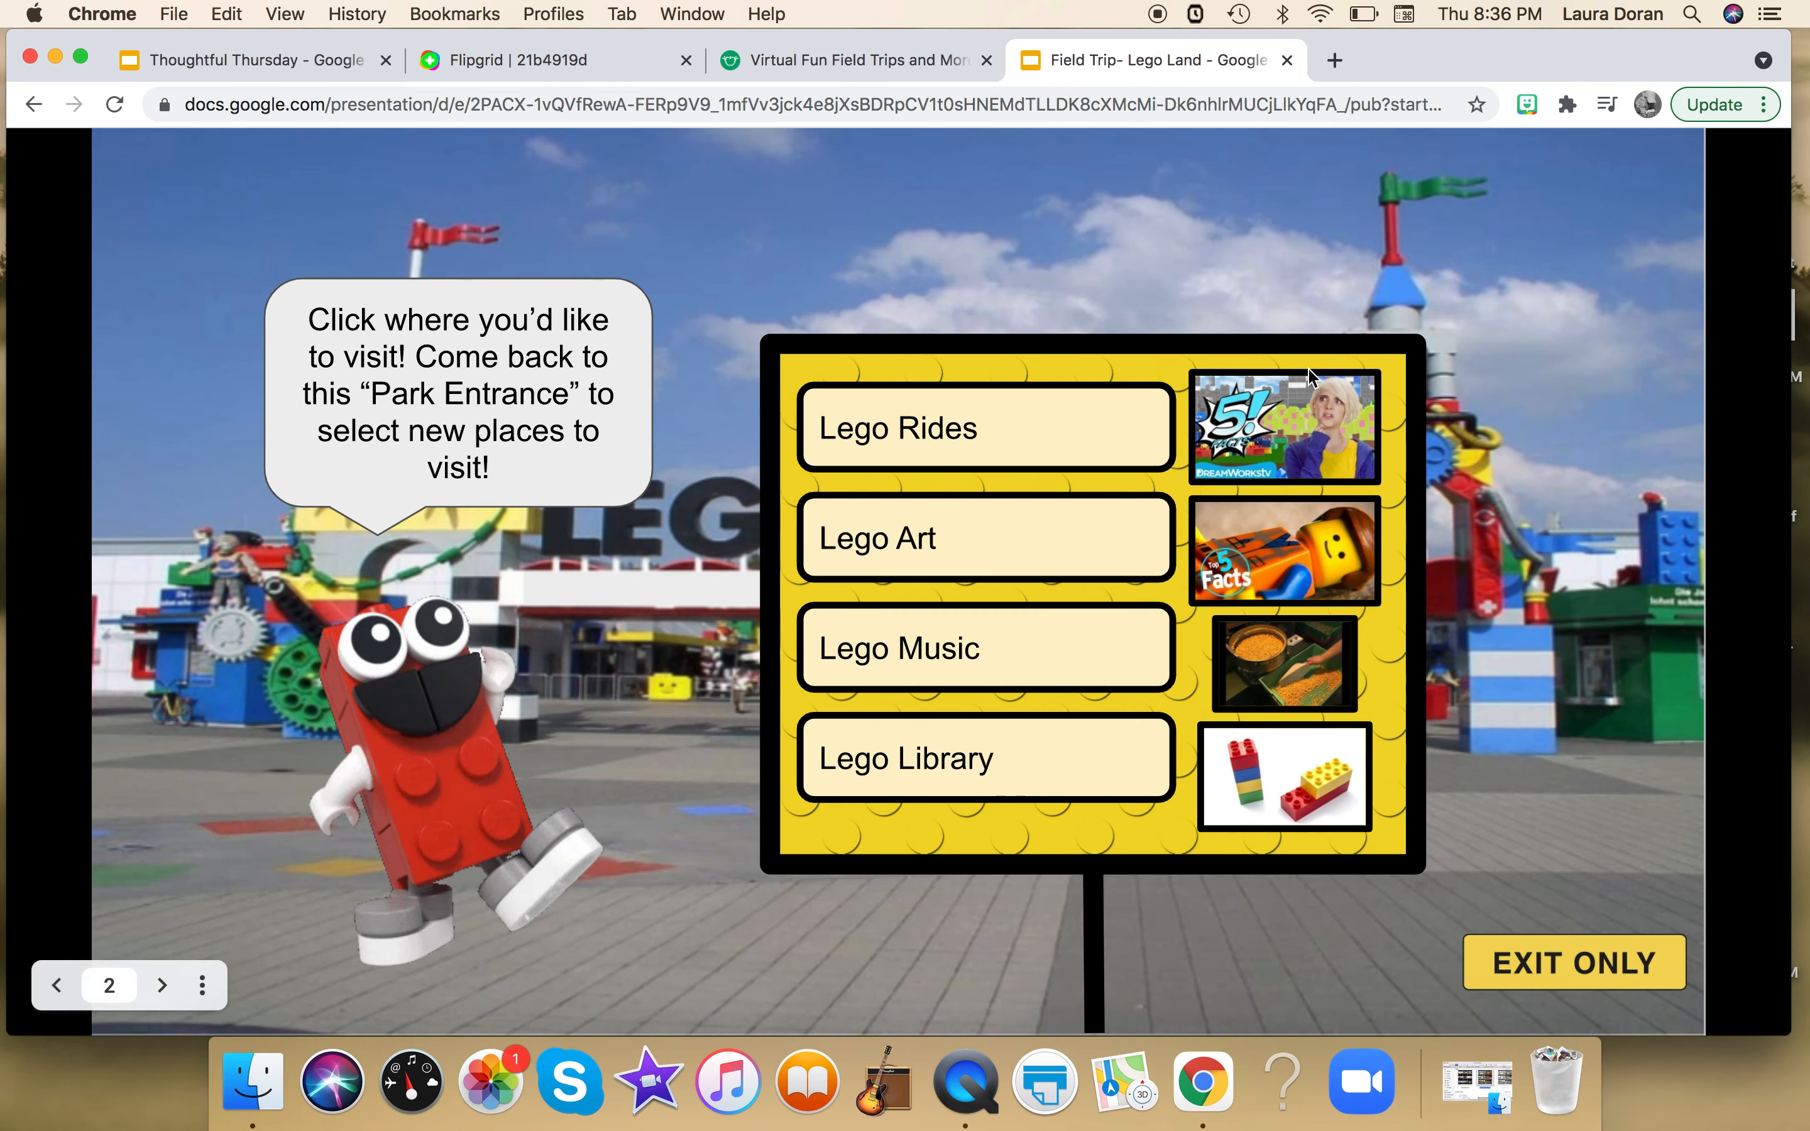
Visit the Lego Library slide and open the LEGO Neighborhood book on Epic
{"action": "left_click", "coordinate": [985, 757]}
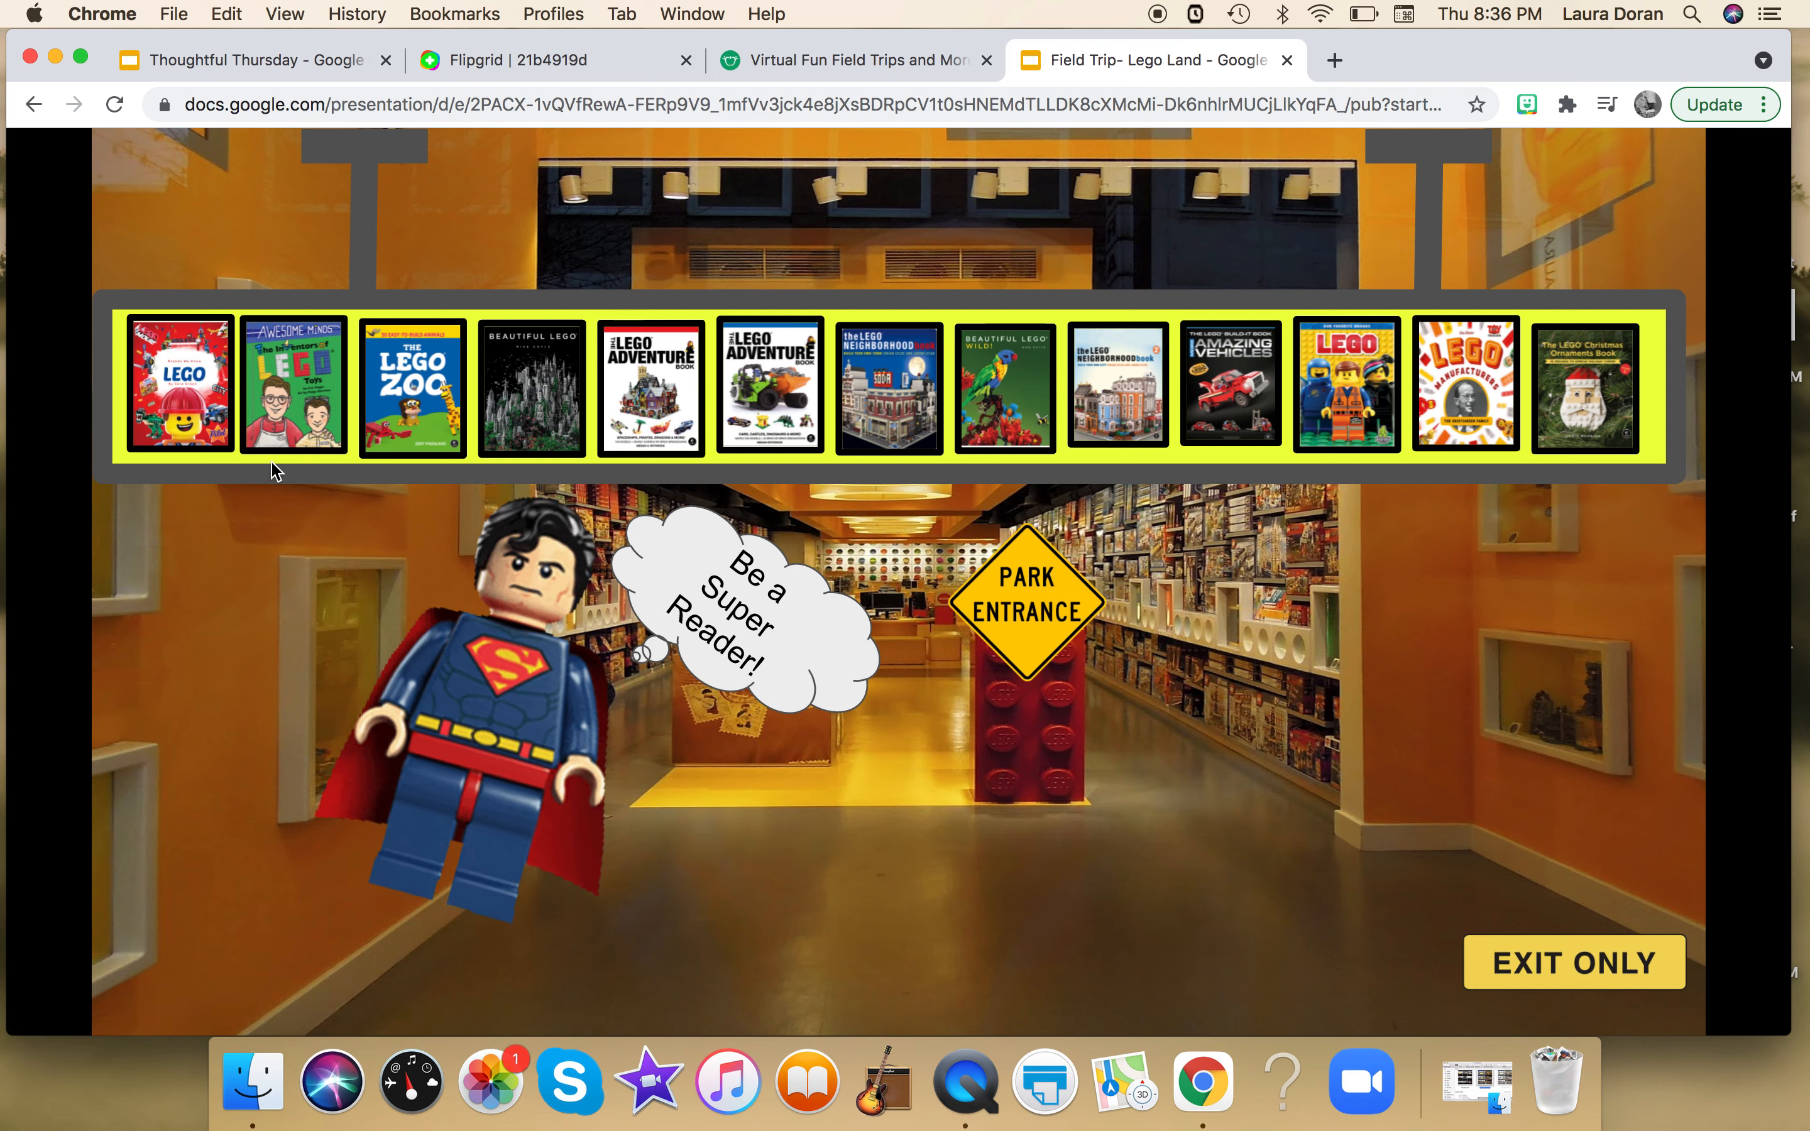
{"action": "mouse_move", "coordinate": [650, 389]}
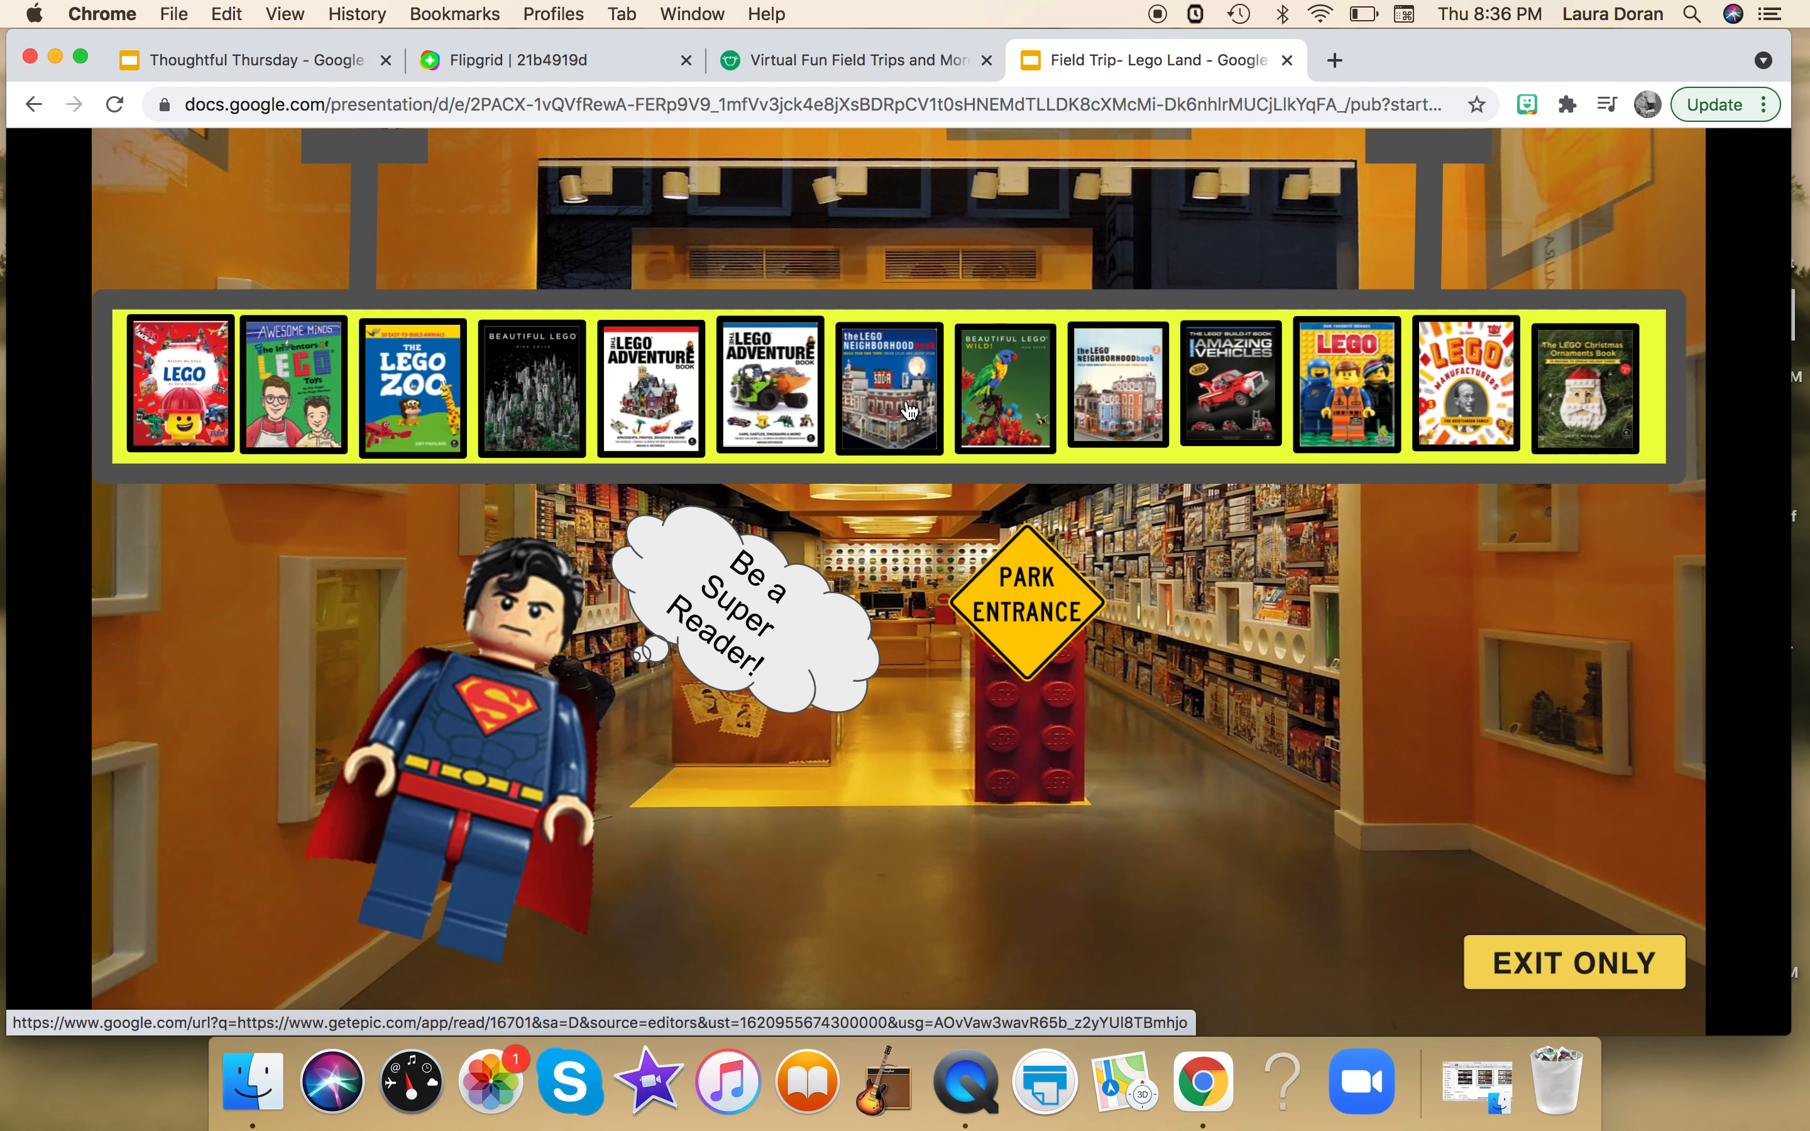
{"action": "left_click", "coordinate": [889, 386]}
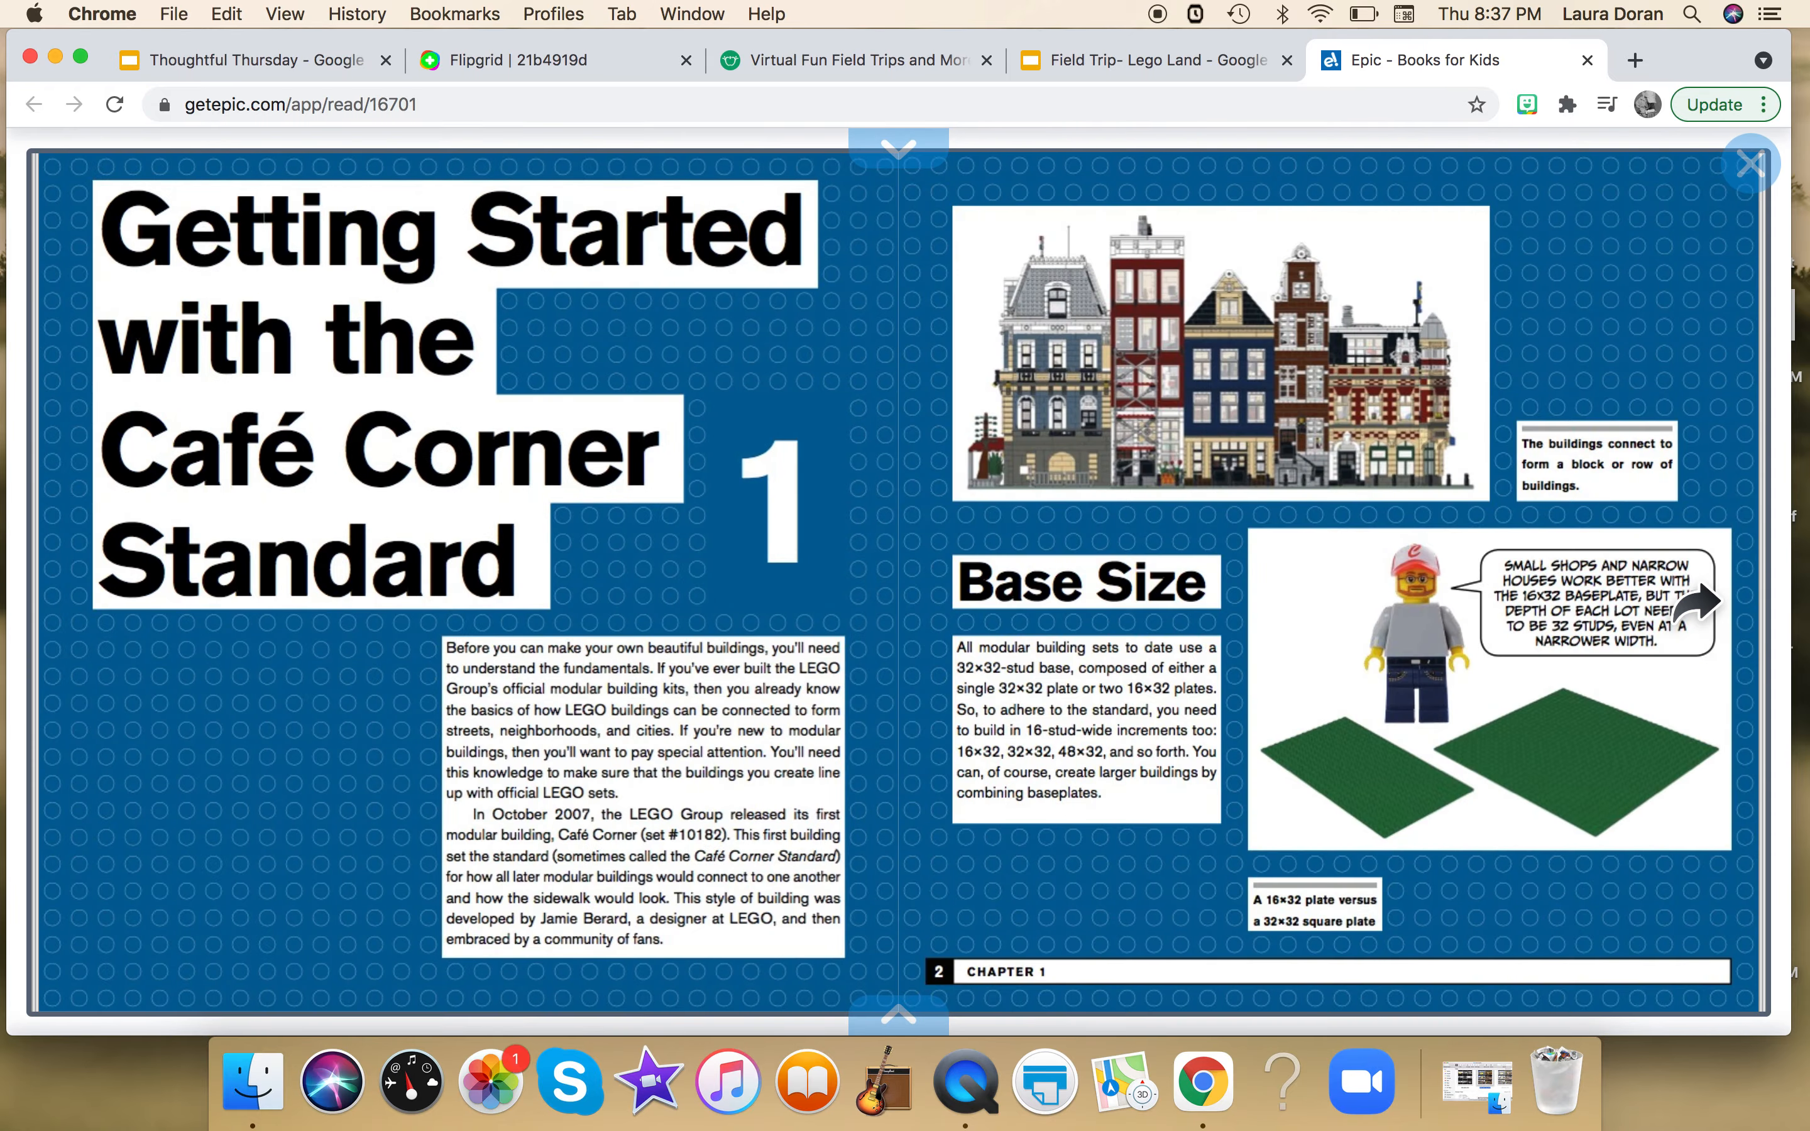
Page ahead to chapter 3, then close the Epic book and the Legoland slides, revealing the TpT store
{"action": "left_click", "coordinate": [1706, 600]}
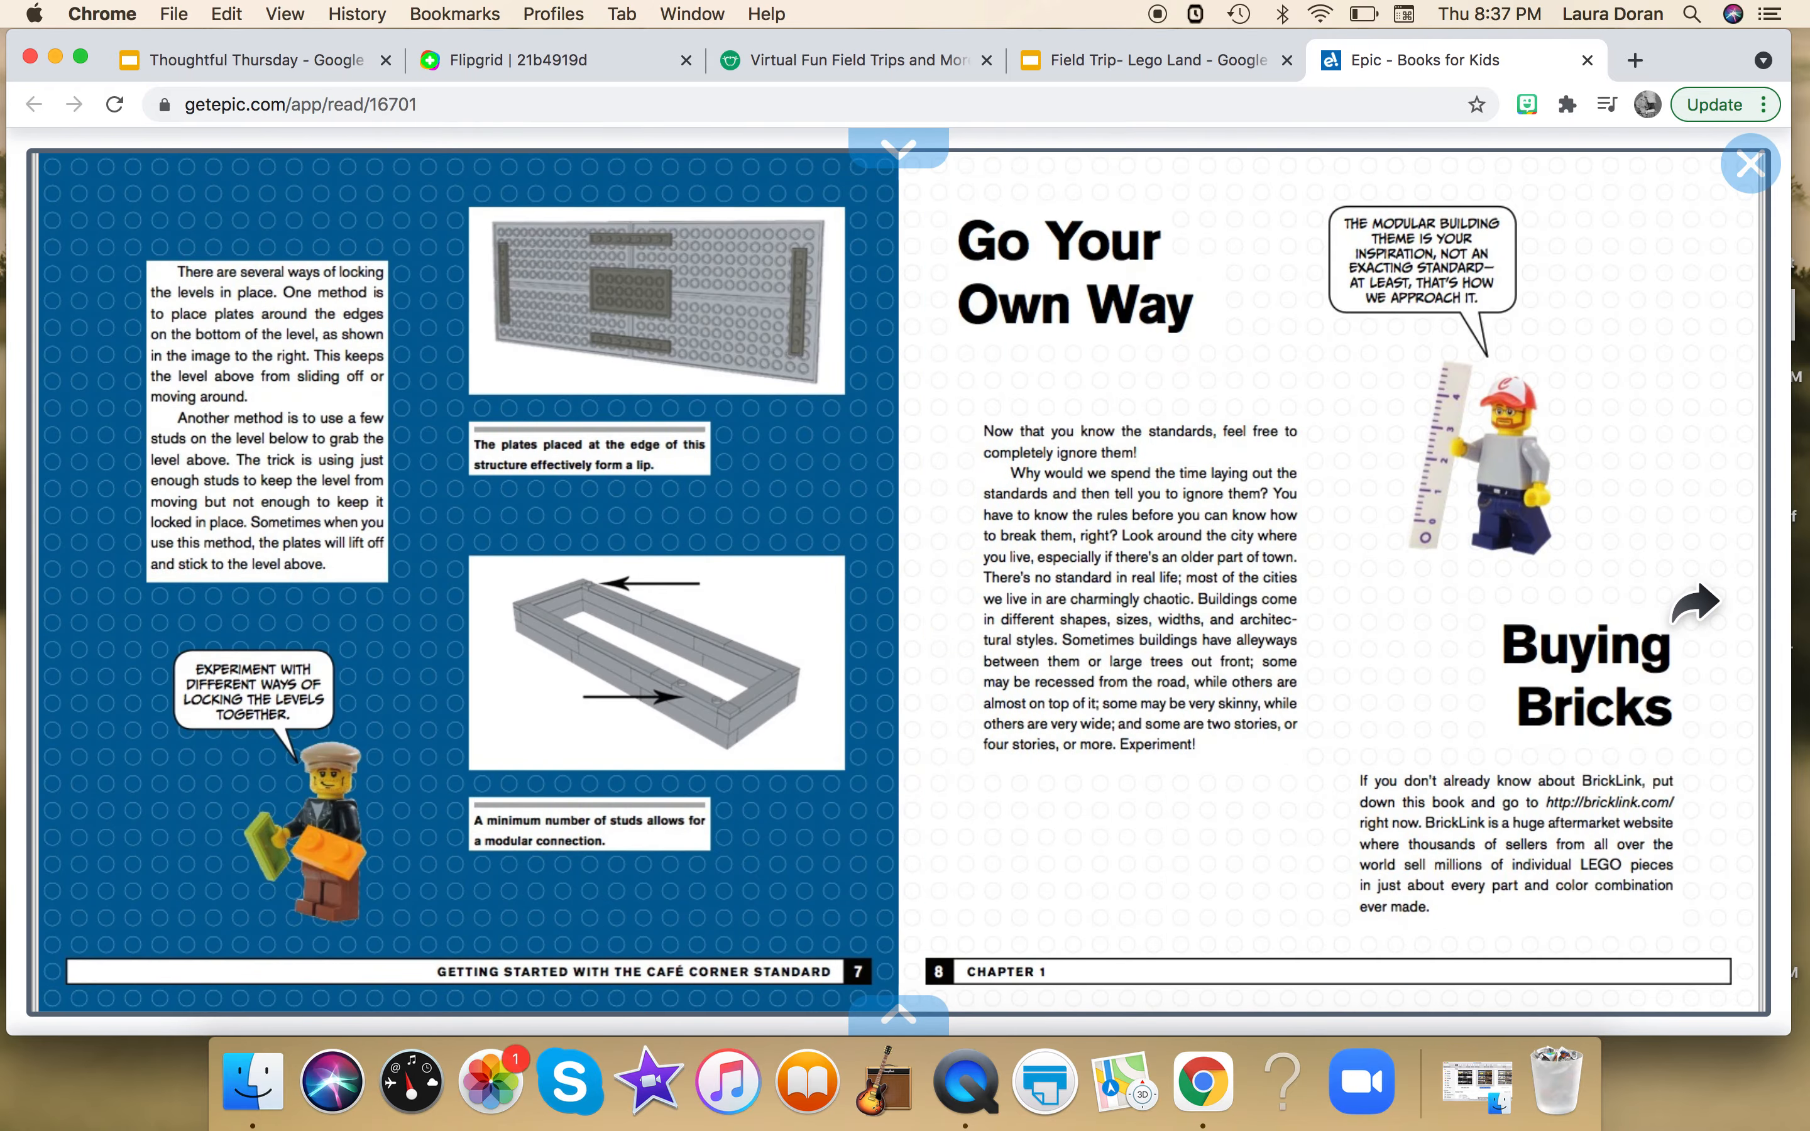
{"action": "left_click", "coordinate": [1689, 601]}
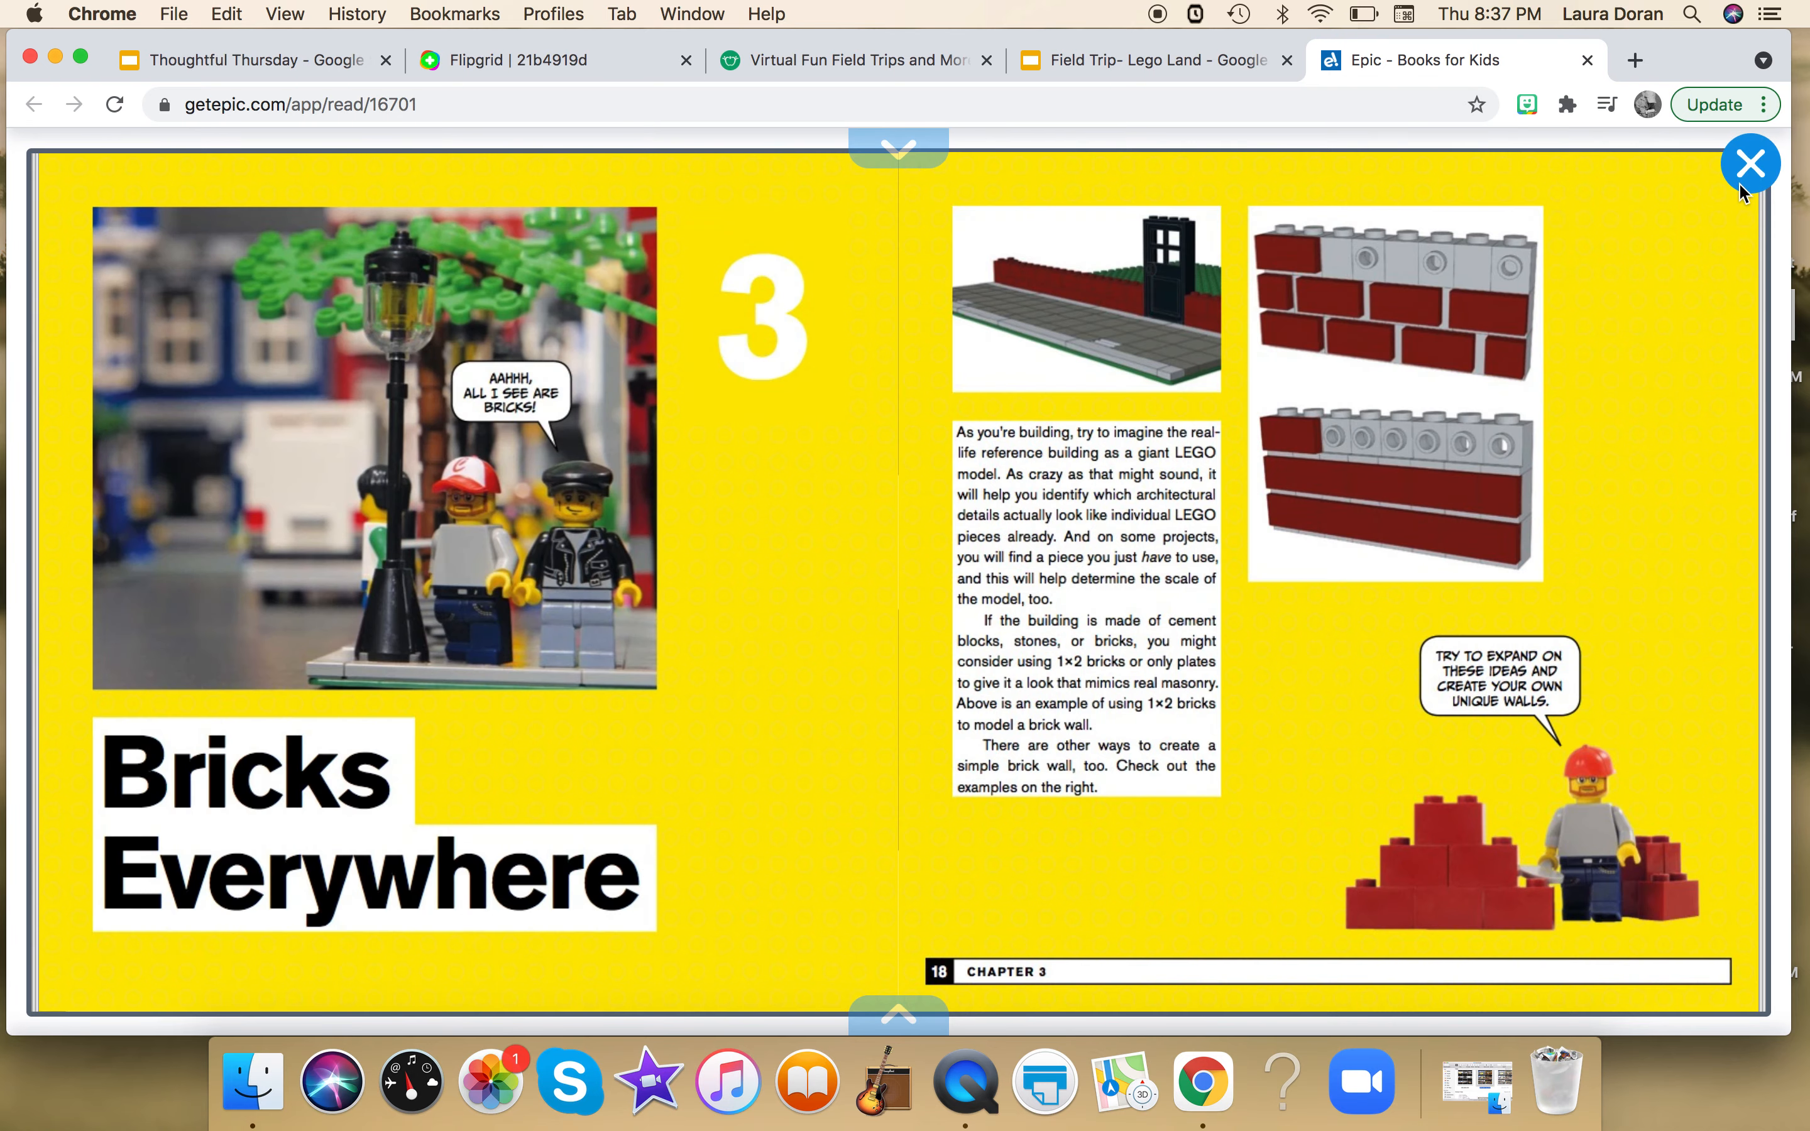
{"action": "mouse_move", "coordinate": [1535, 64]}
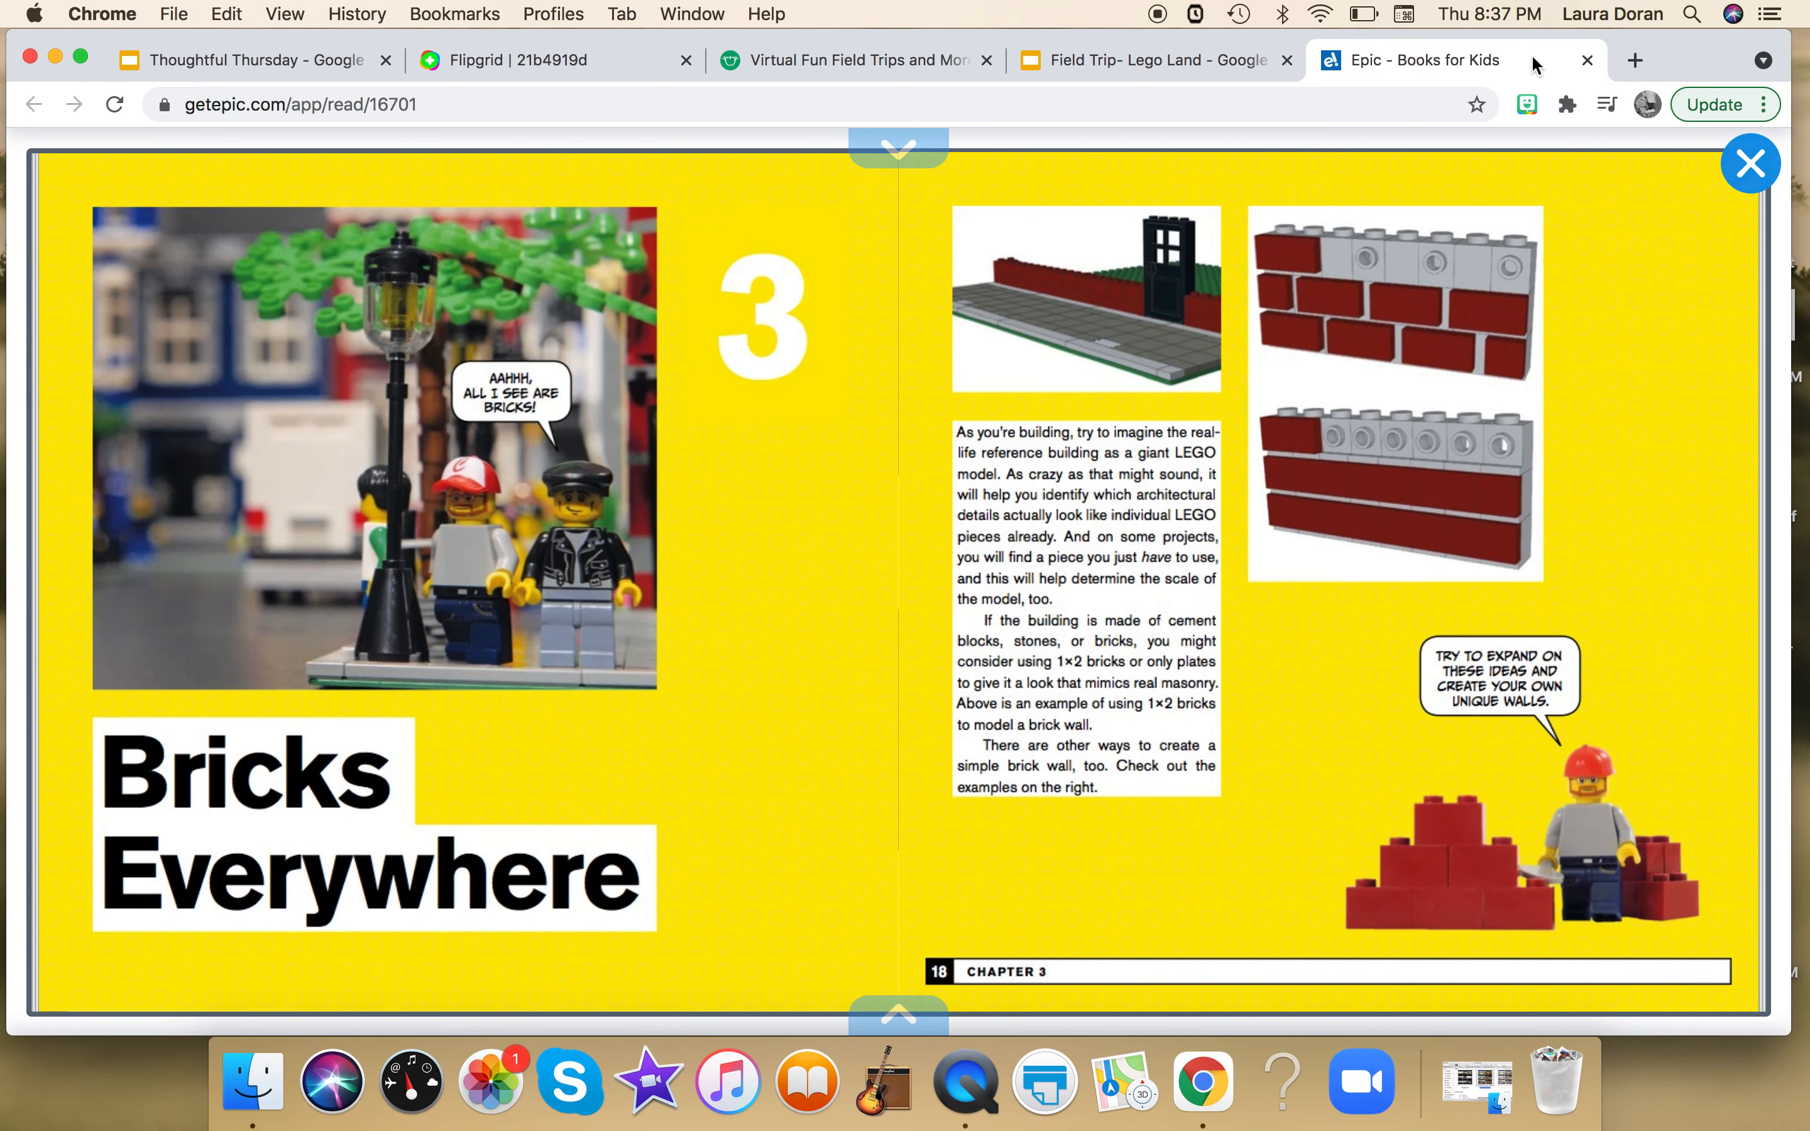
{"action": "left_click", "coordinate": [1586, 59]}
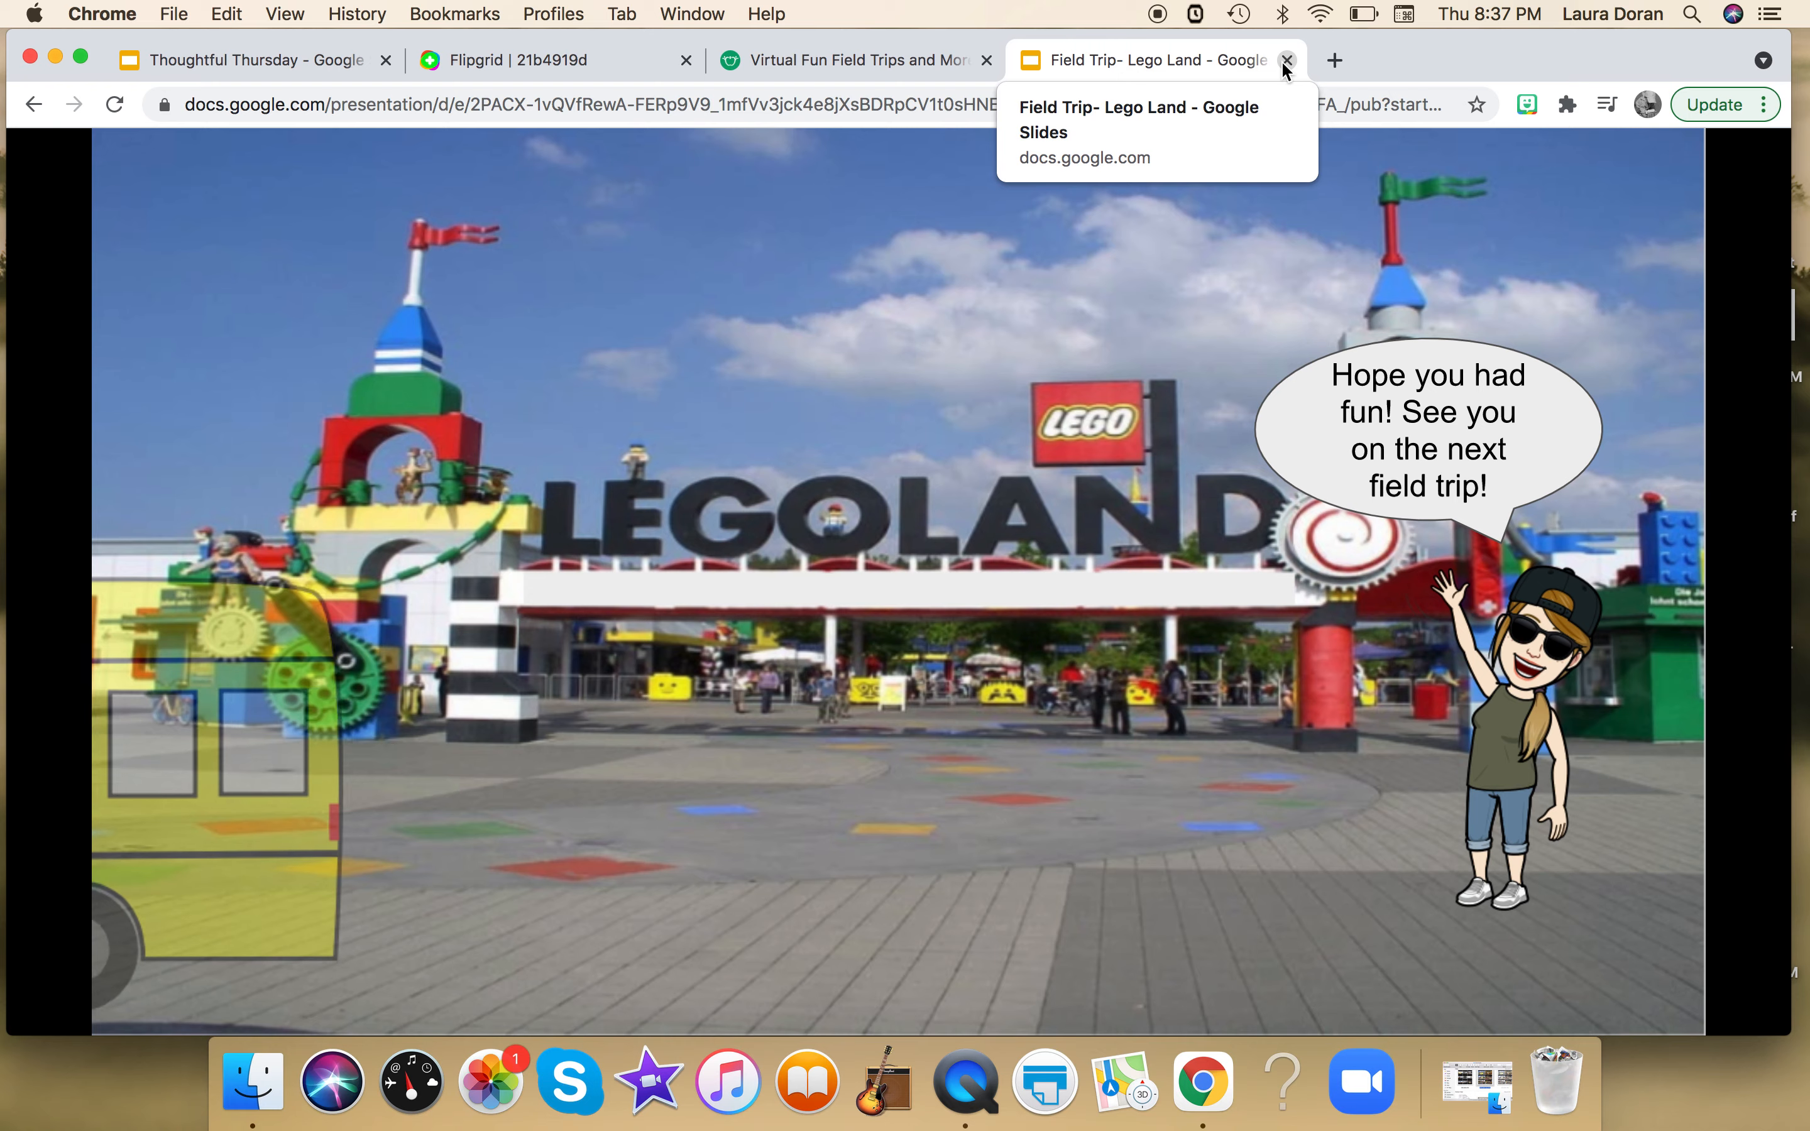
{"action": "left_click", "coordinate": [1284, 60]}
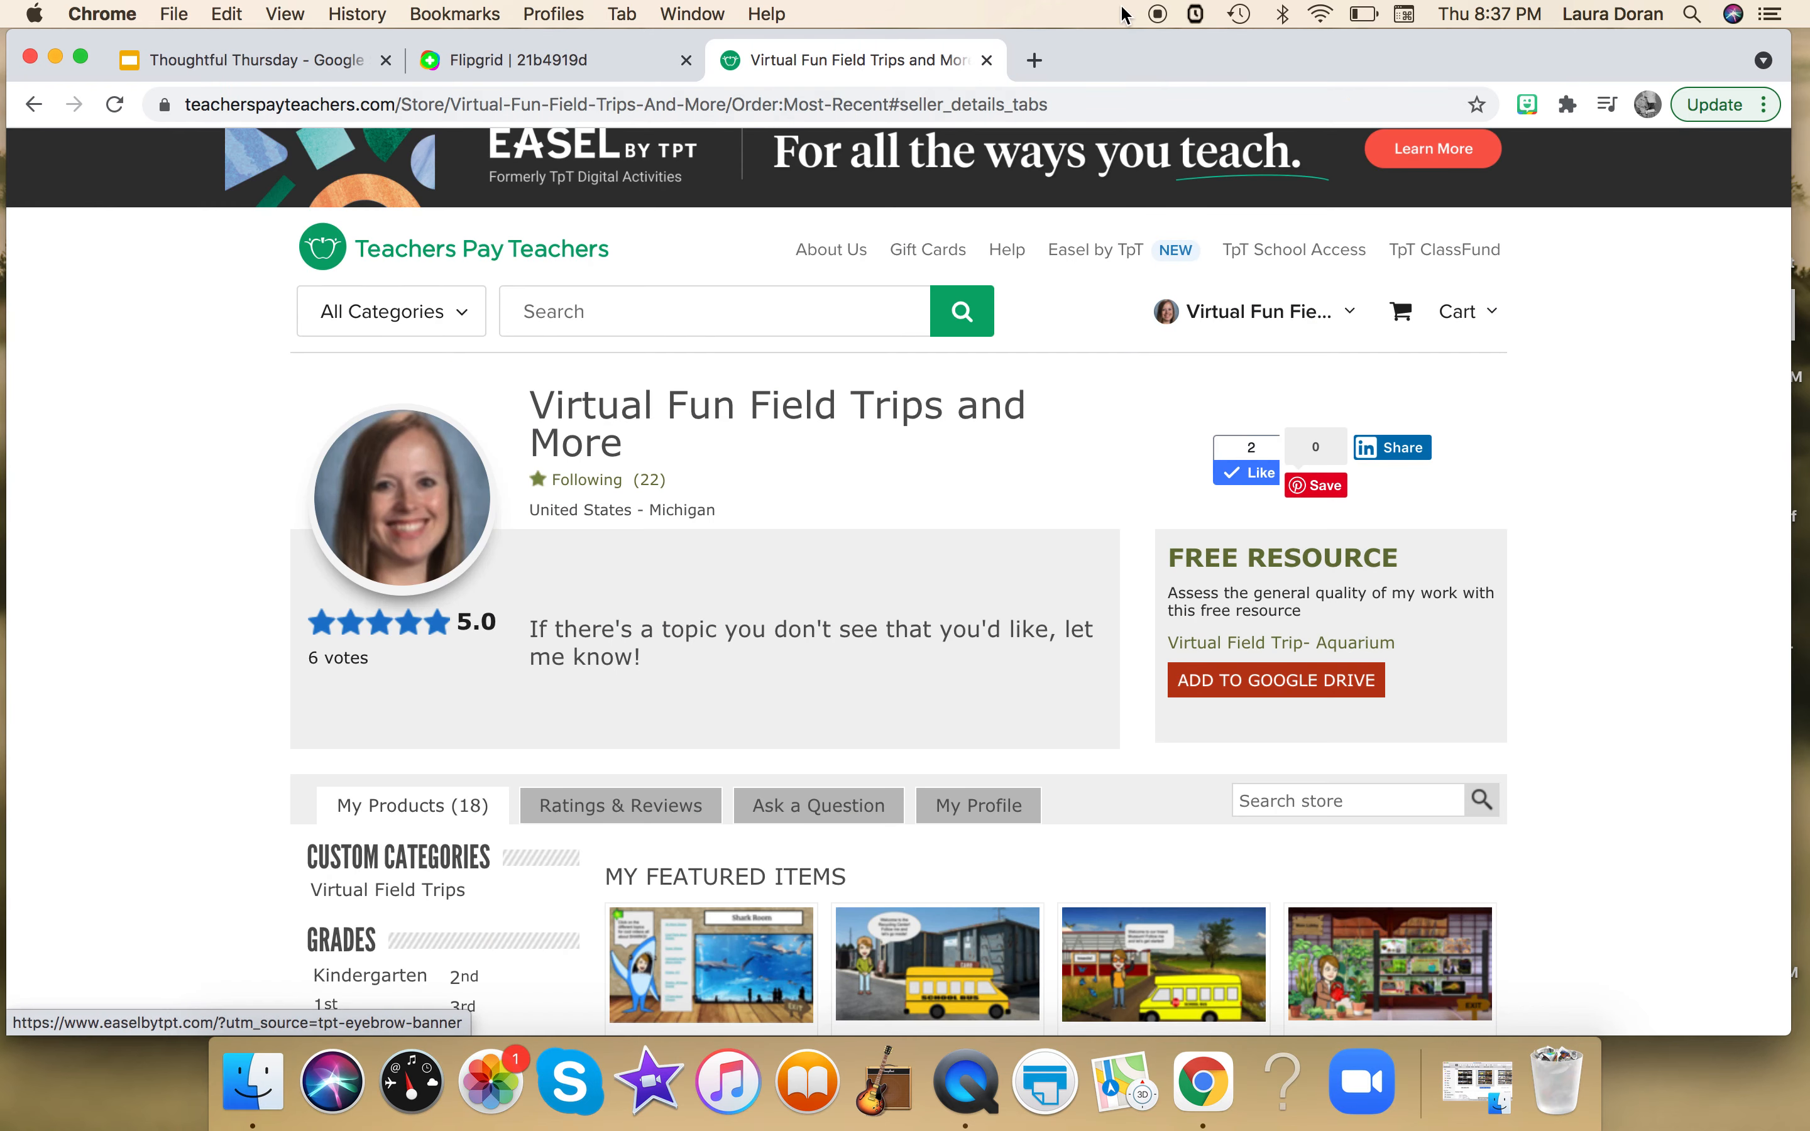